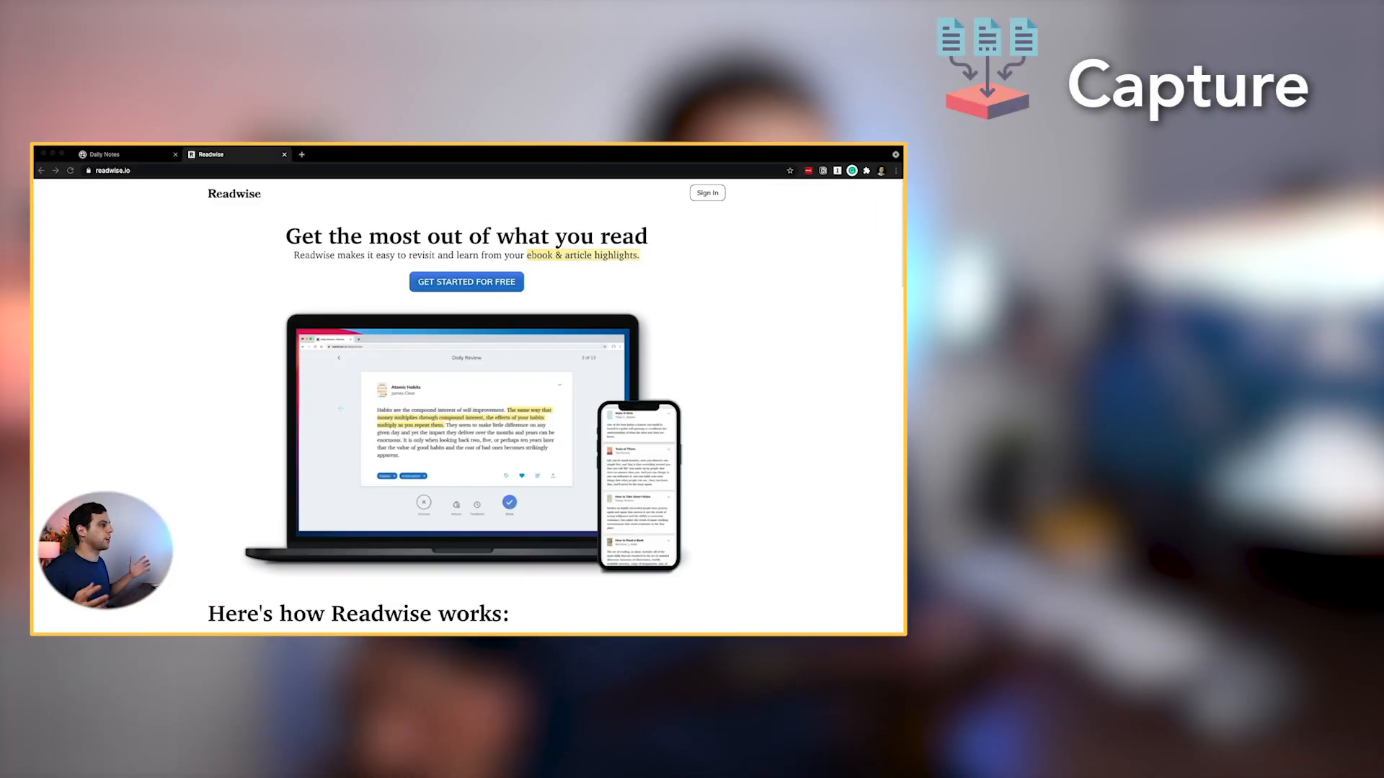
Step: Search the graph for pages matching the typed query to find the Show Your Work note
scroll("down", 3)
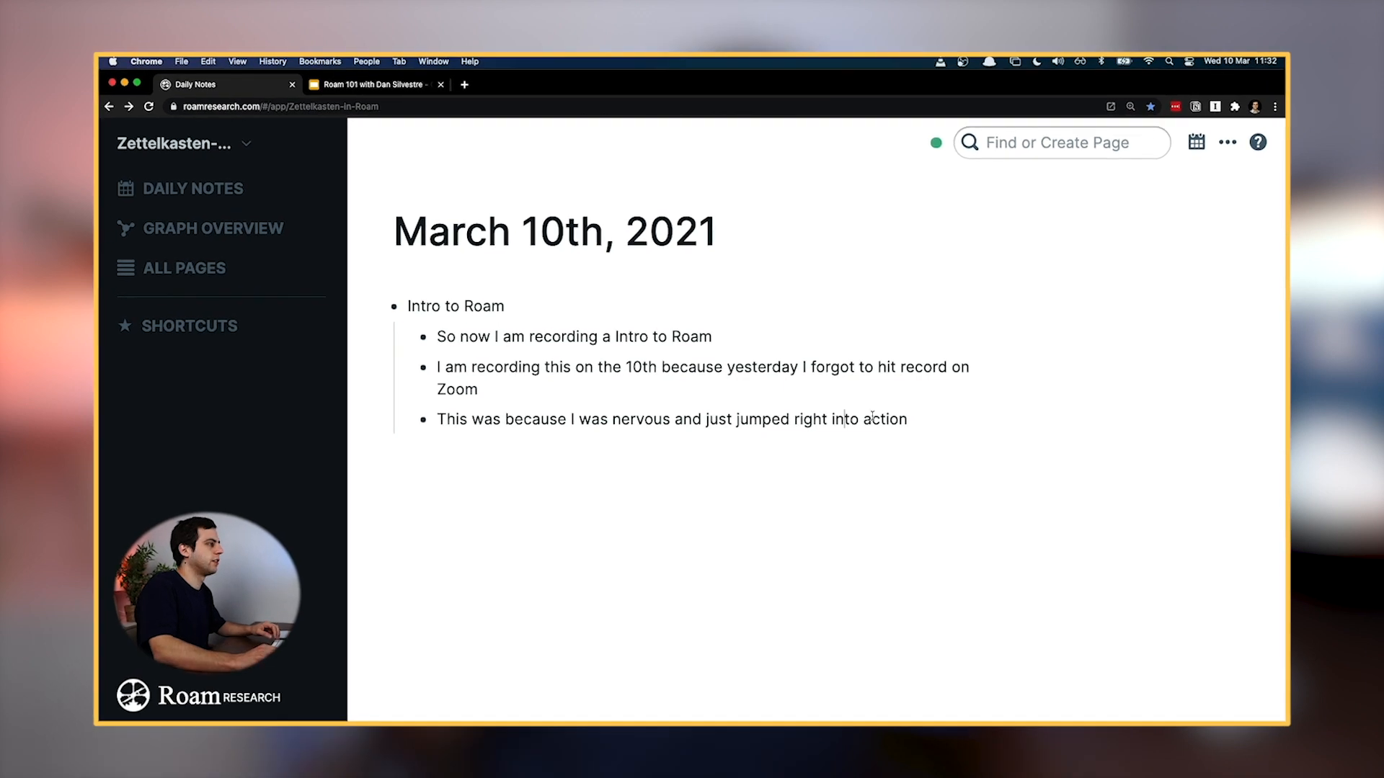
type("Yesterday I watched a football match")
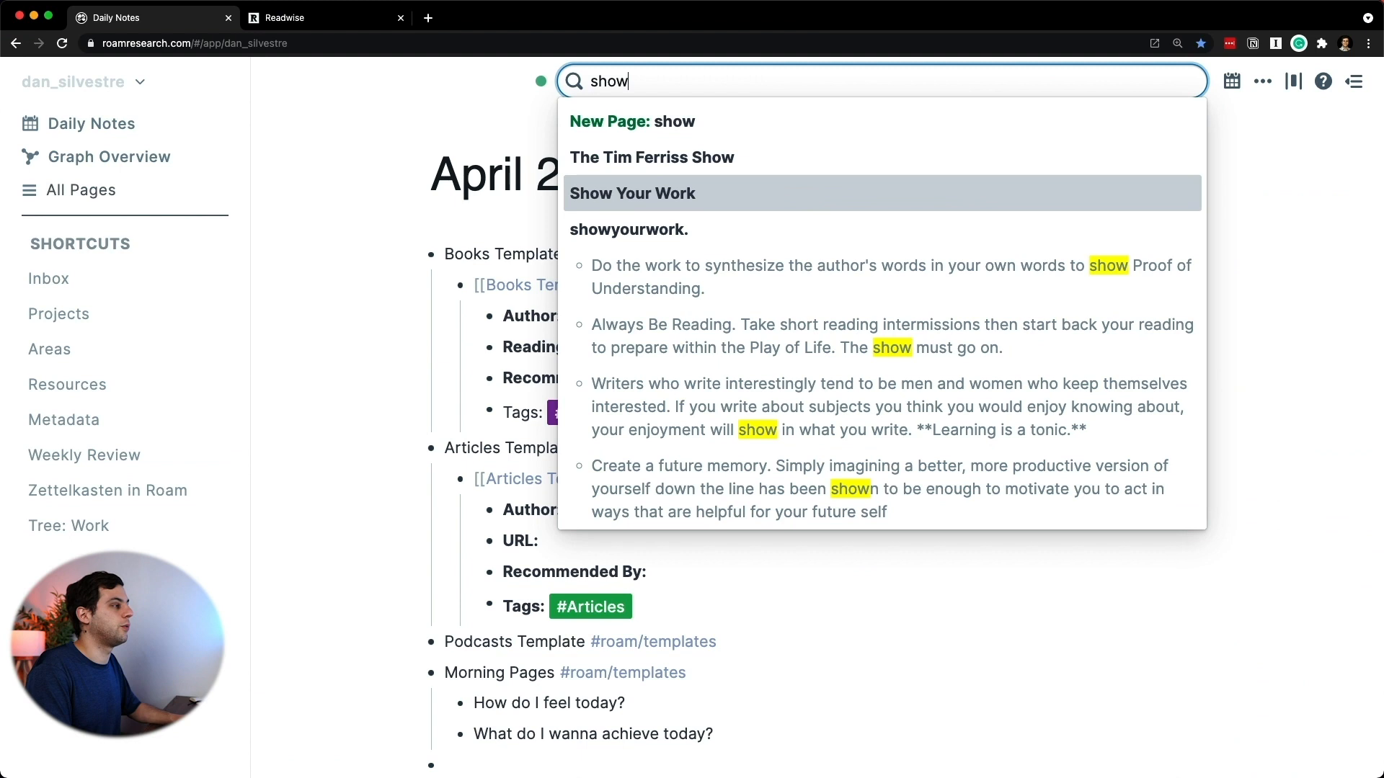
Step: Open the Show Your Work book page and clear its 'Show Your Work!' line
left_click(631, 193)
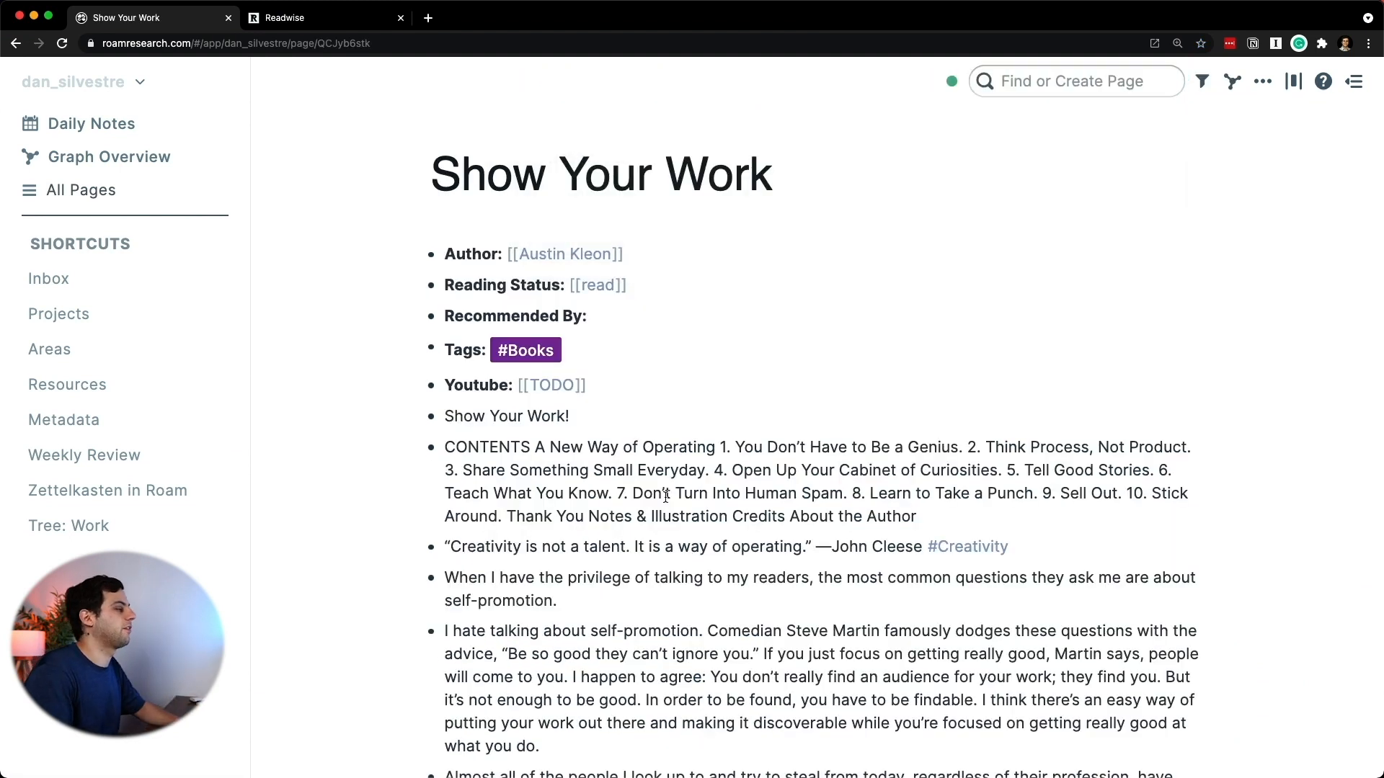
left_click(569, 416)
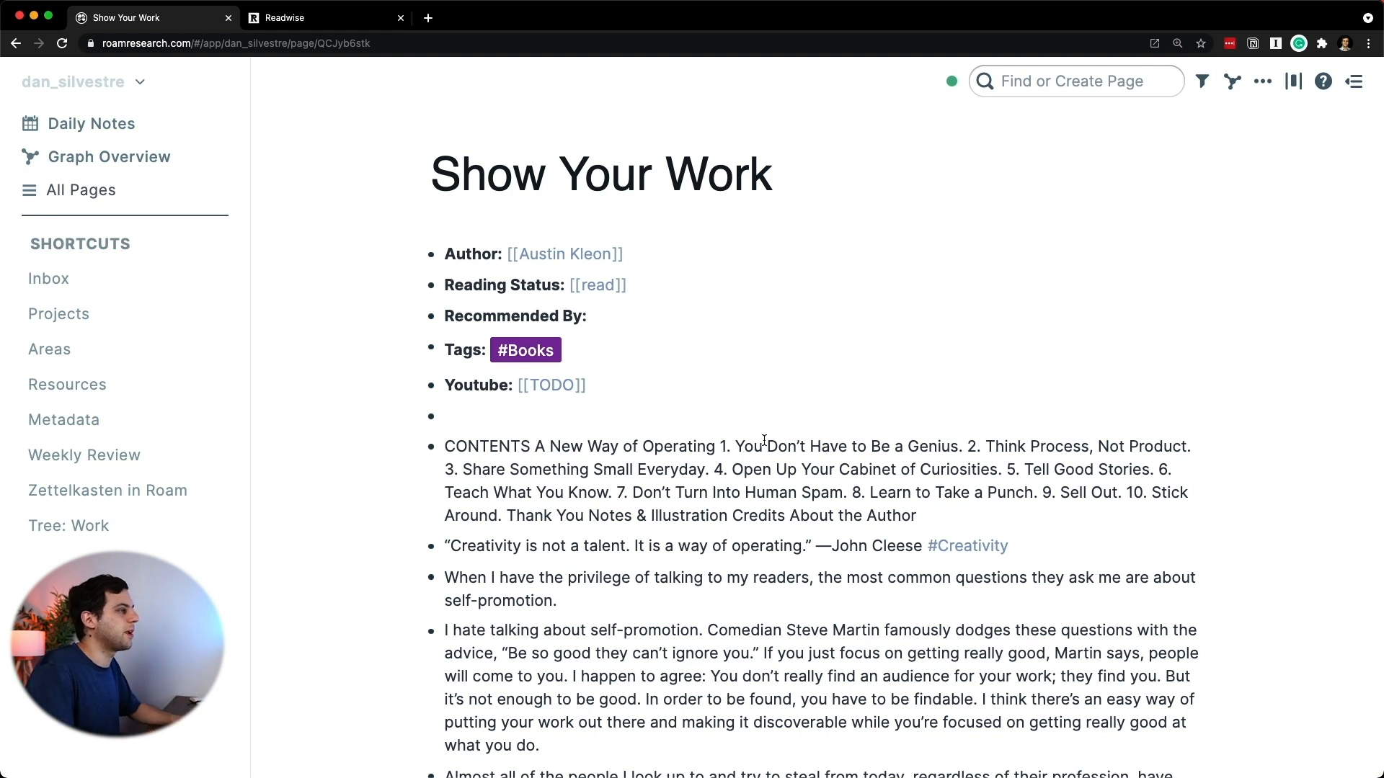
Step: Create a new page named 'table' to hold the book's chapter list
left_click(1075, 80)
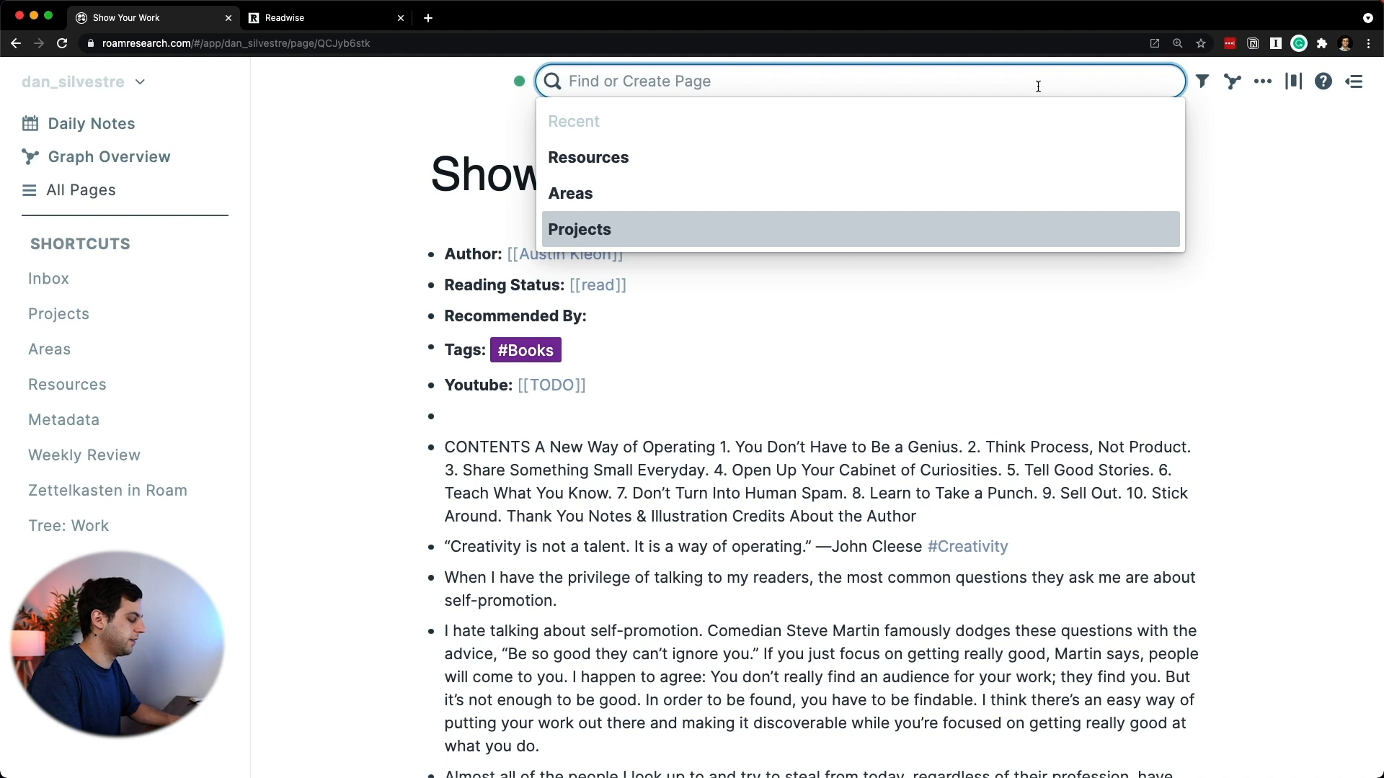
type("table")
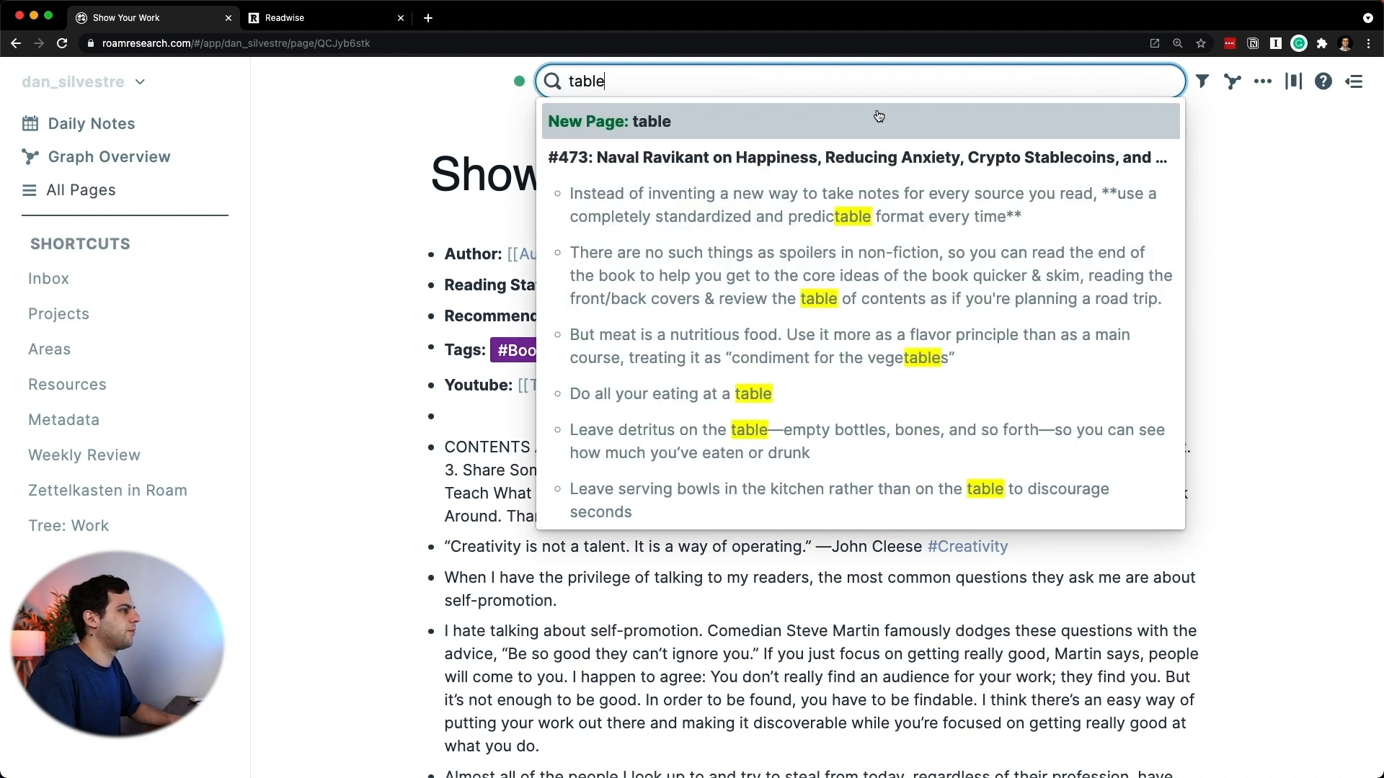
left_click(609, 121)
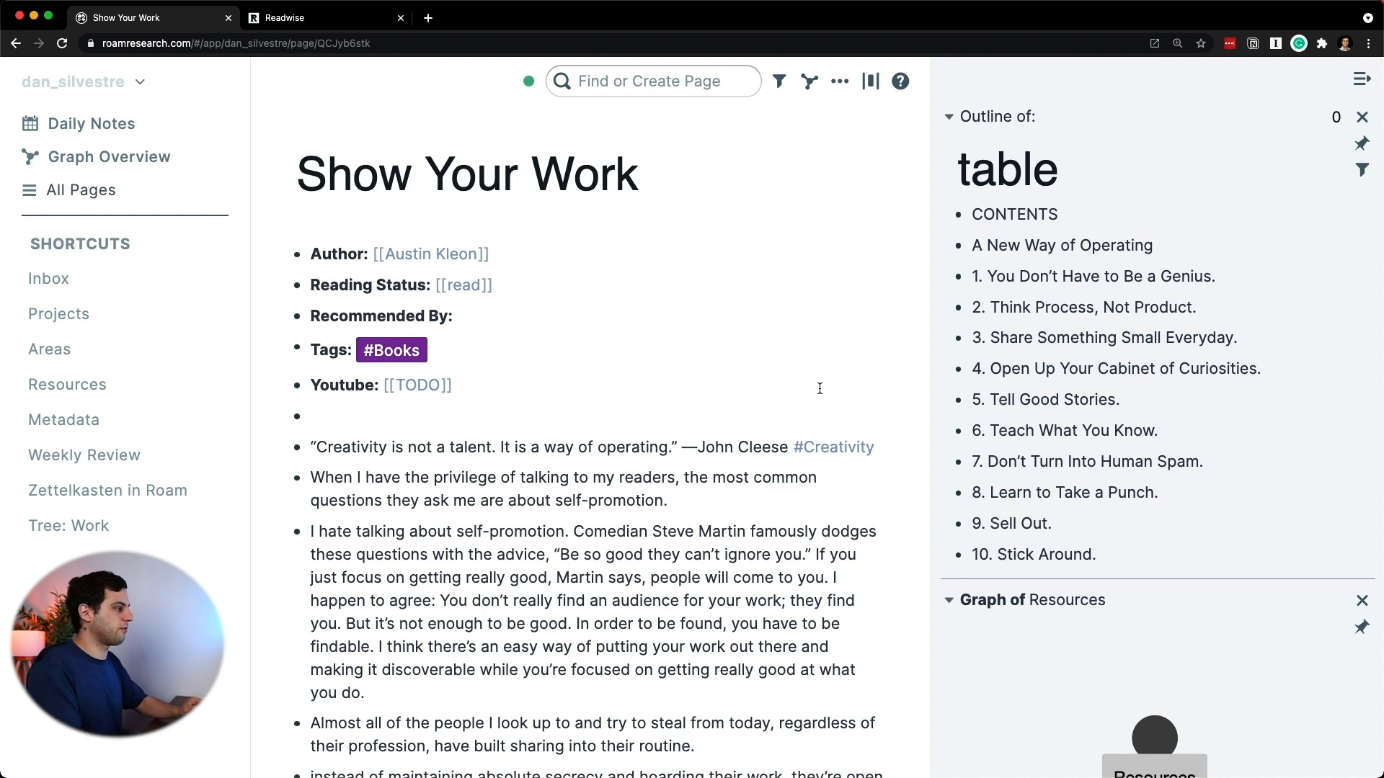
Step: Make 'A New Way of Operating' a heading and nest the John Cleese quote beneath it
double_click(1061, 245)
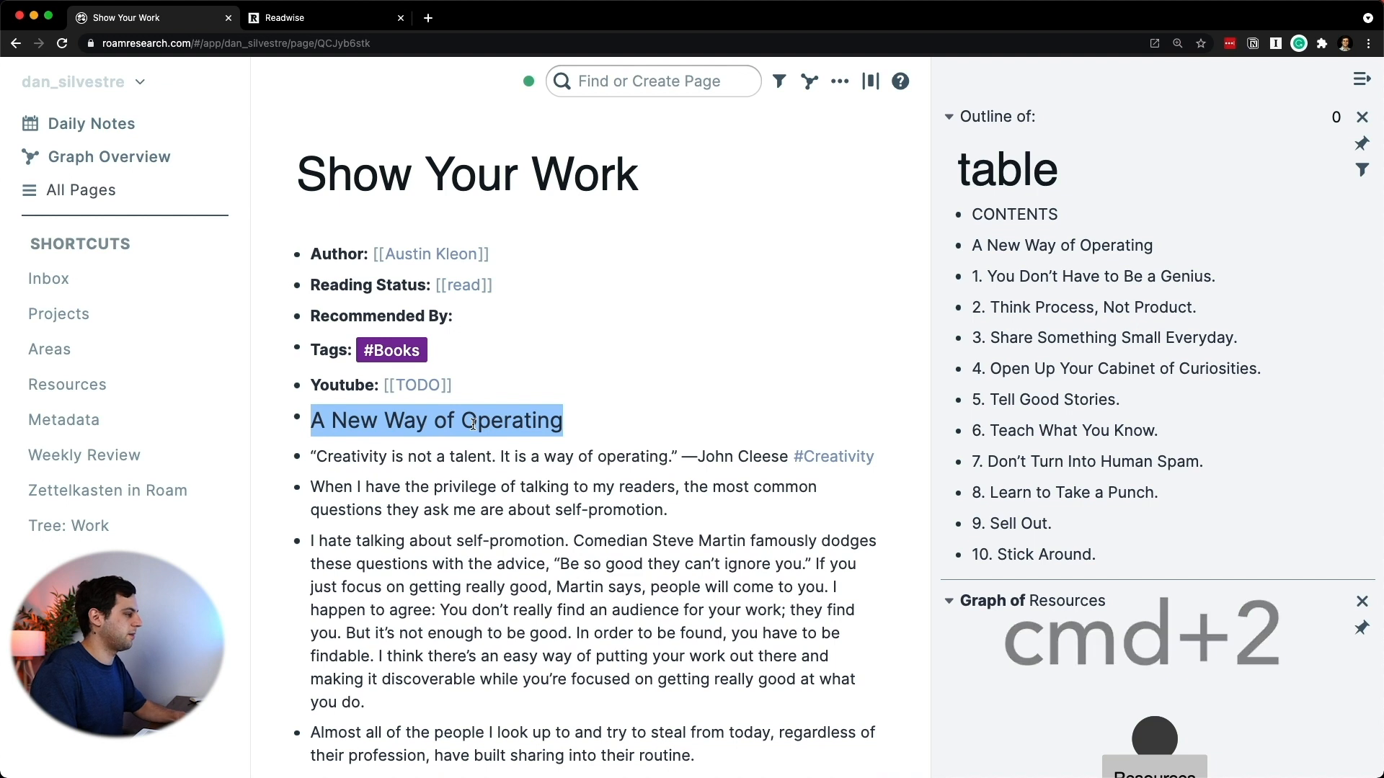
key("cmd+b")
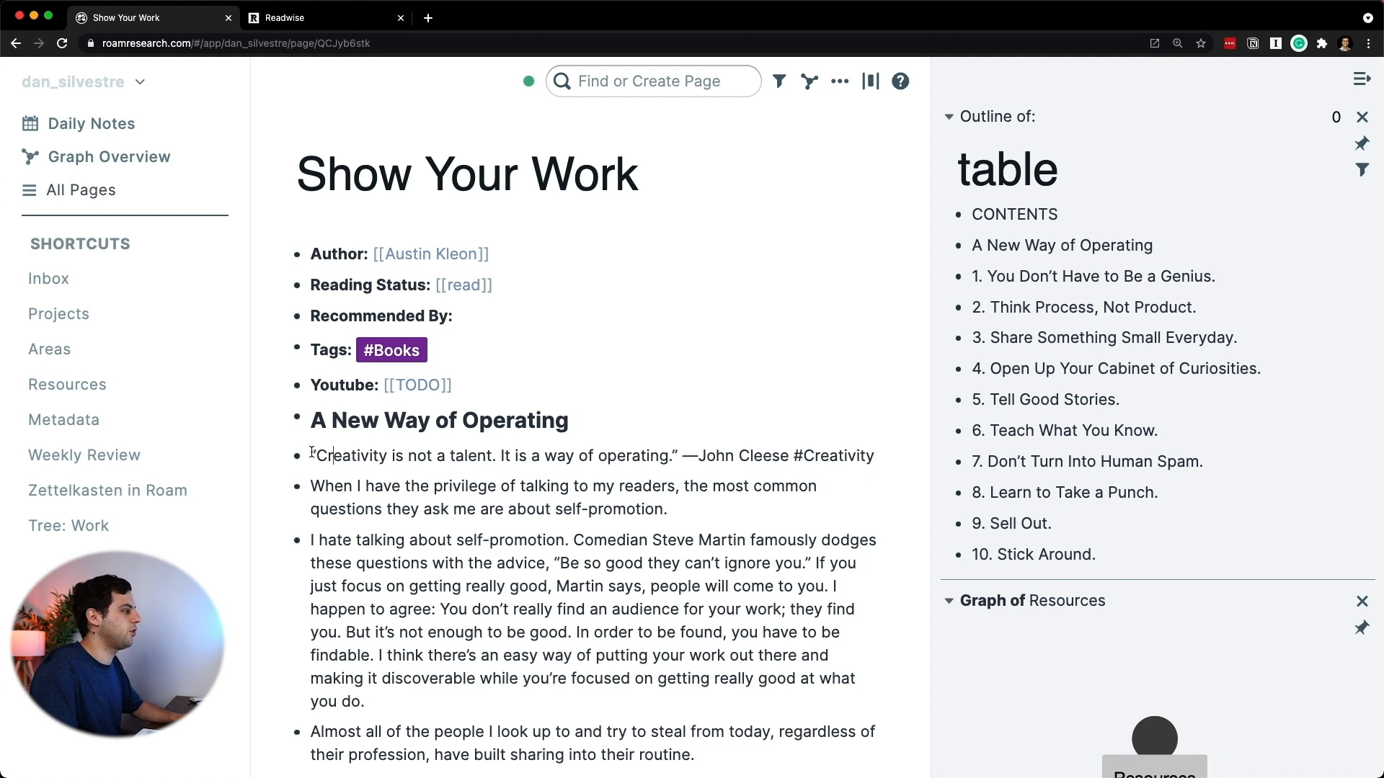
left_click(280, 420)
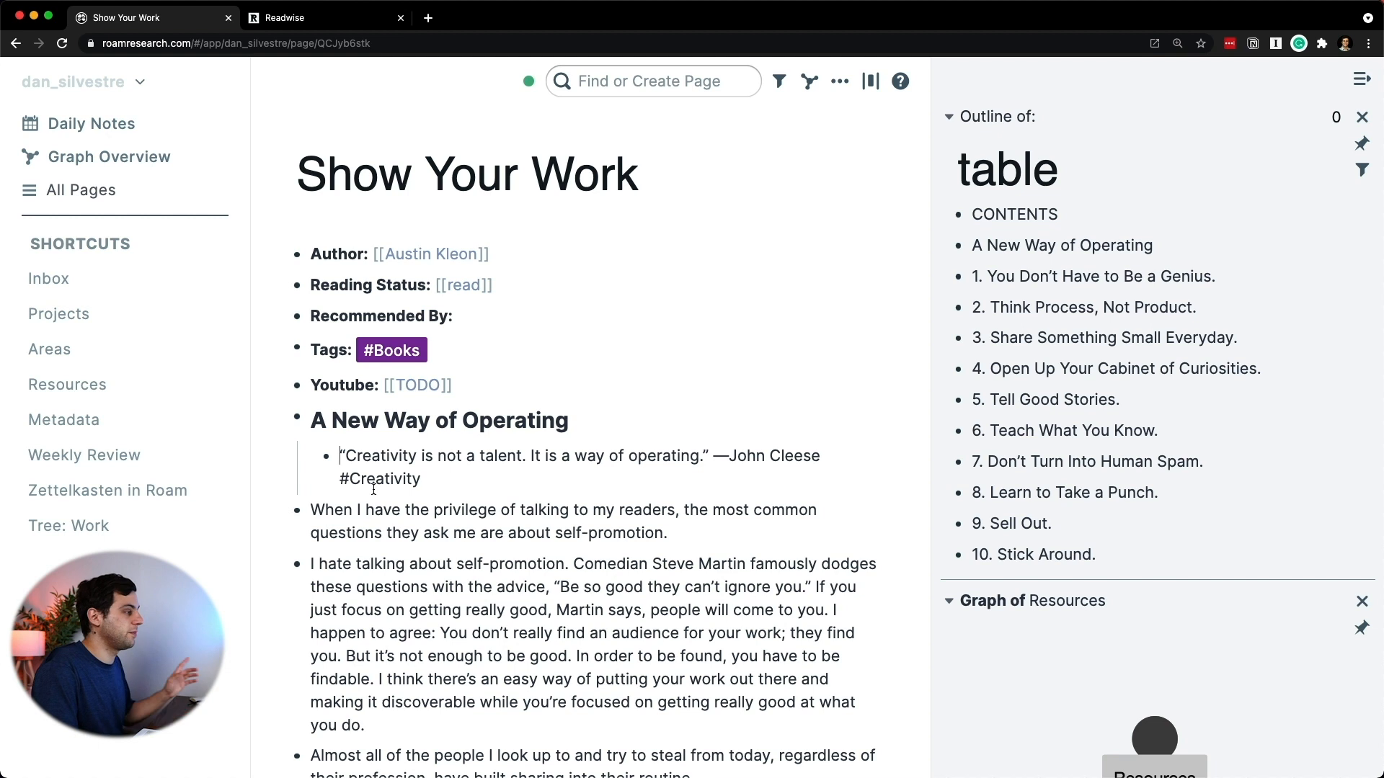
key("cmd+f")
type("bechdel")
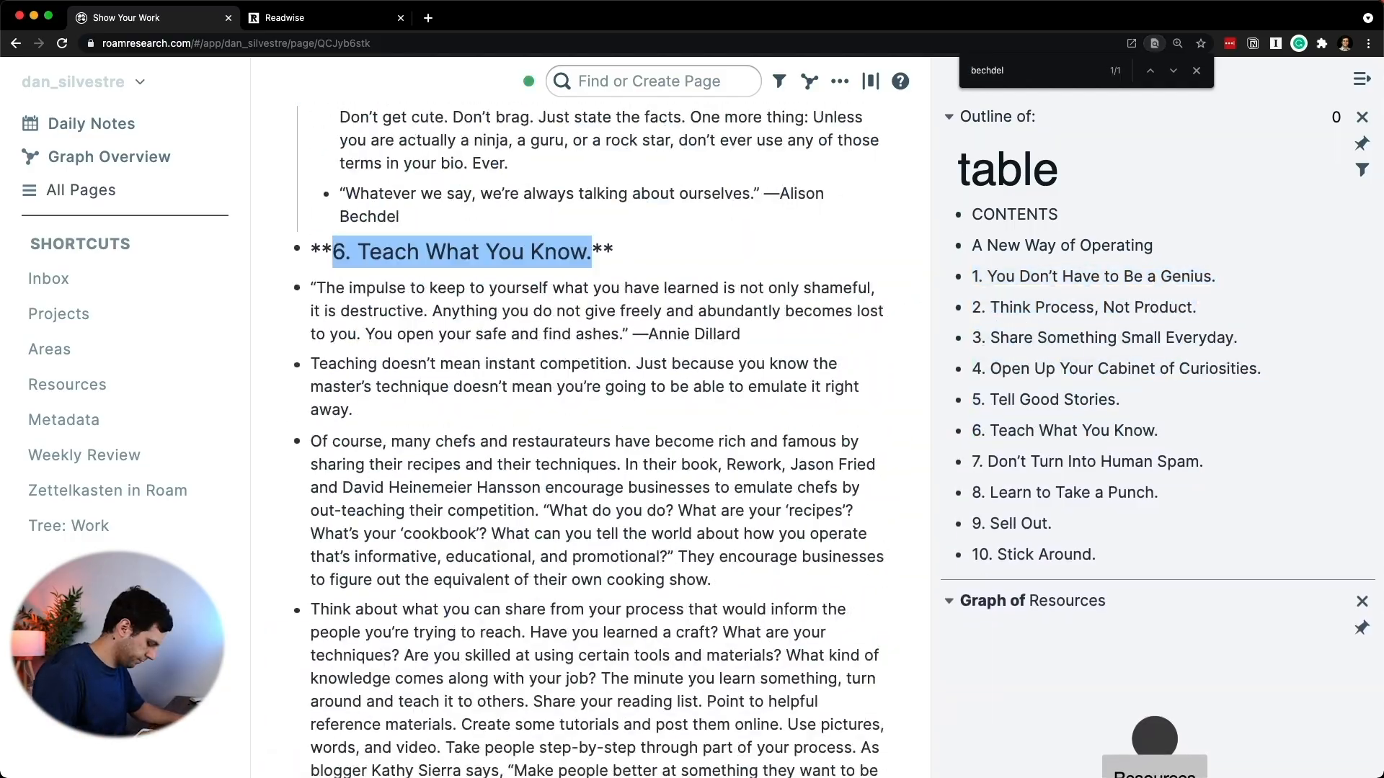
type("wimming")
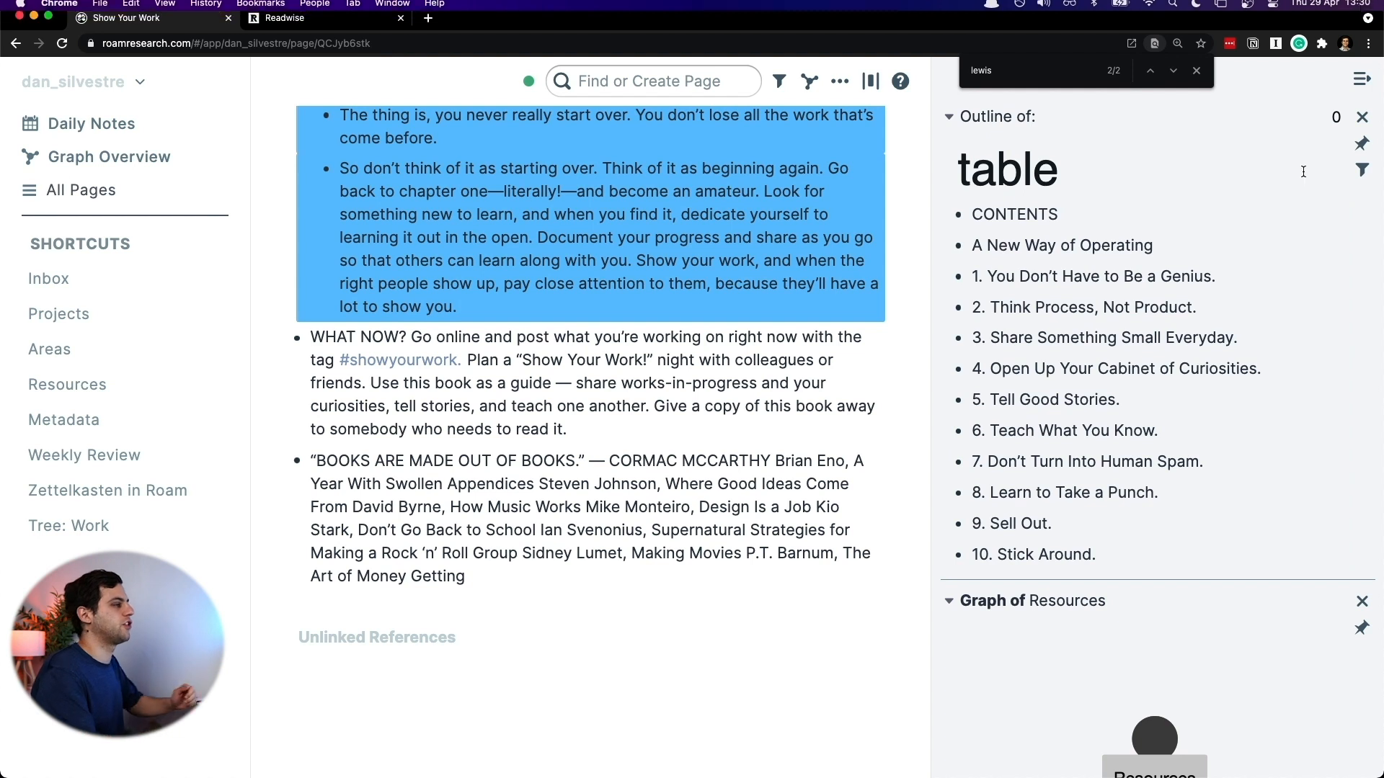
Step: Find the temporary 'table' page and permanently delete it
left_click(653, 81)
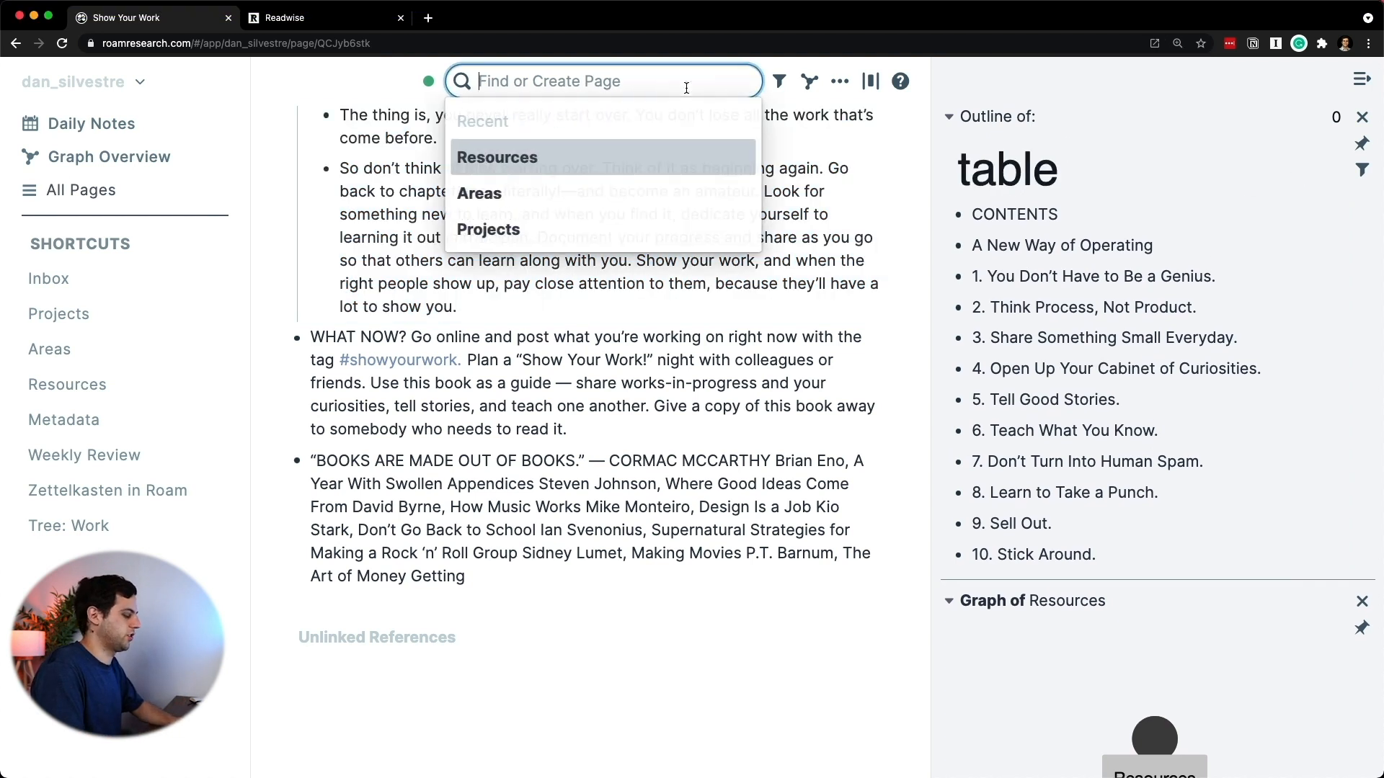
type("tabe")
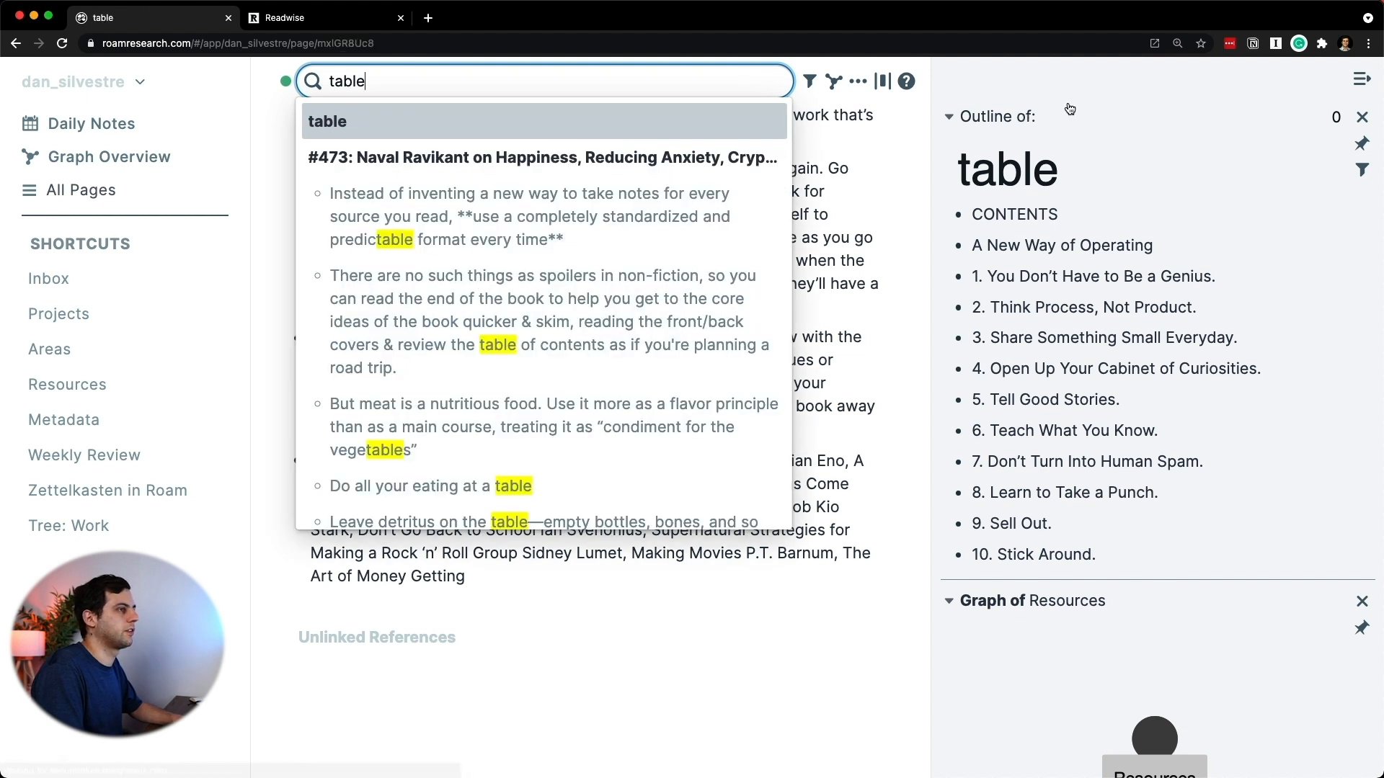
left_click(839, 81)
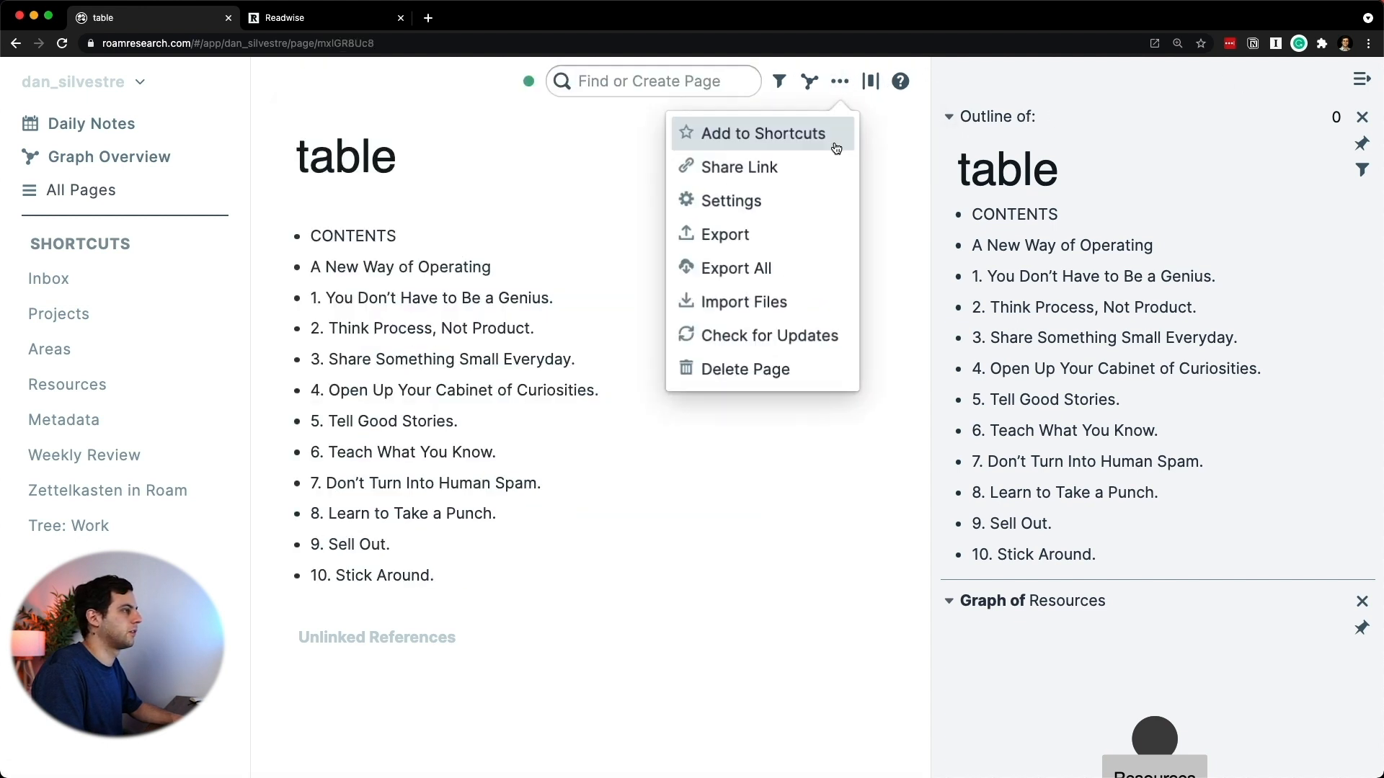
left_click(745, 369)
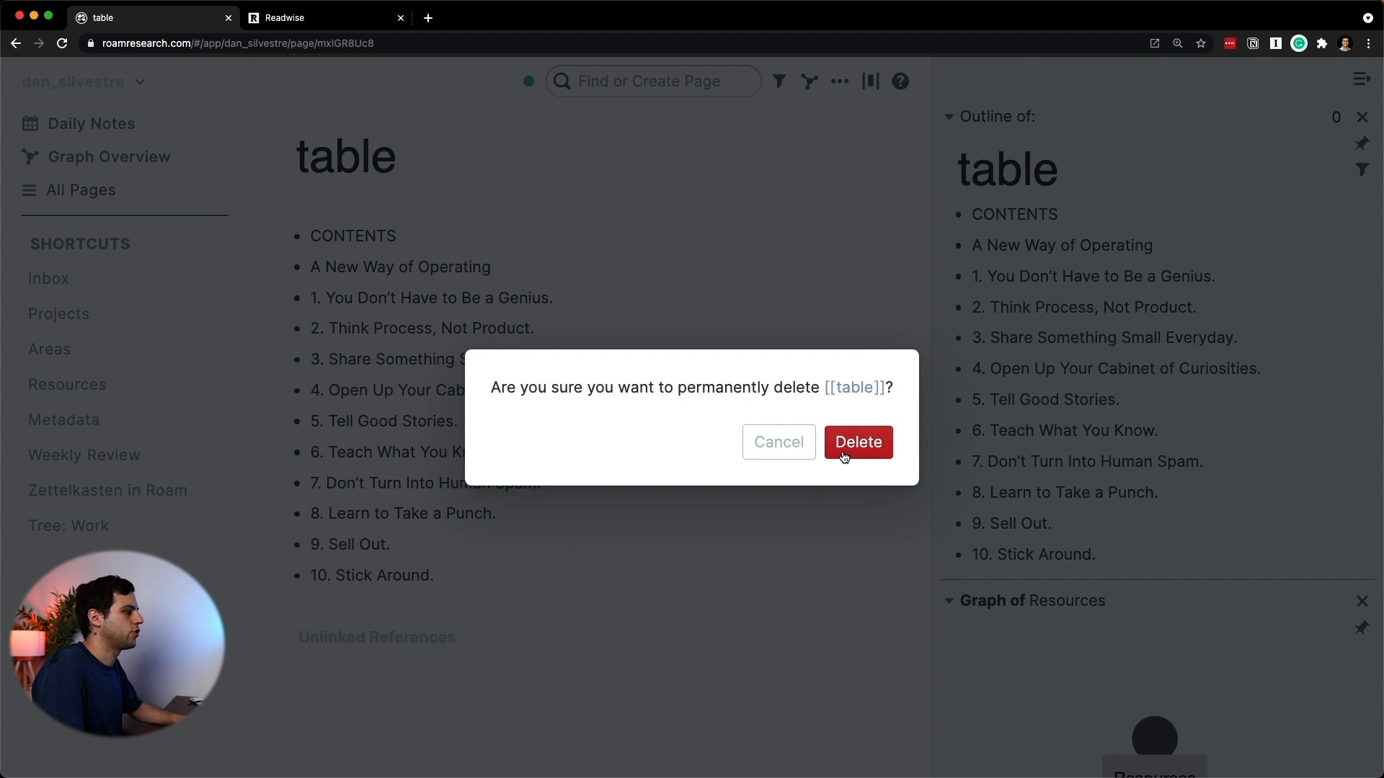
left_click(856, 443)
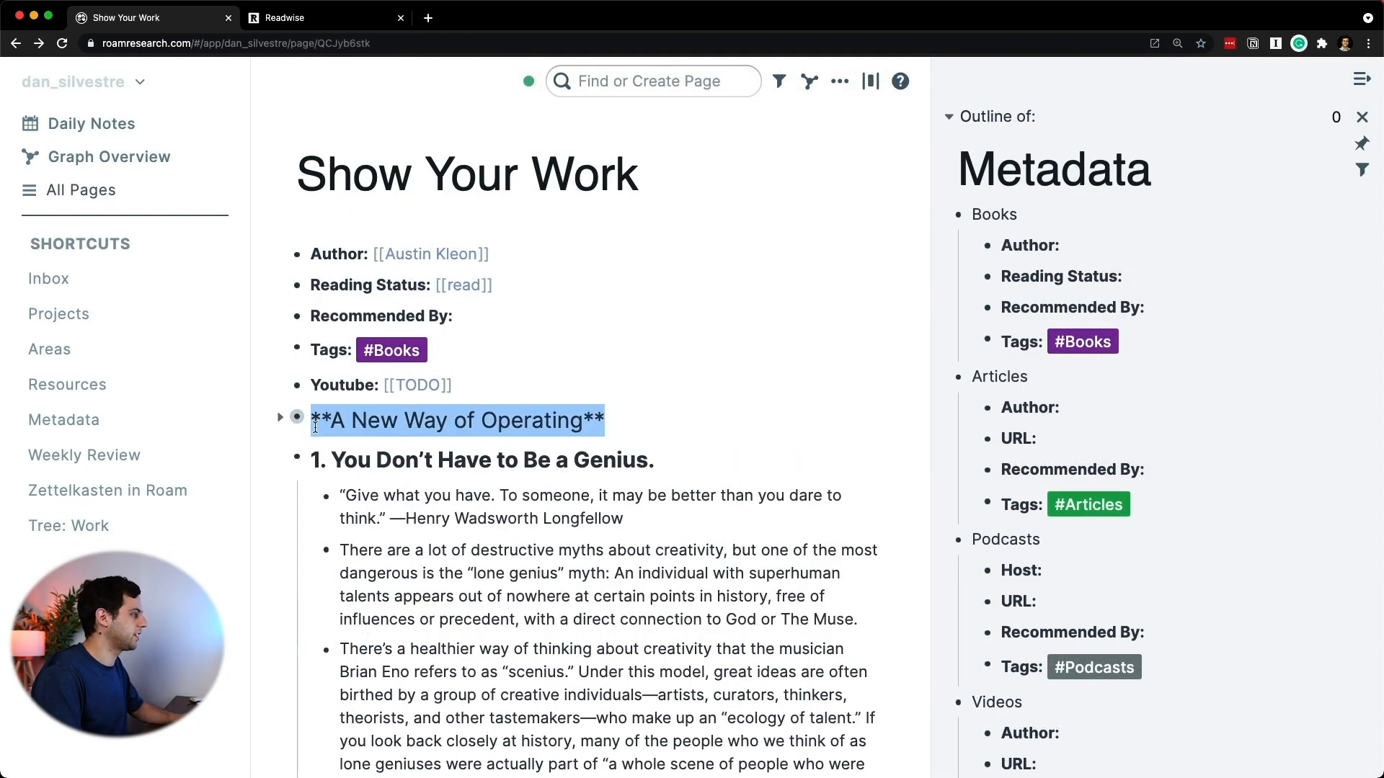
Step: Collapse every chapter of the Show Your Work note down to its heading
scroll("down", 3)
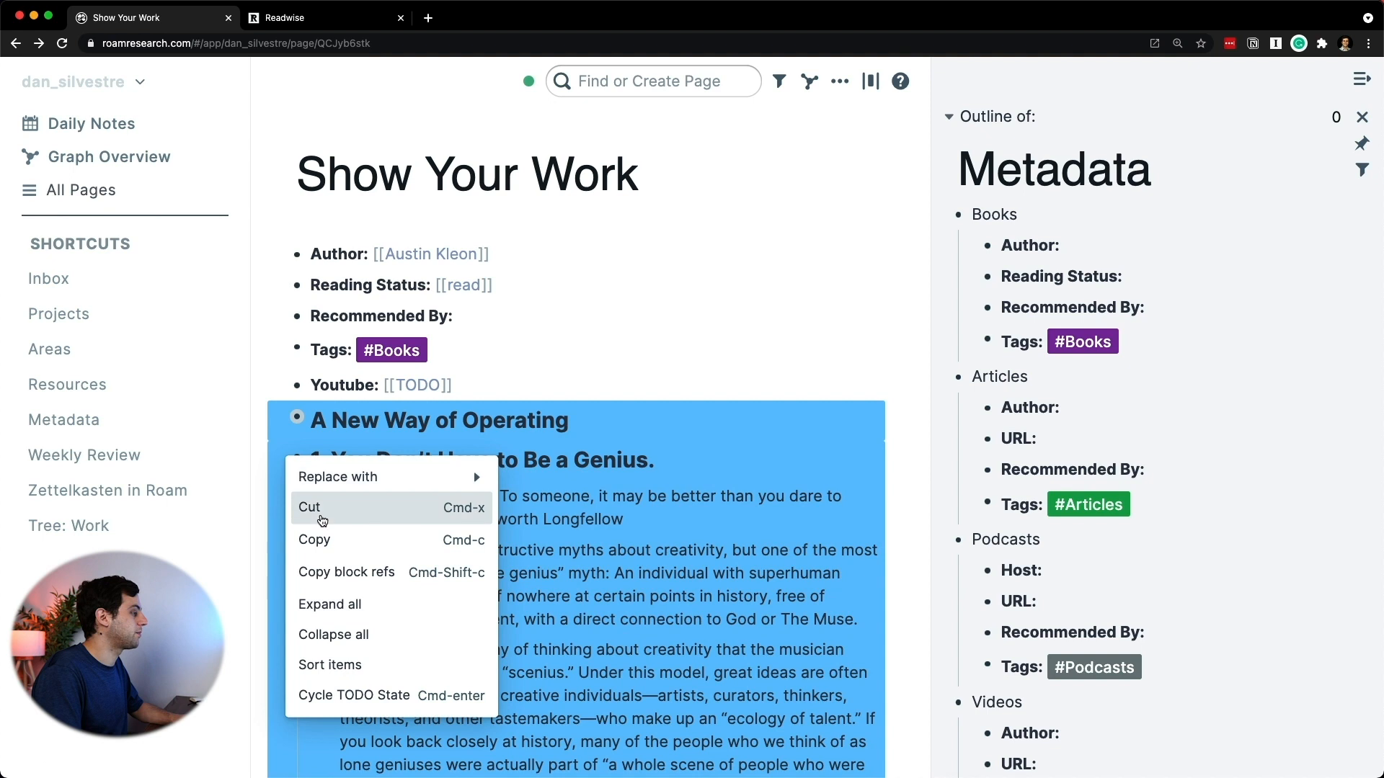
left_click(333, 634)
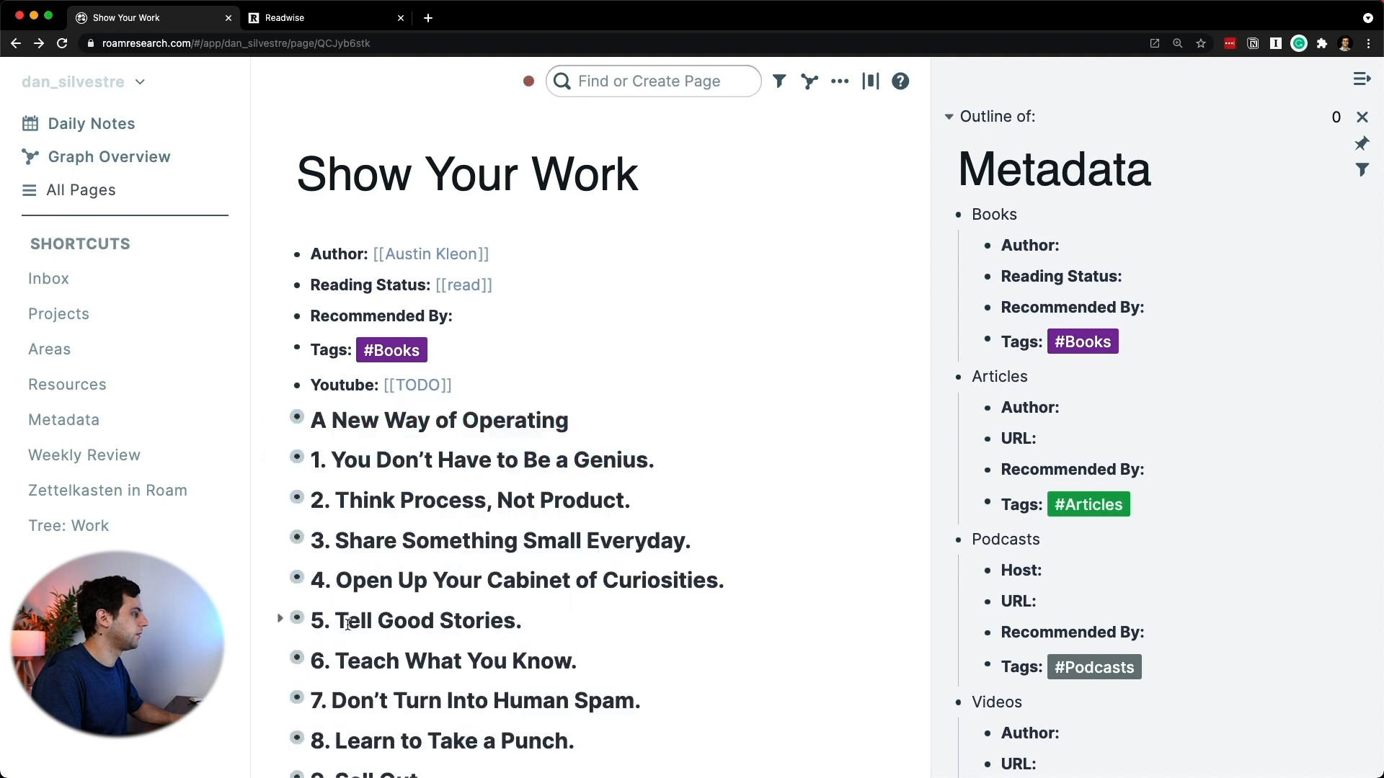
scroll("down", 3)
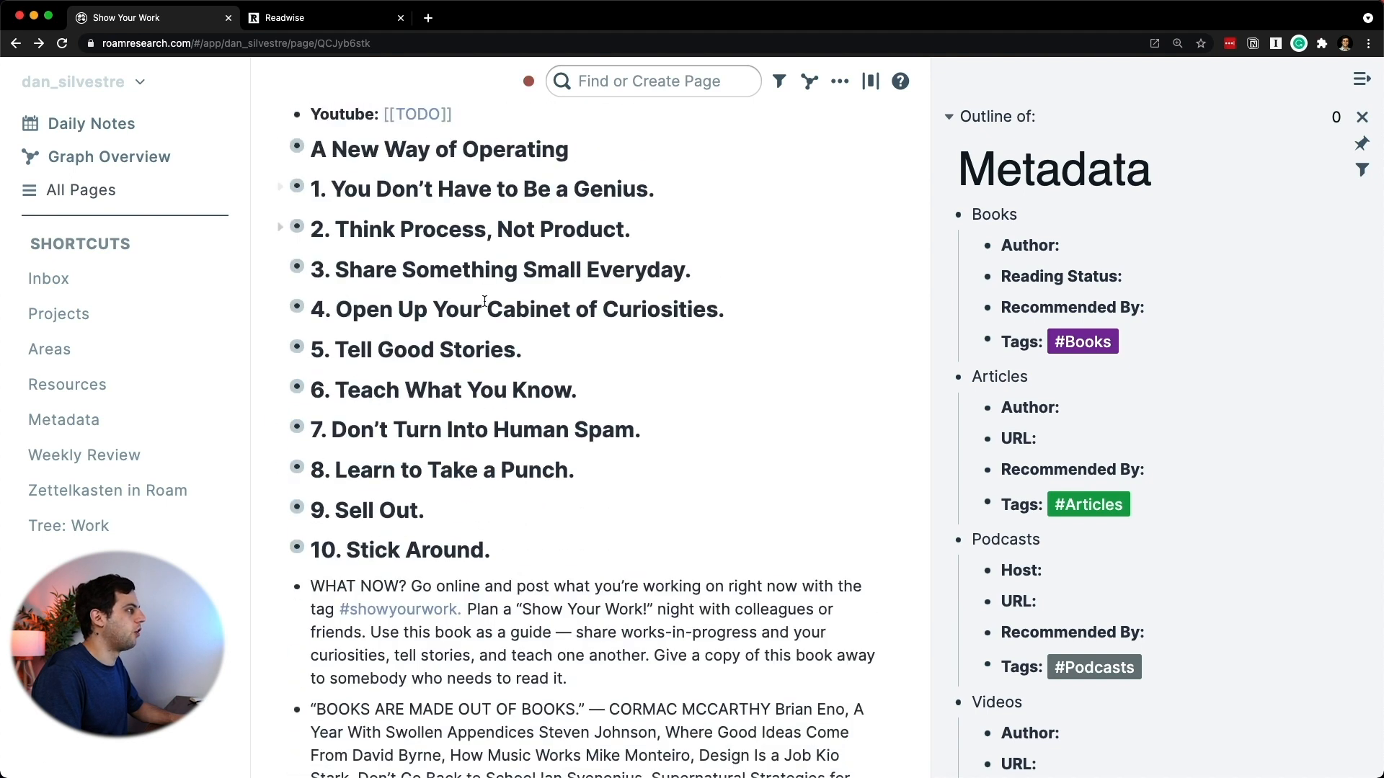
scroll("down", 3)
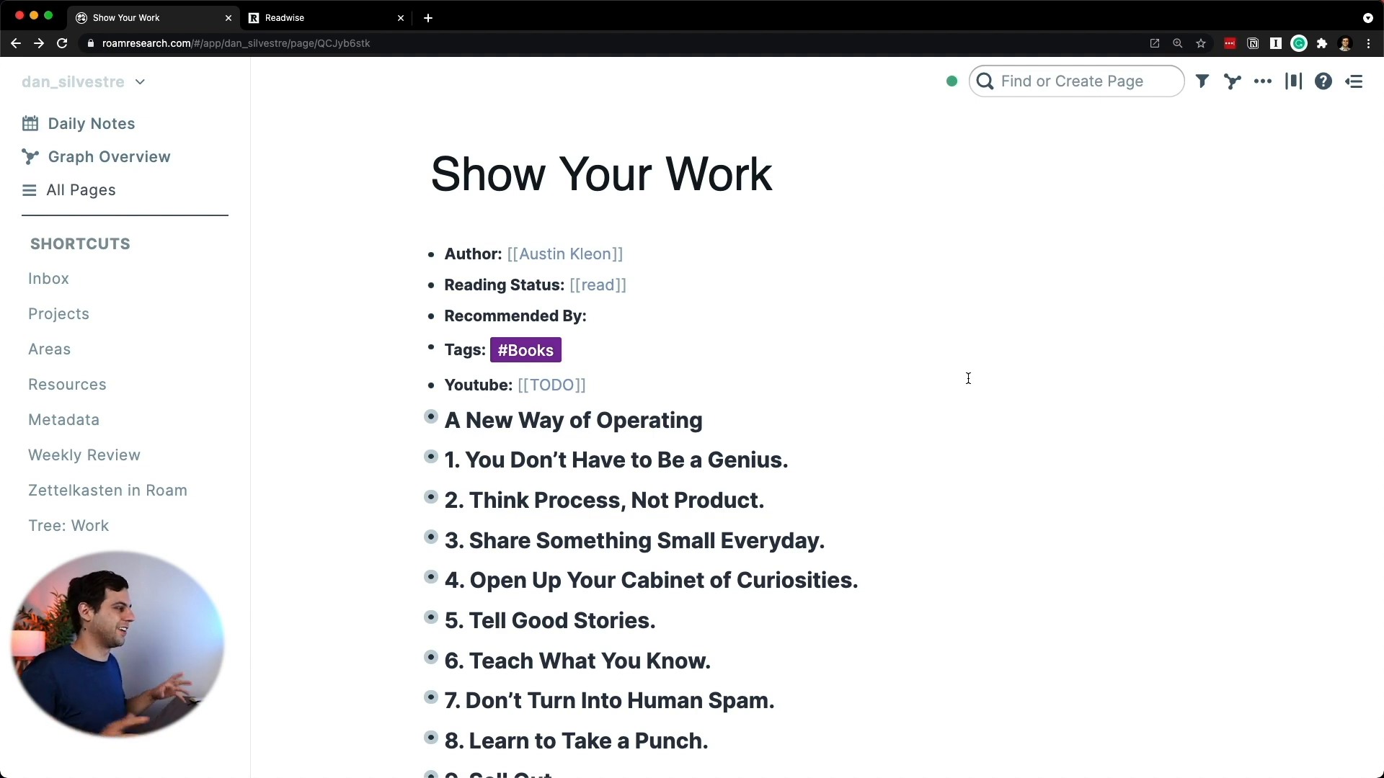
Step: Expand chapter 2, Think Process, Not Product, and condense its passage into a day-to-day-process summary
scroll("down", 3)
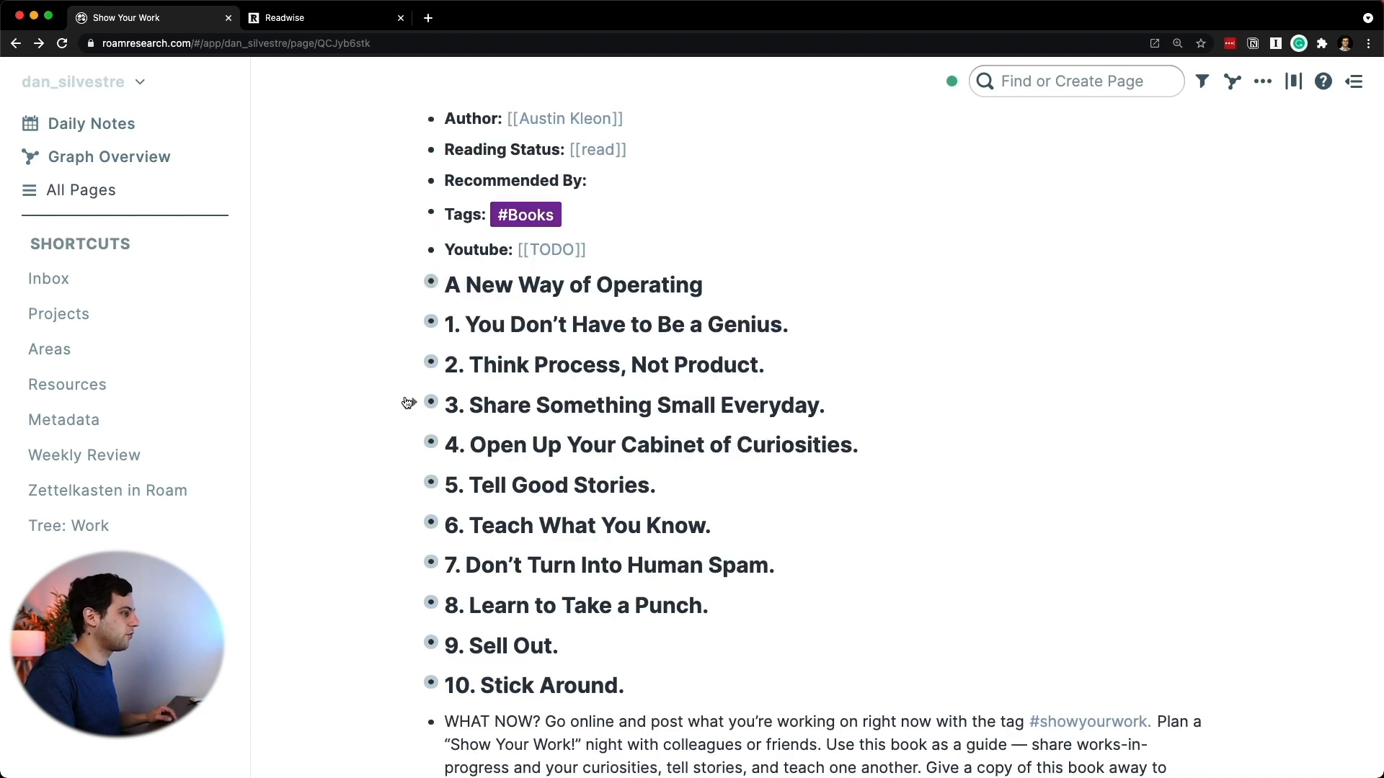
mouse_move(417, 364)
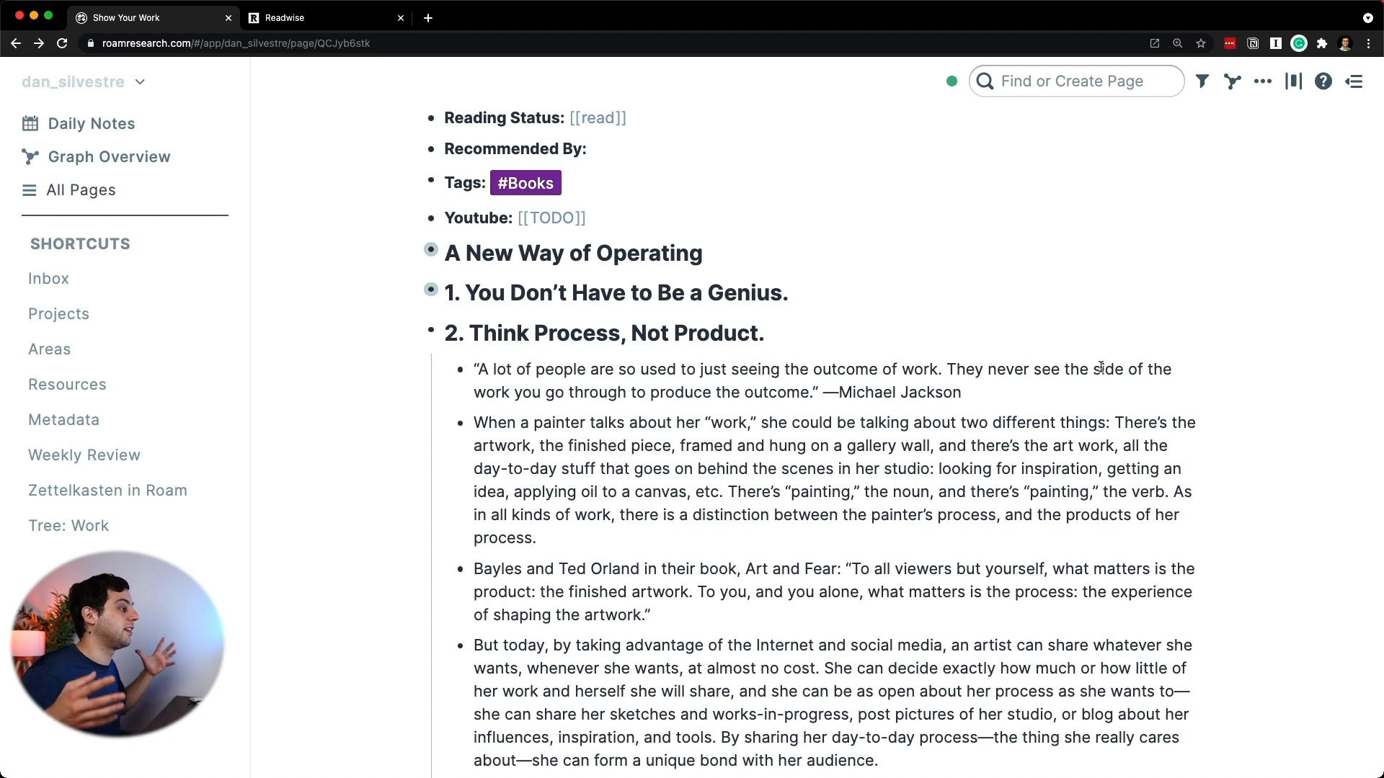
scroll("down", 3)
type("Share your Share your day-to-day process to form a unique bond with your")
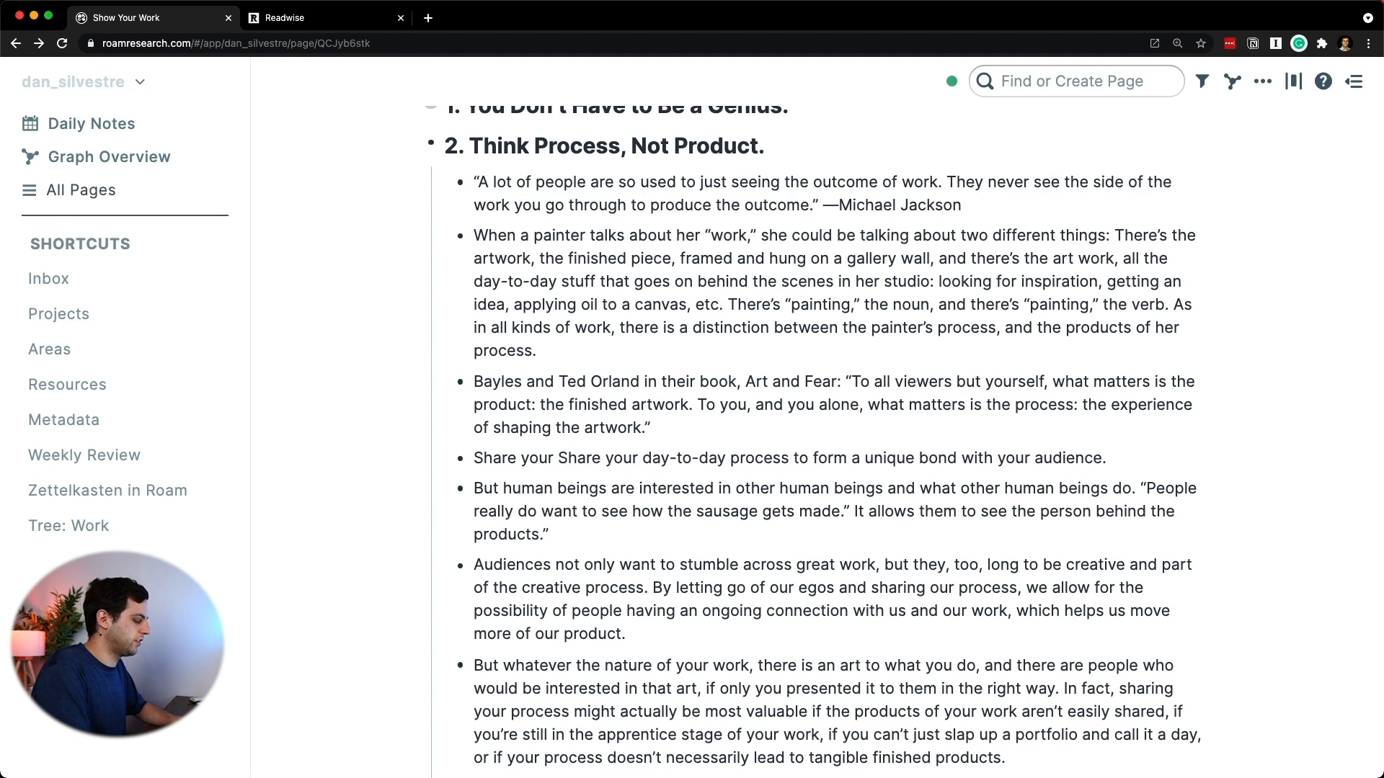
type("journey")
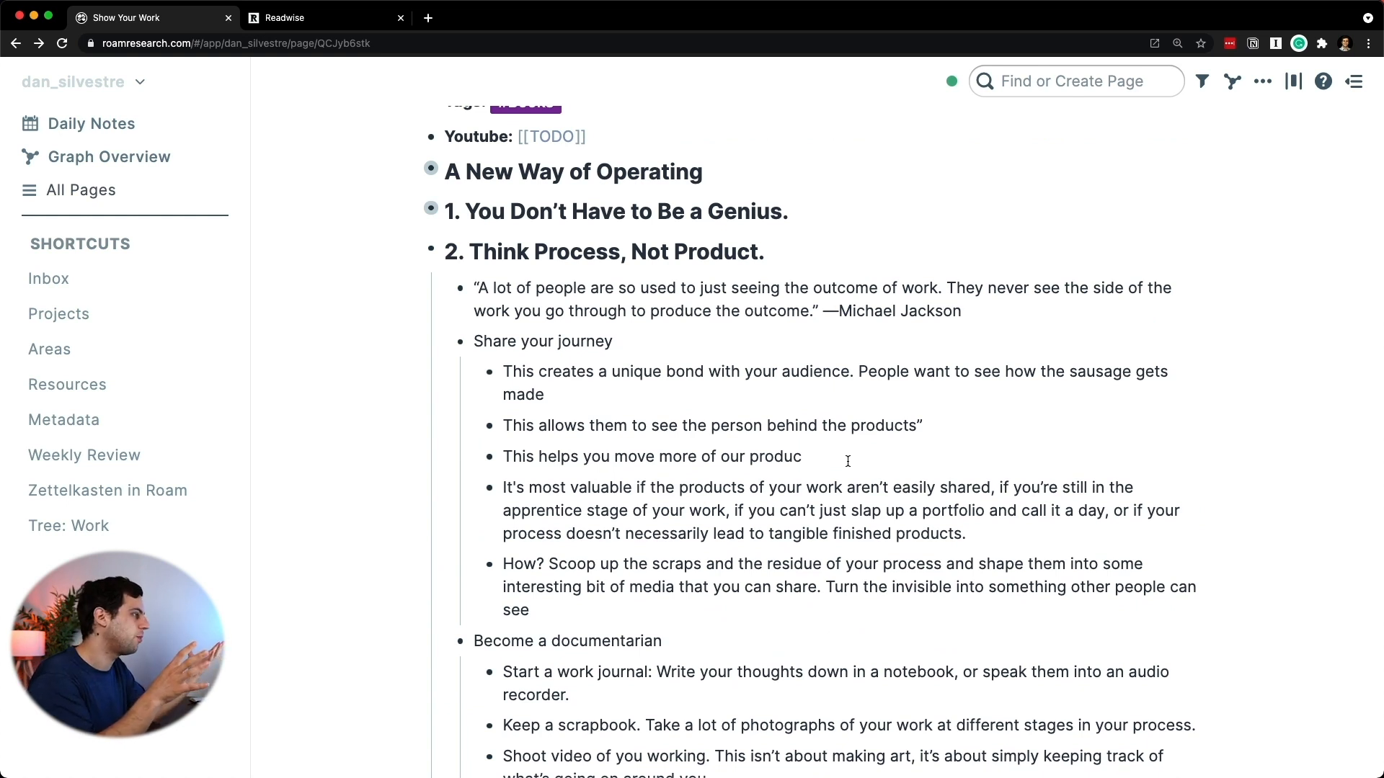
left_click(612, 342)
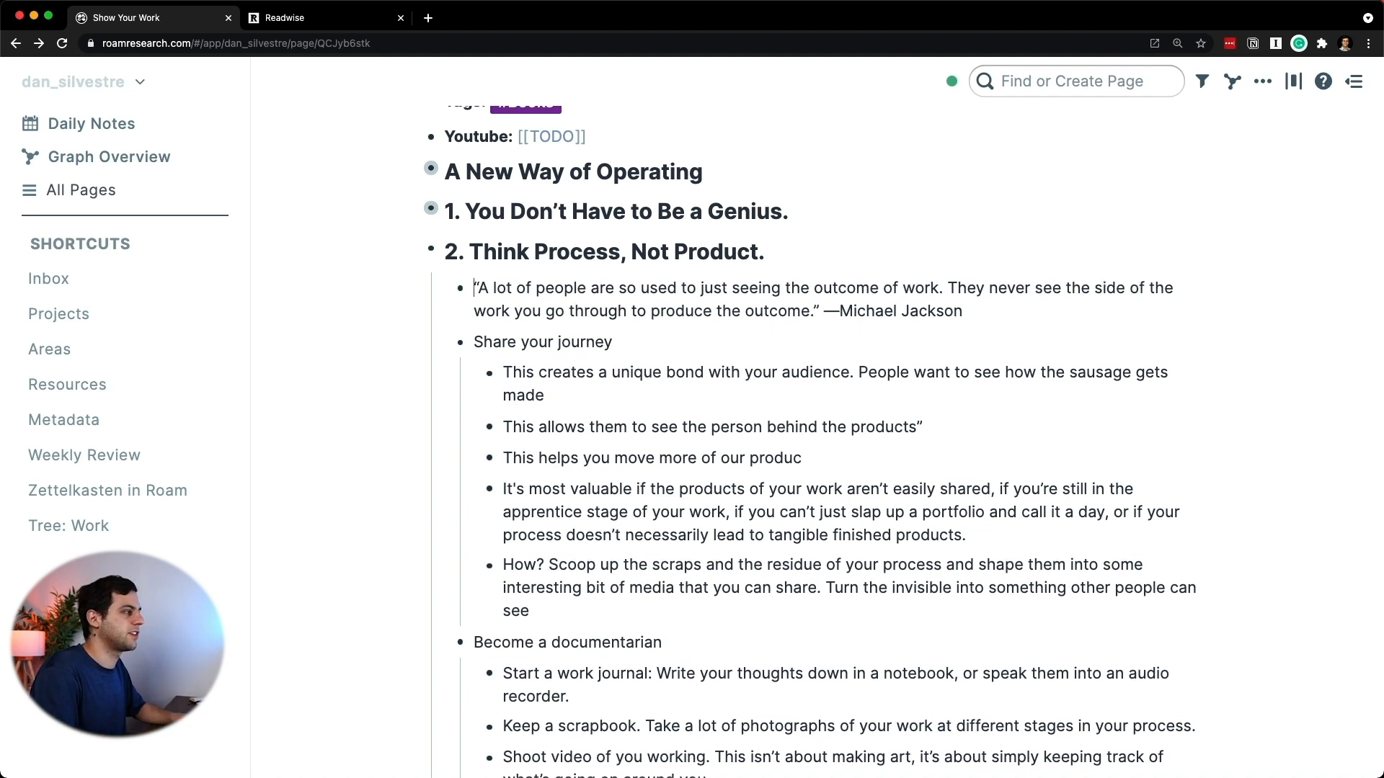
Step: Italicize the Michael Jackson quote and rewrite the Share your journey notes more concisely
left_click_drag(474, 287, 820, 311)
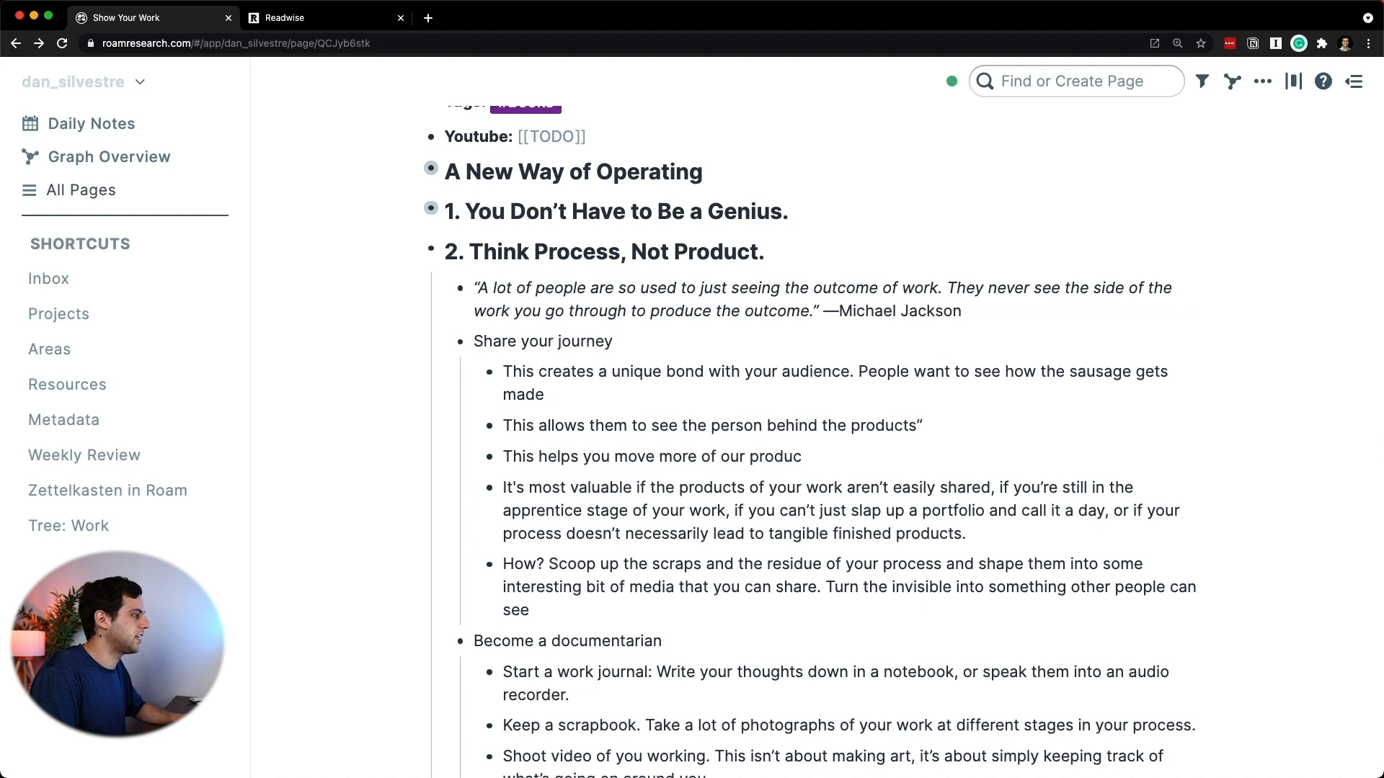
double_click(557, 342)
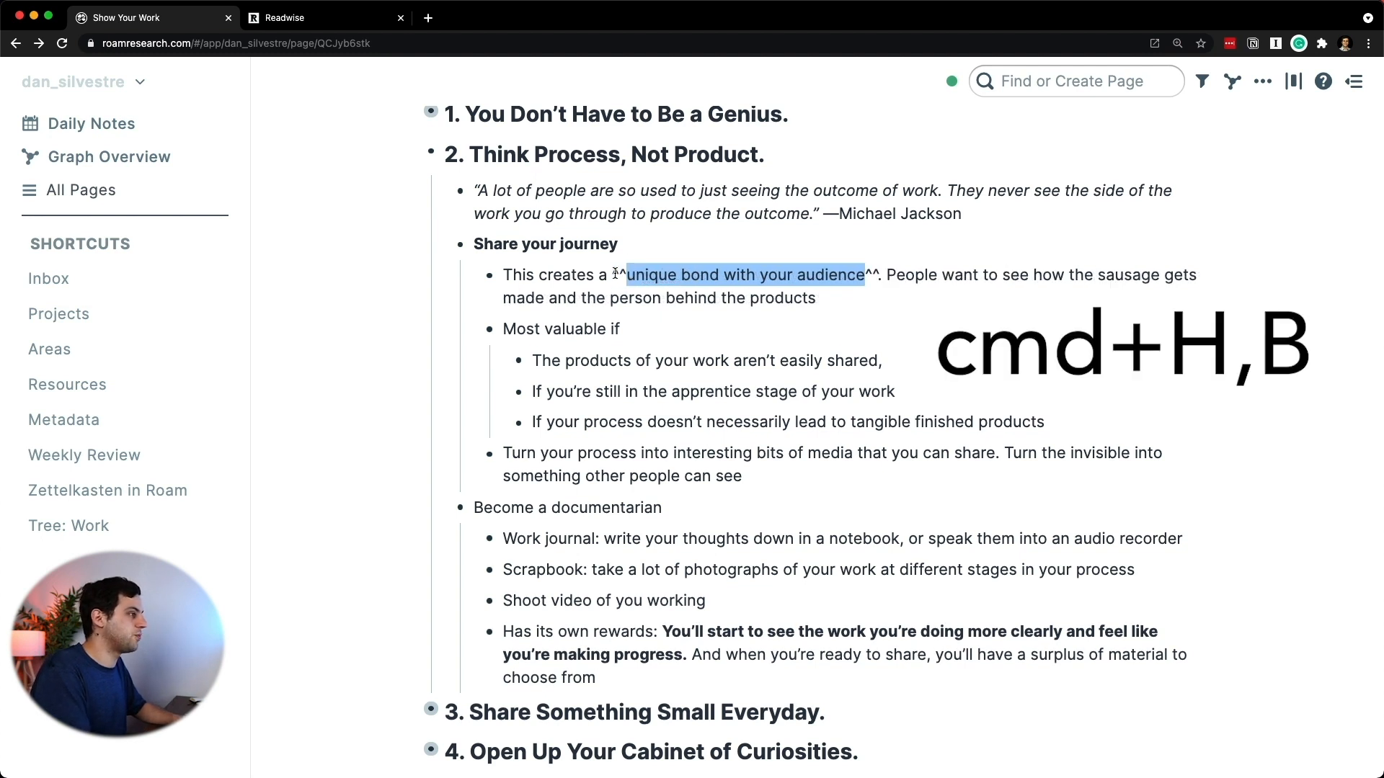
Step: Bold and highlight the 'unique bond' phrase and select the line about seeing your work clearly
key("cmd+b")
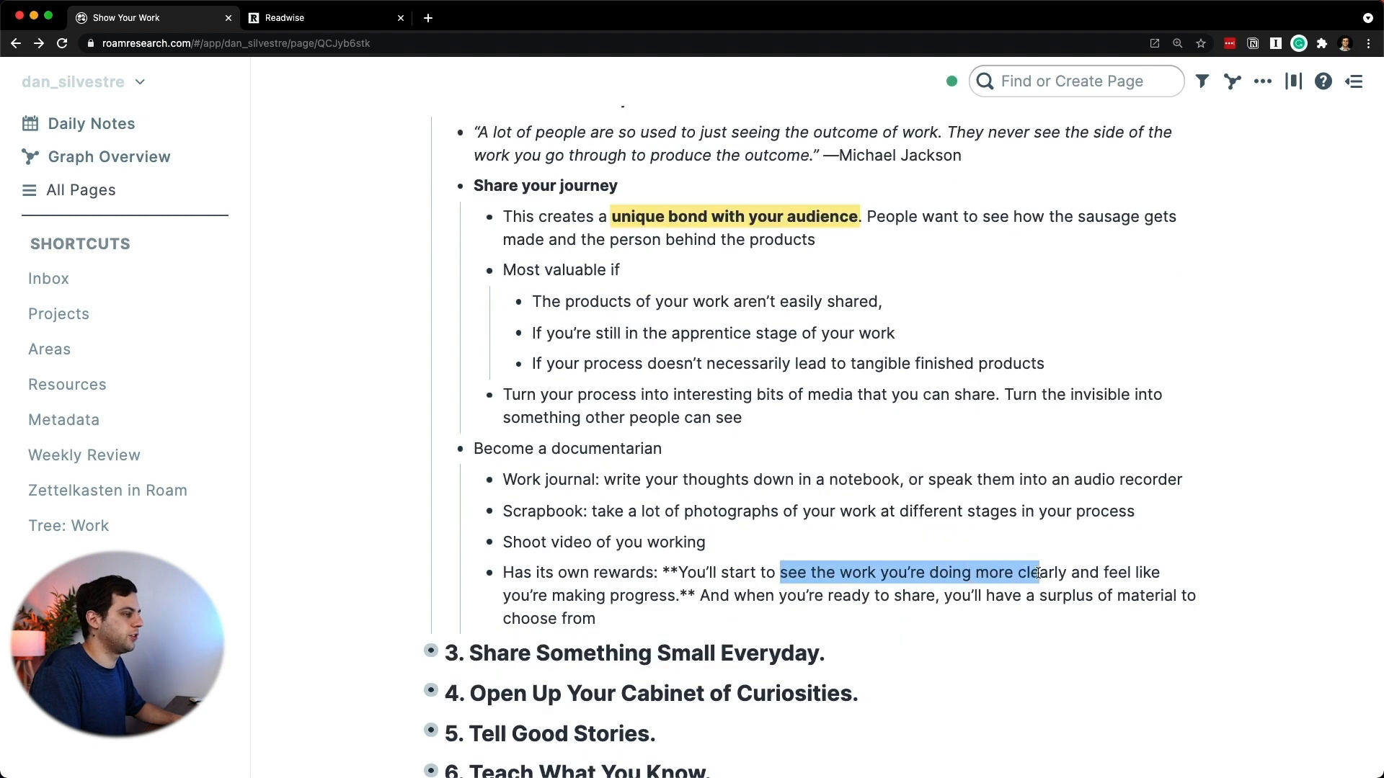
left_click_drag(1039, 572, 674, 595)
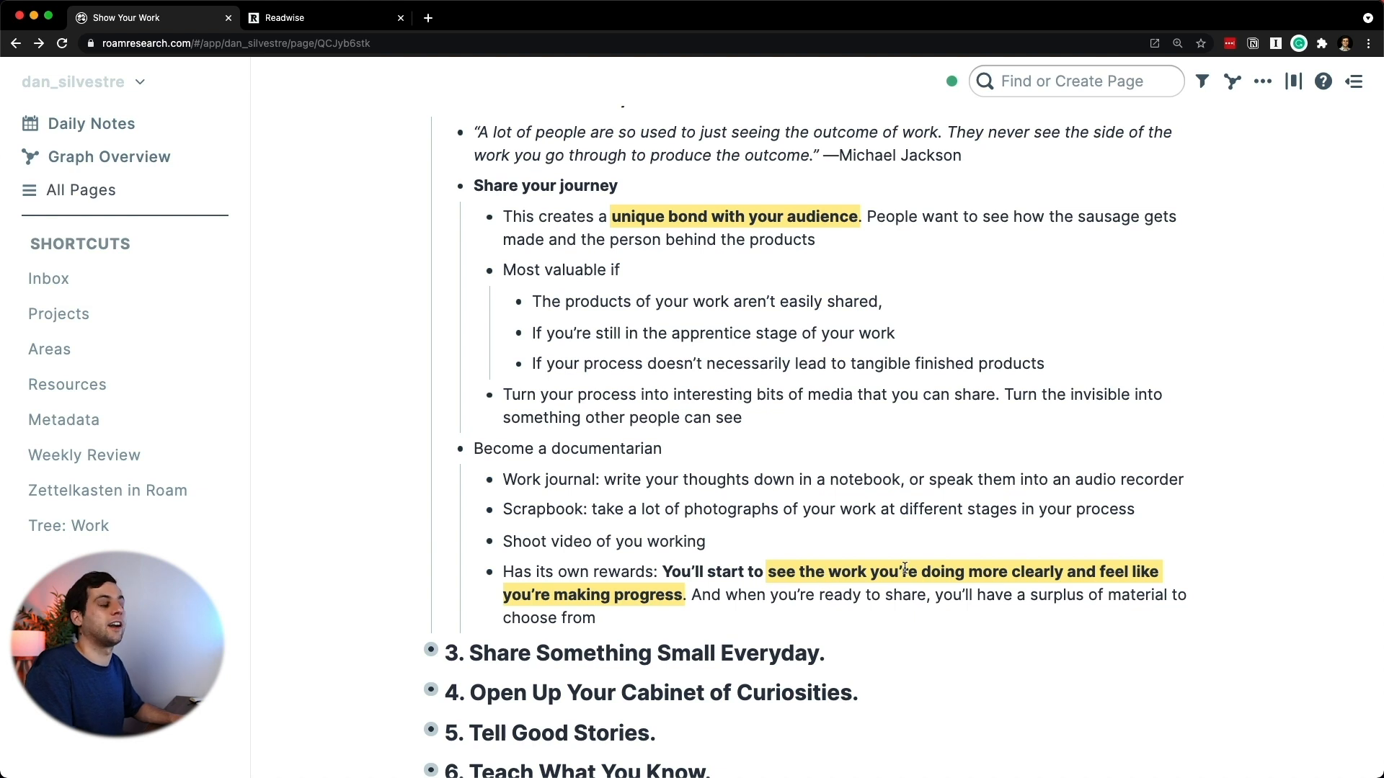
Step: Bold and highlight the phrase about writing thoughts in a notebook
left_click_drag(604, 478, 1185, 479)
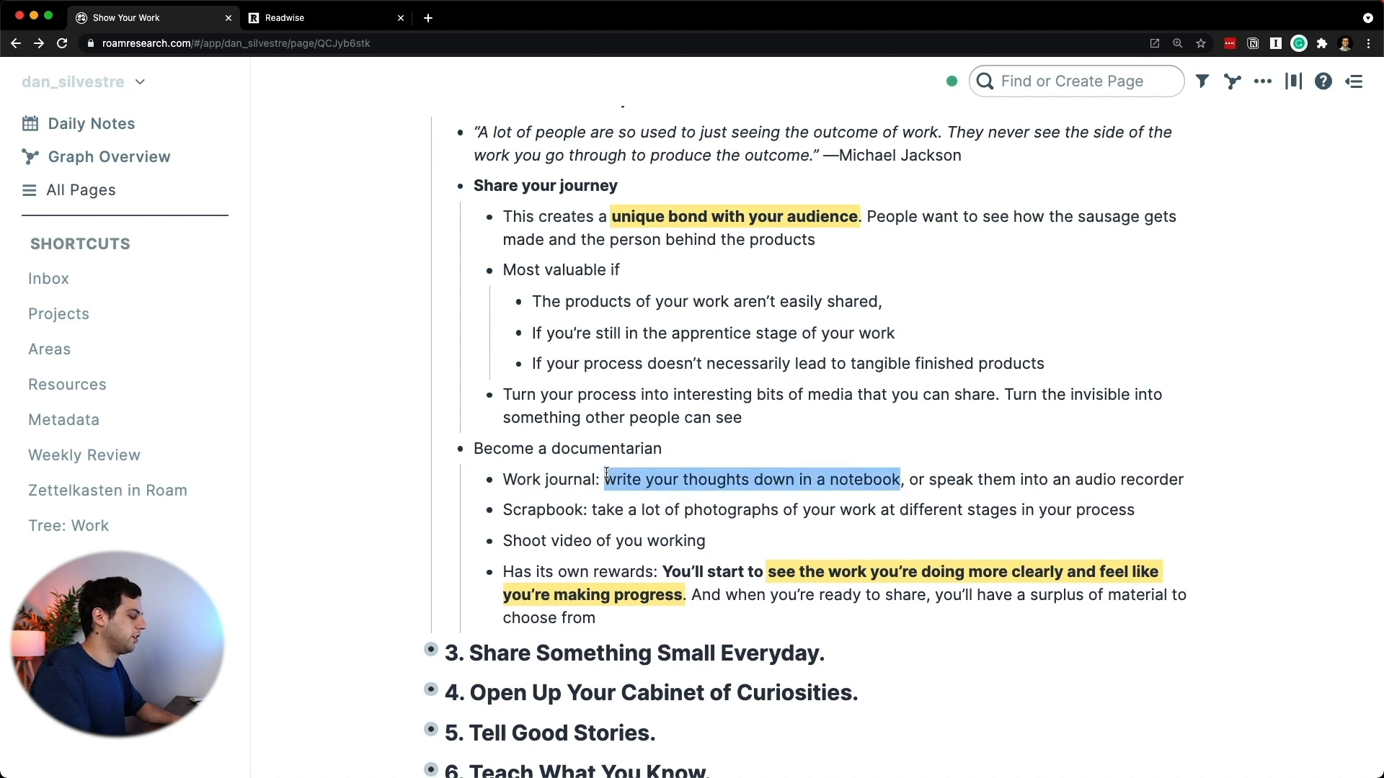
key("cmd+b")
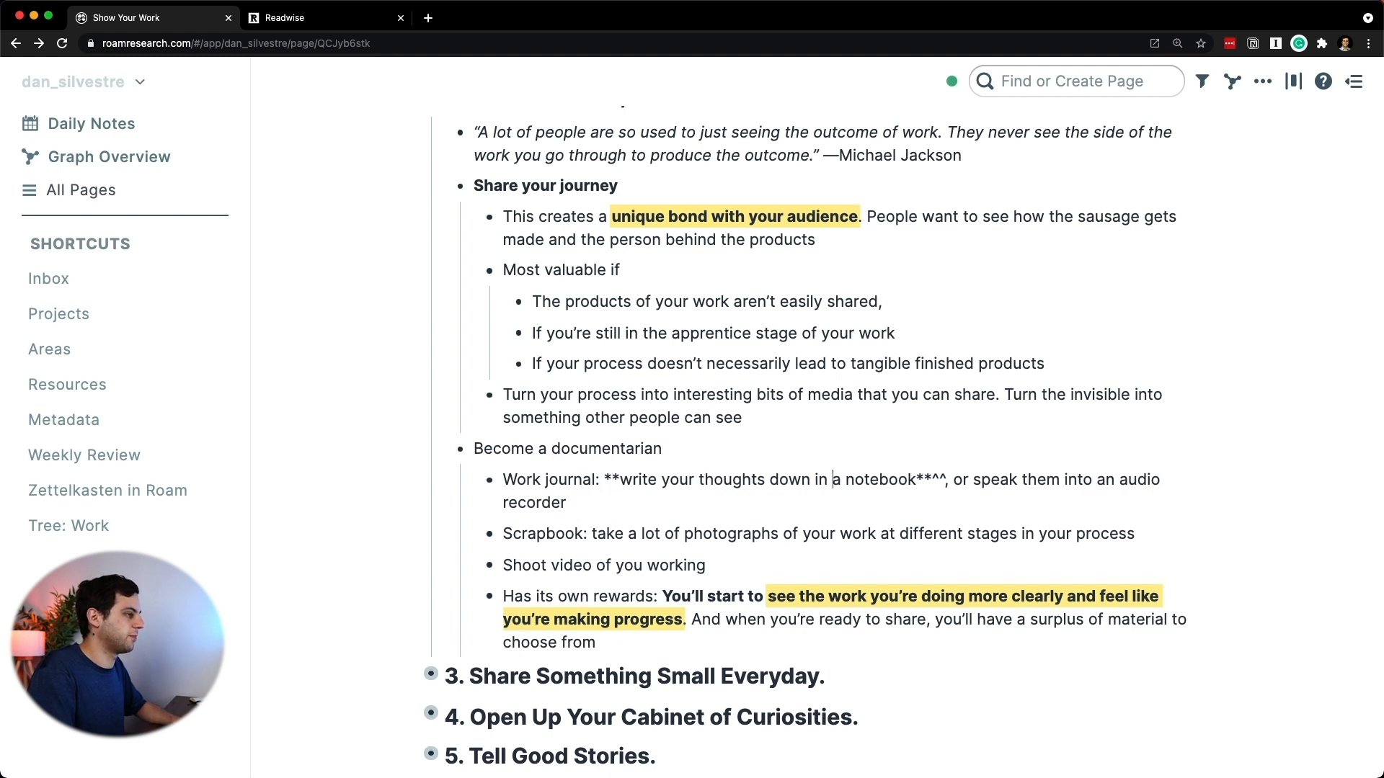
type("^^")
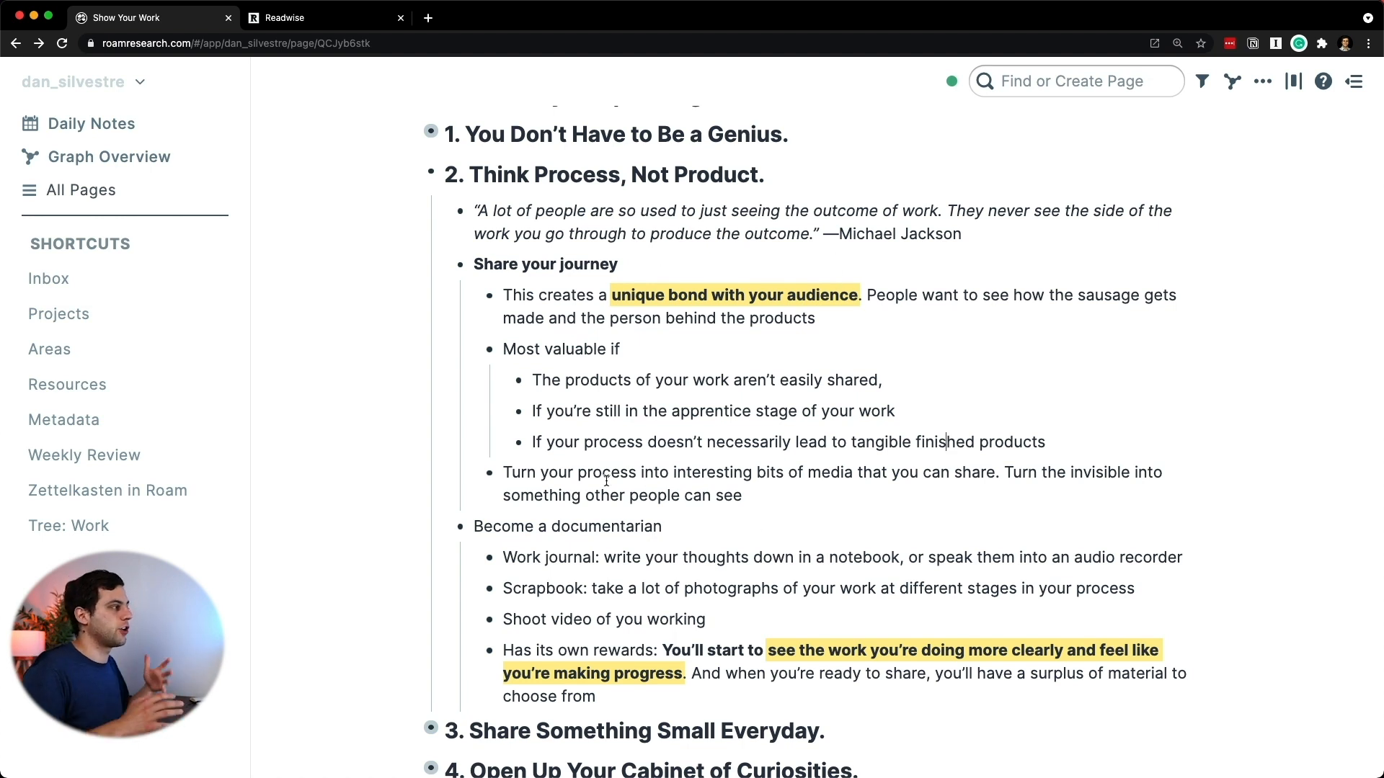
Step: Add an 'Executive Summary' heading block above A New Way of Operating
scroll("down", 3)
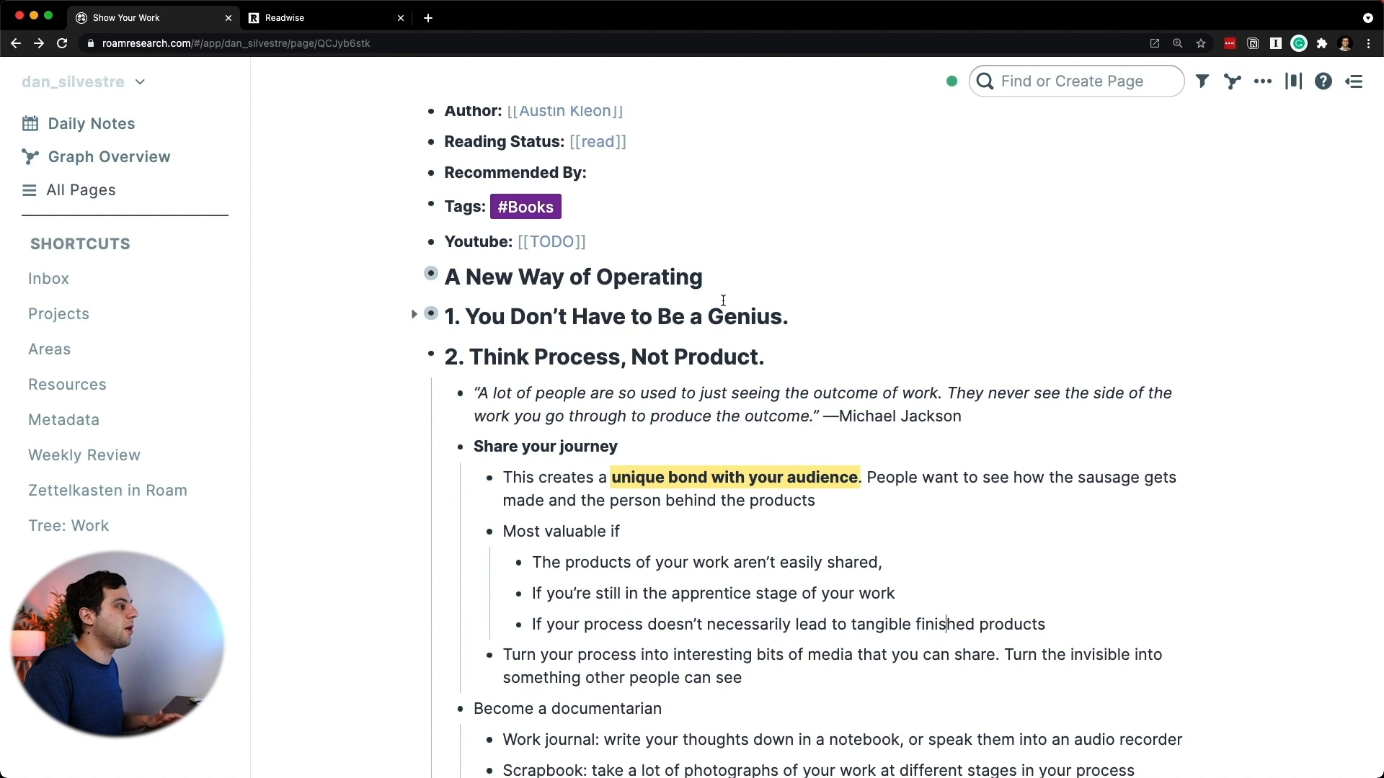
key("Enter")
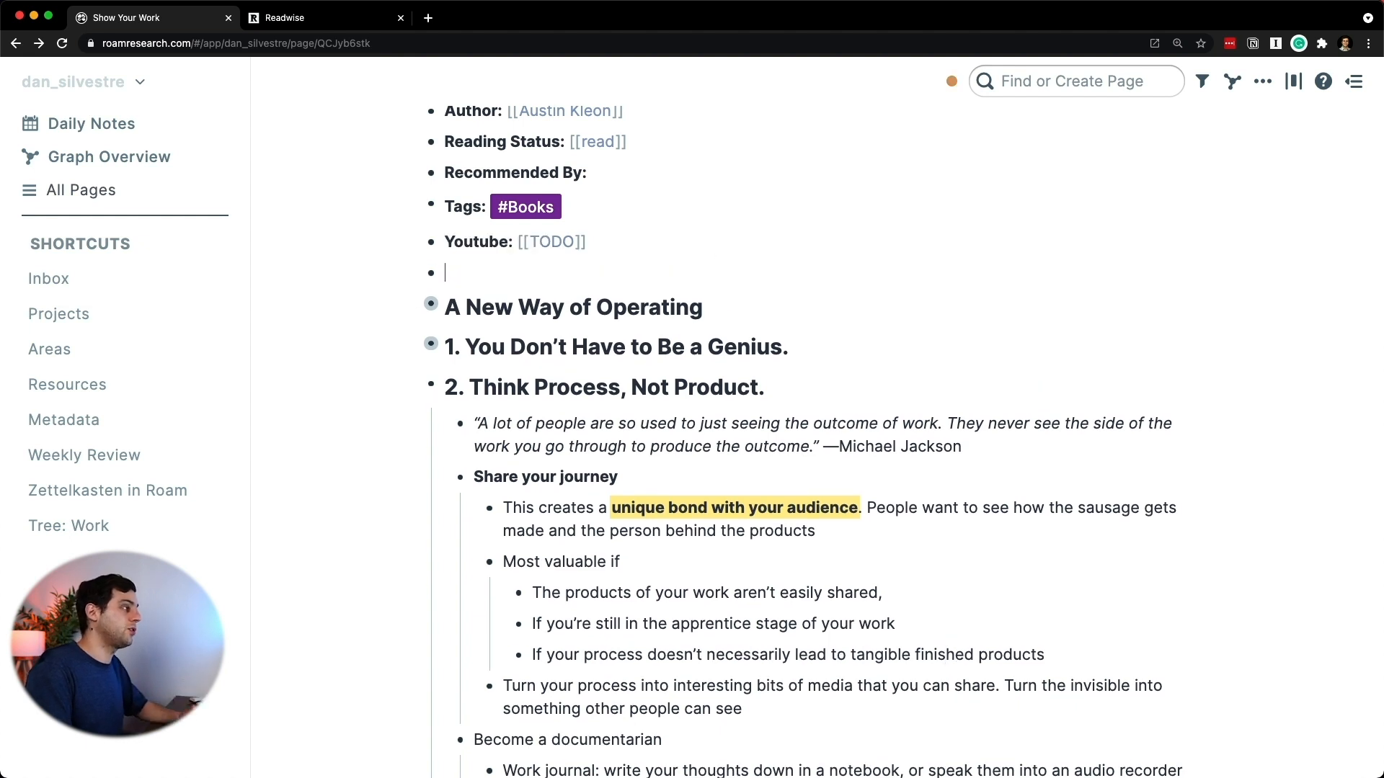
type("Executive")
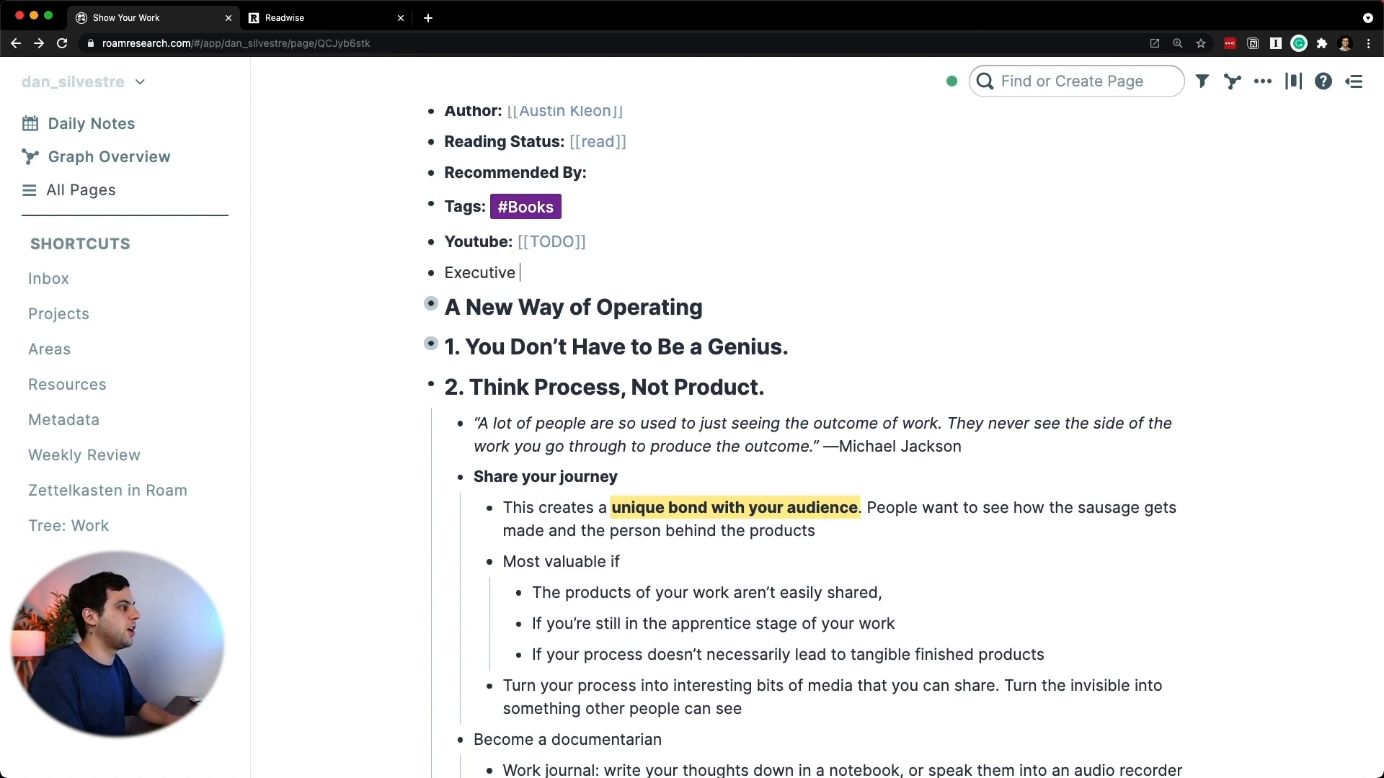
type("Summary")
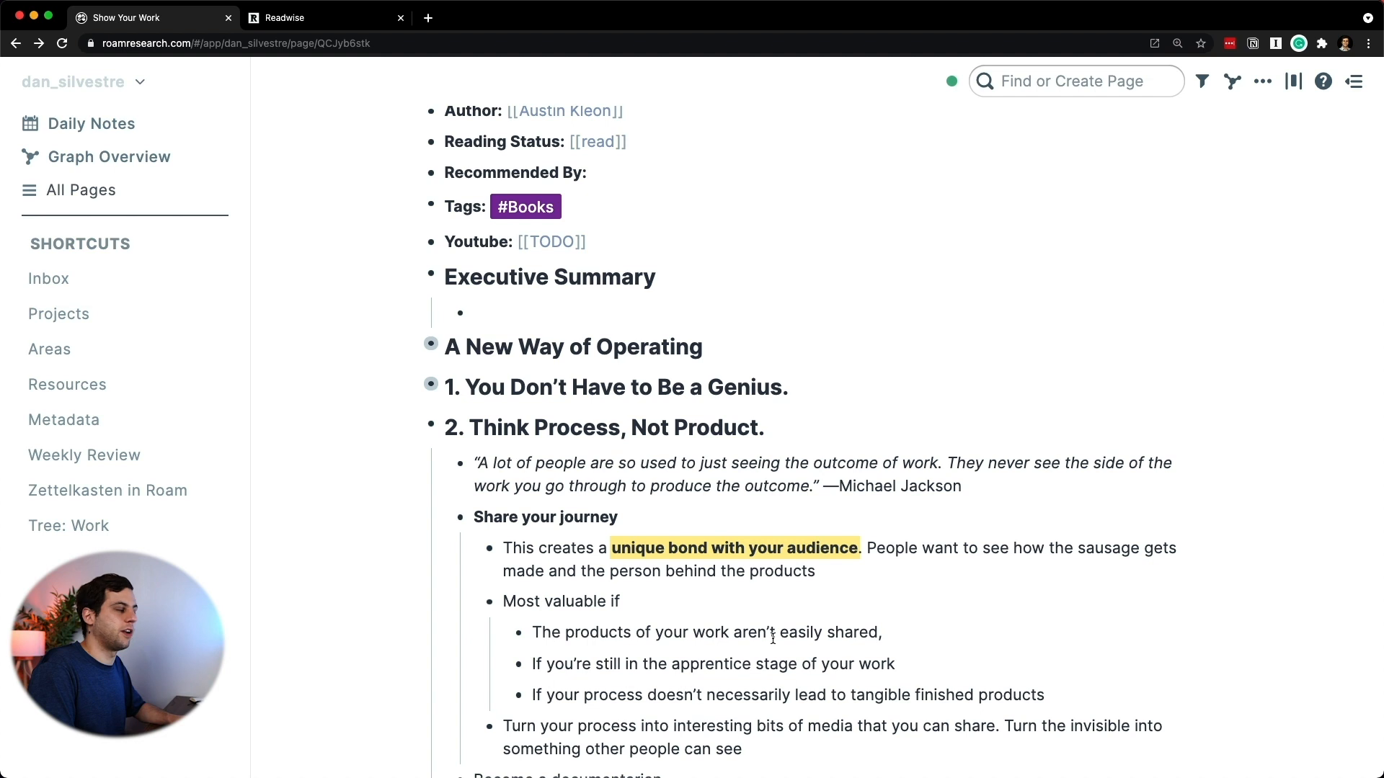
Step: Write the summary: think process not product, share to create a unique bond, become a documentarian
scroll("down", 3)
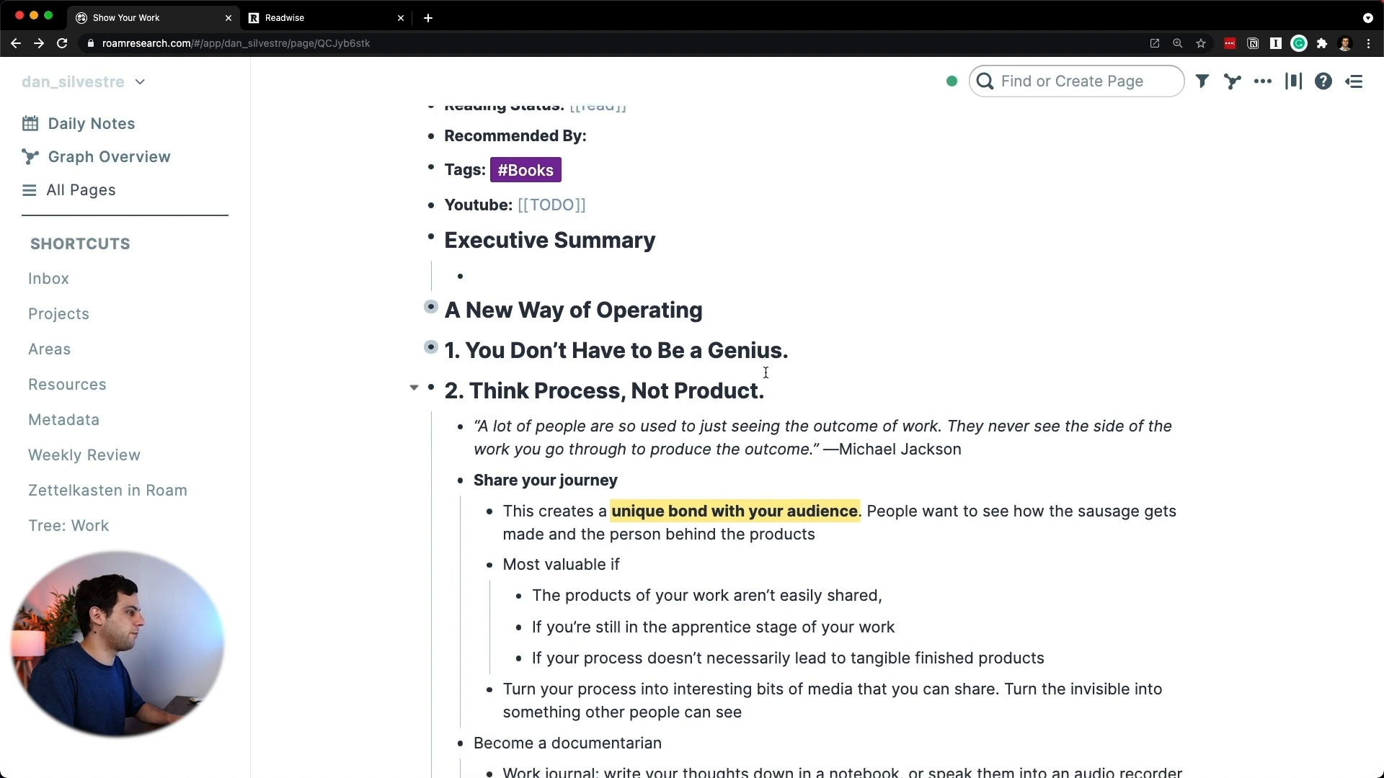
type("Think Process, No")
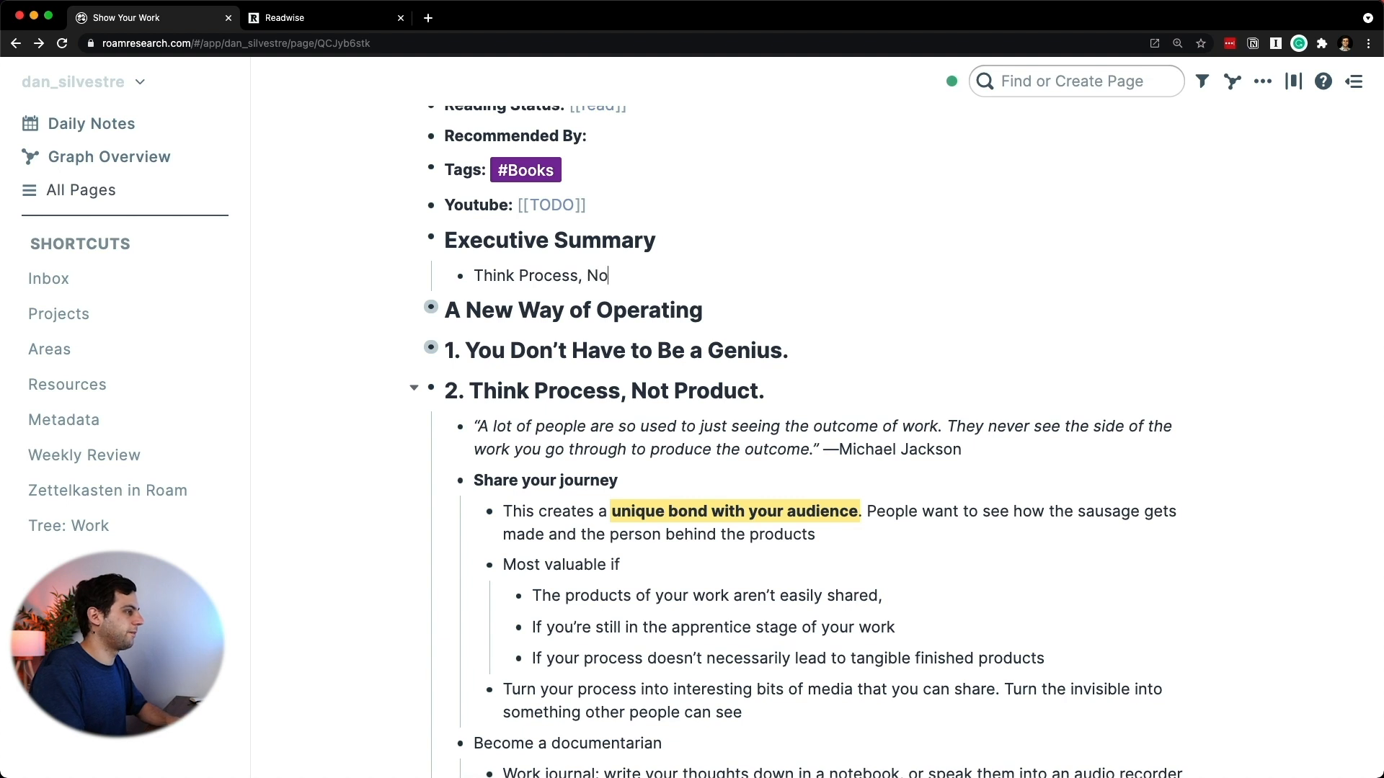
type("t Product. Share your journey to")
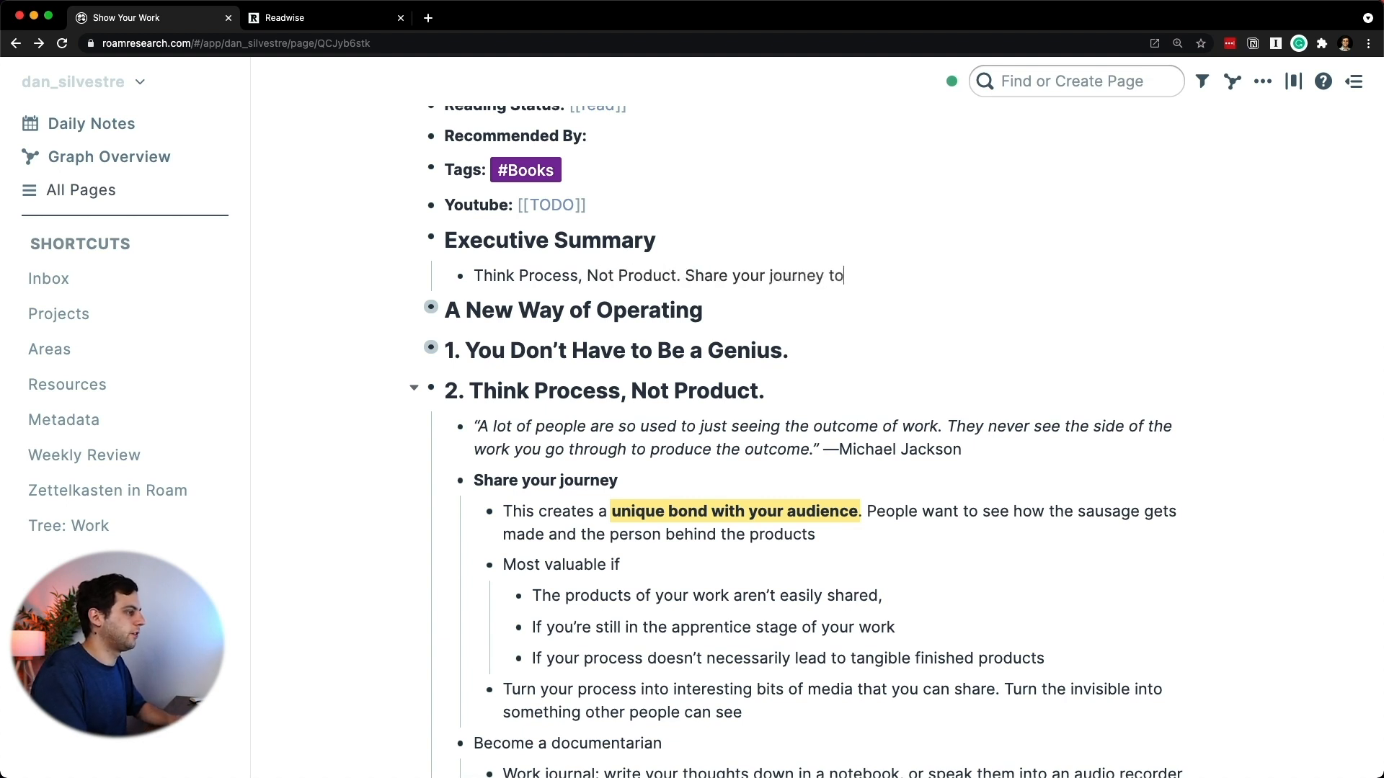
type("create a uniq")
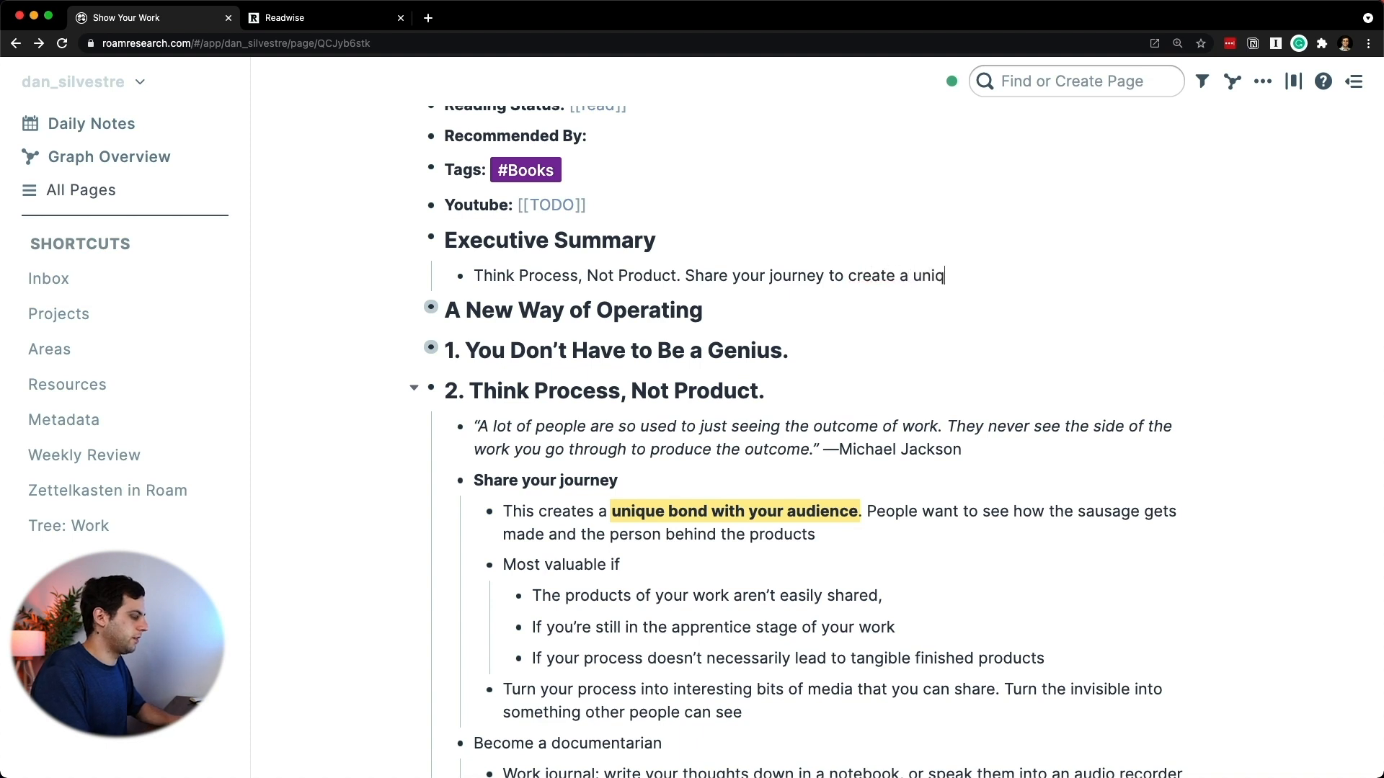
type("ue bond with your audience.")
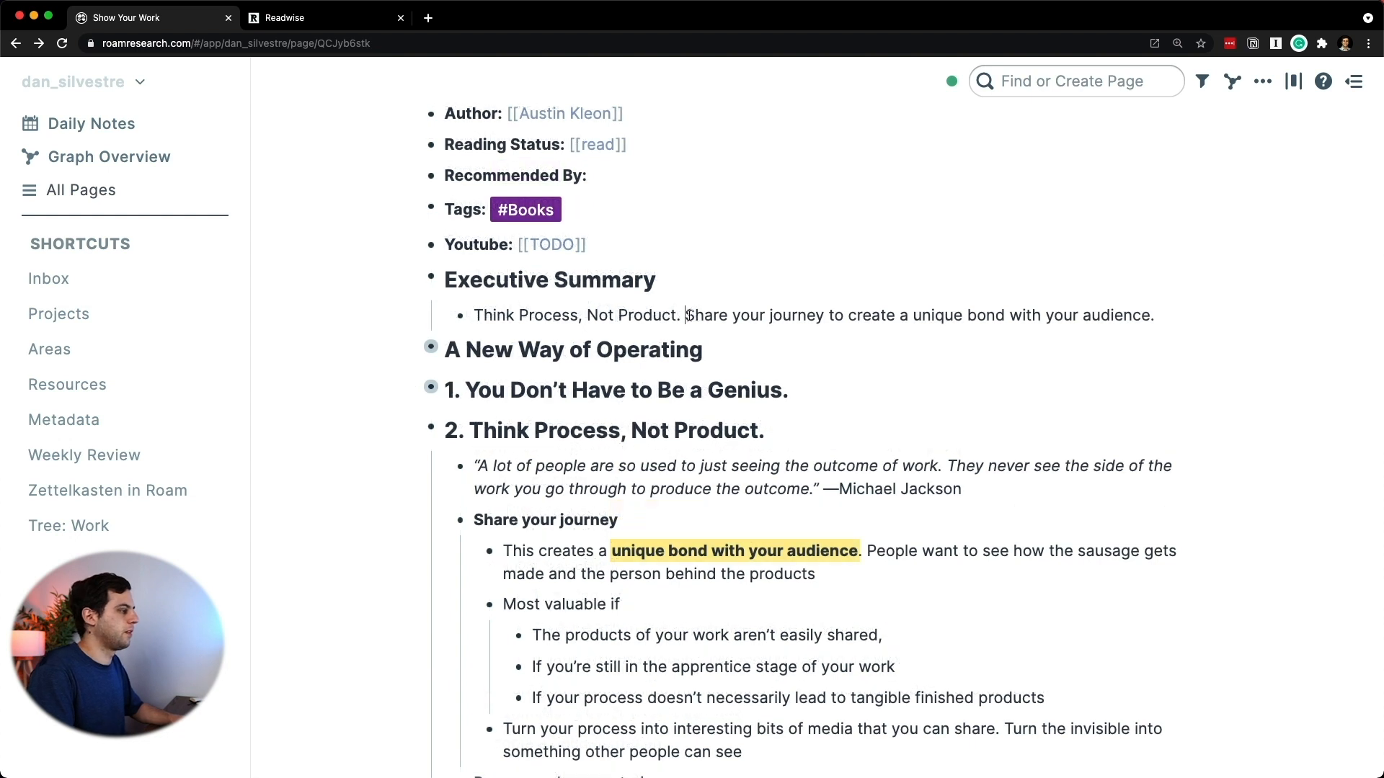
type("Become a documen")
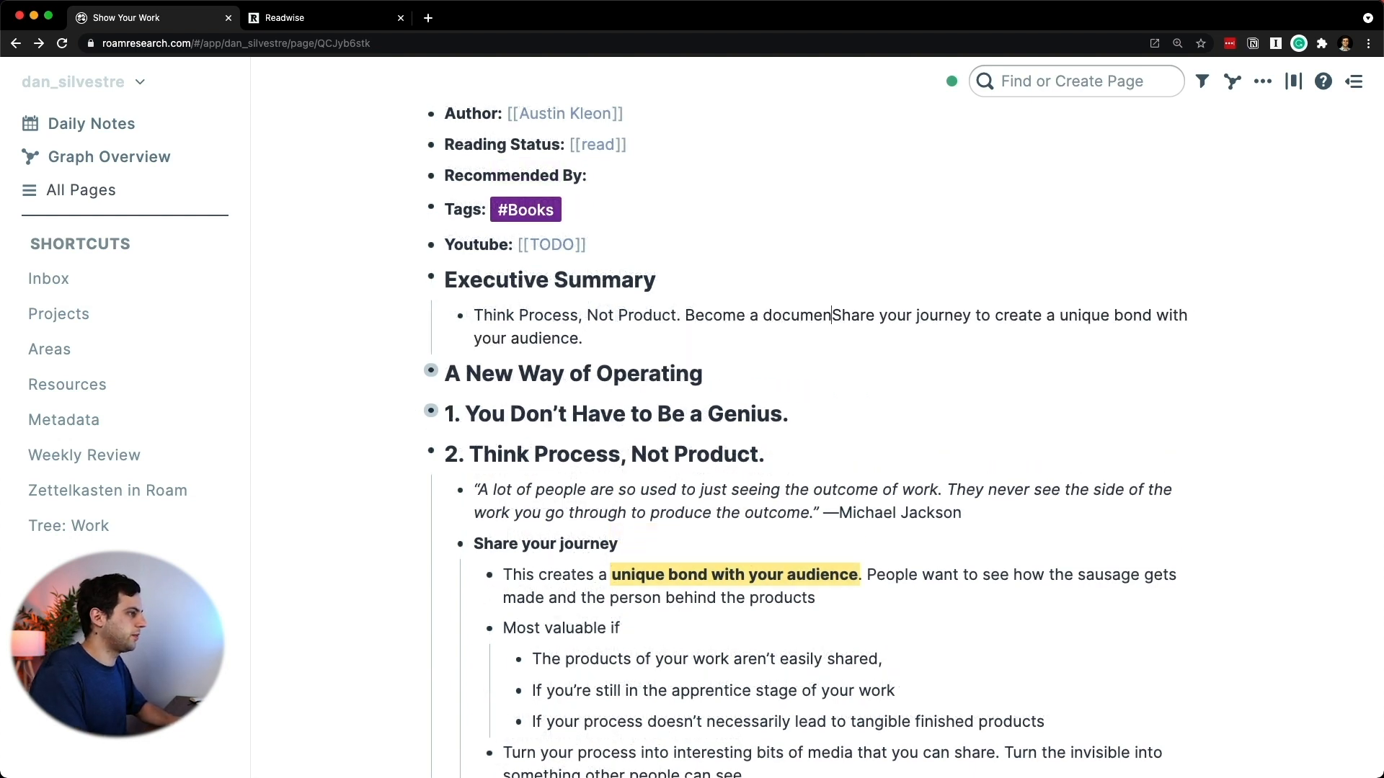
type("tarian and s")
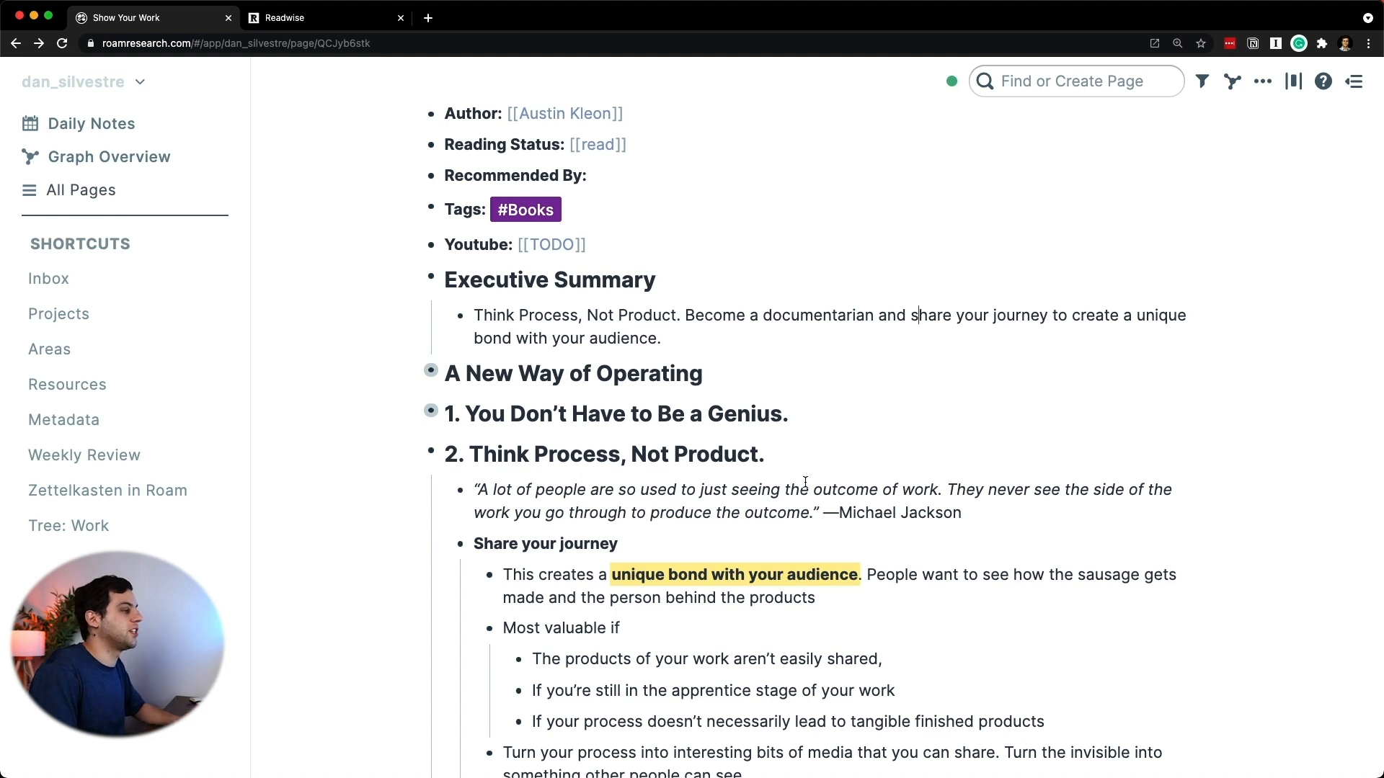
Step: Tag the Share your journey note with #Creators Journey from autocomplete
scroll("down", 3)
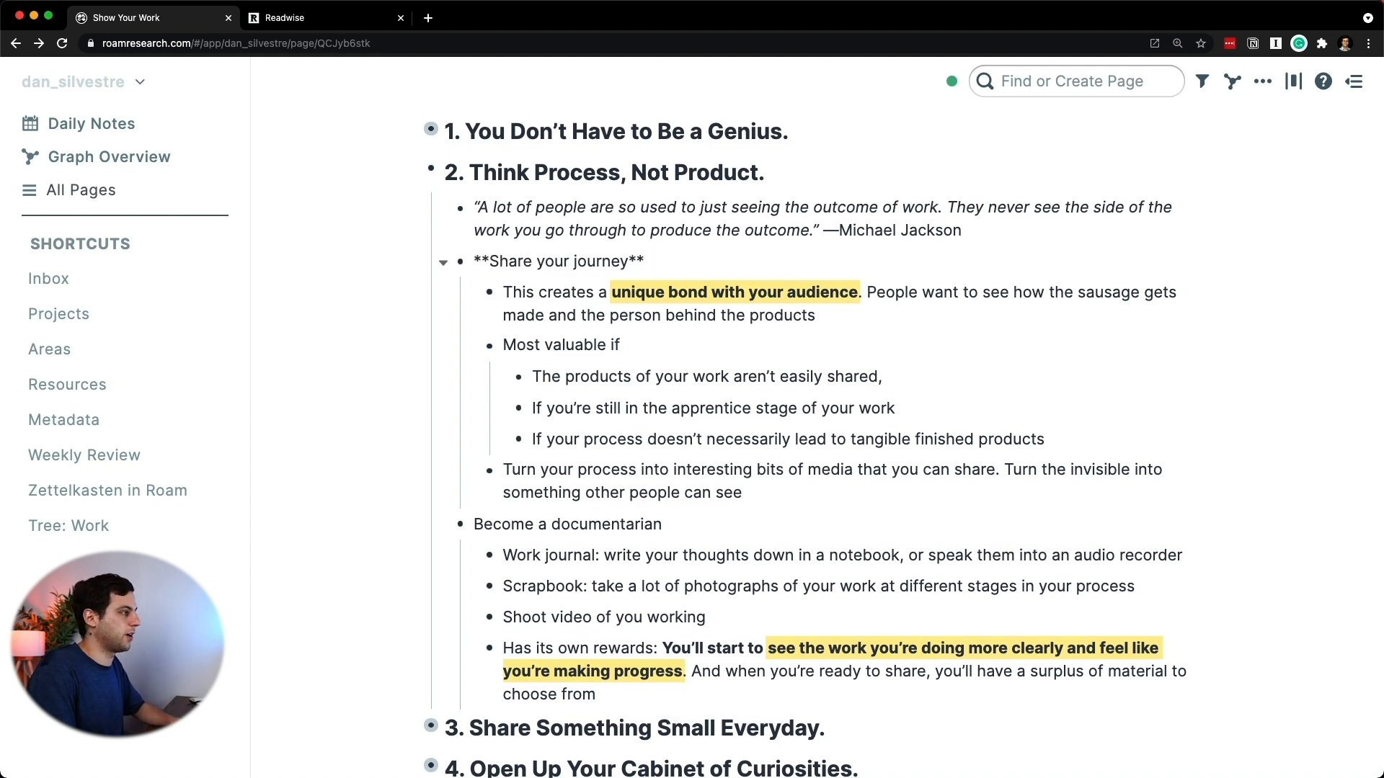
type("#Cre")
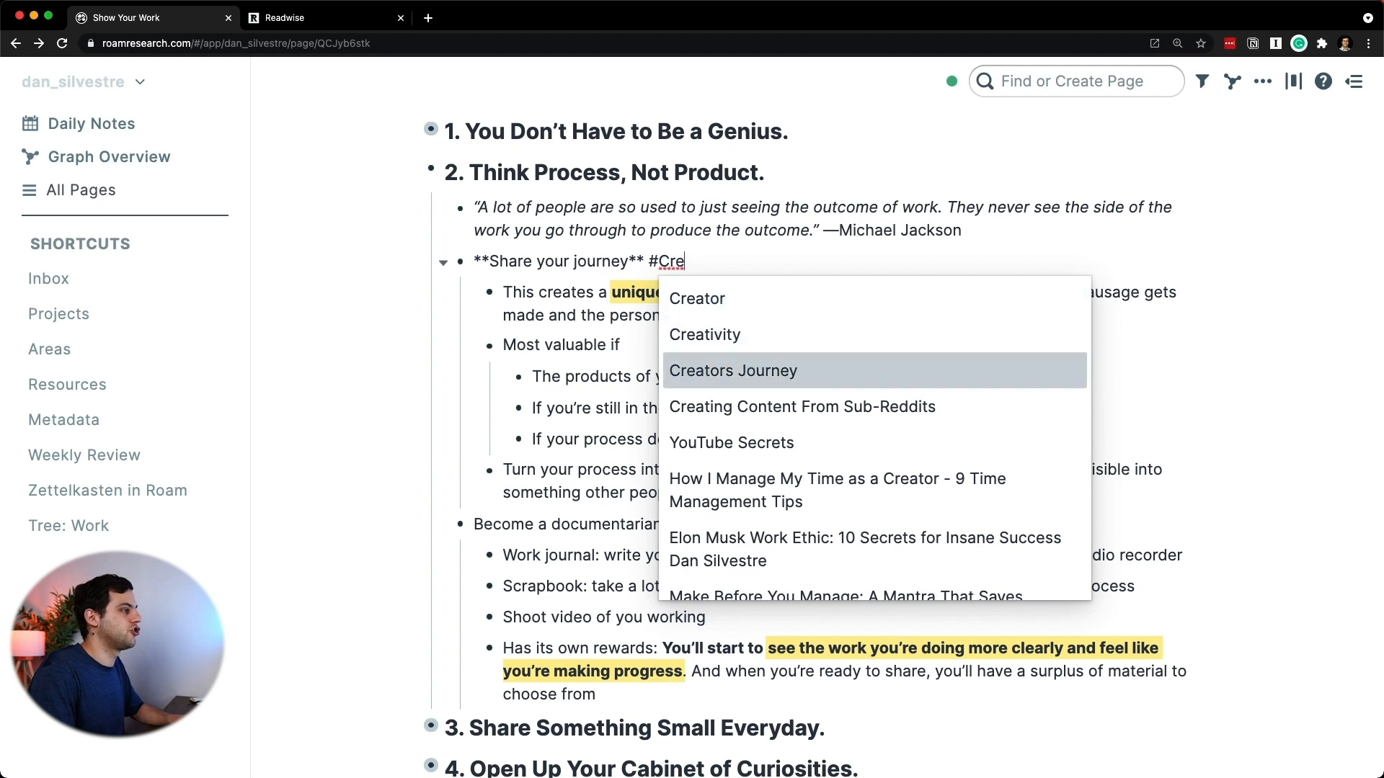
left_click(732, 371)
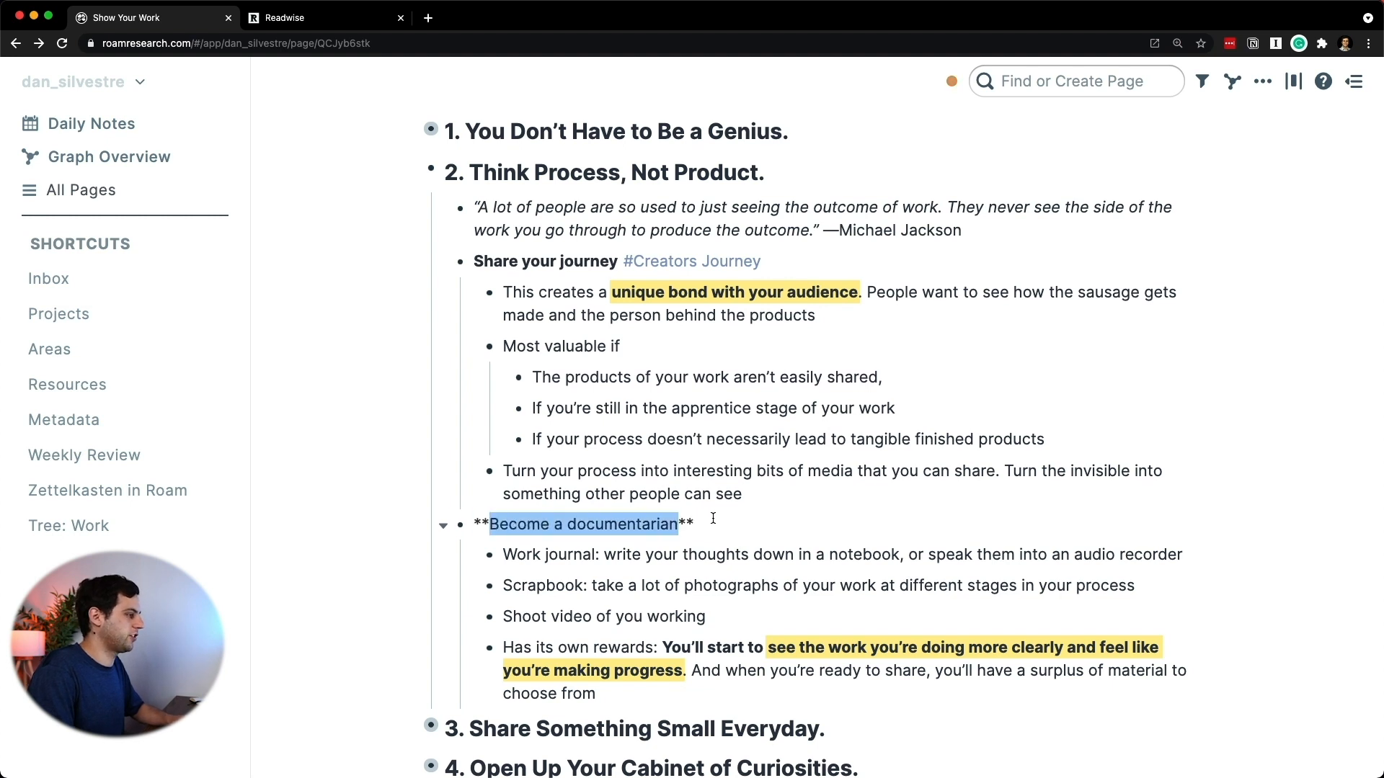
Step: Tag the Become a documentarian note with #[[Creators Journey]]
type("#")
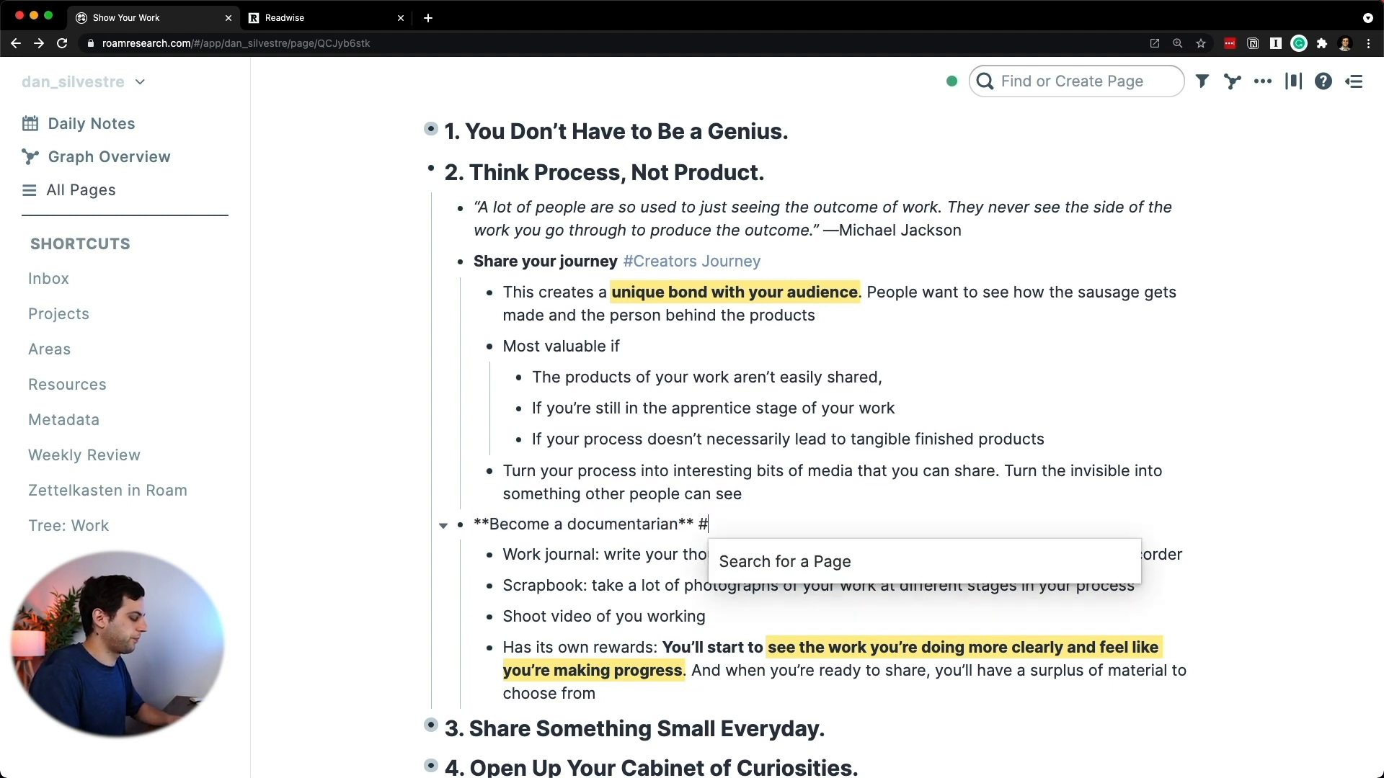
type("[[Creators Journey]]")
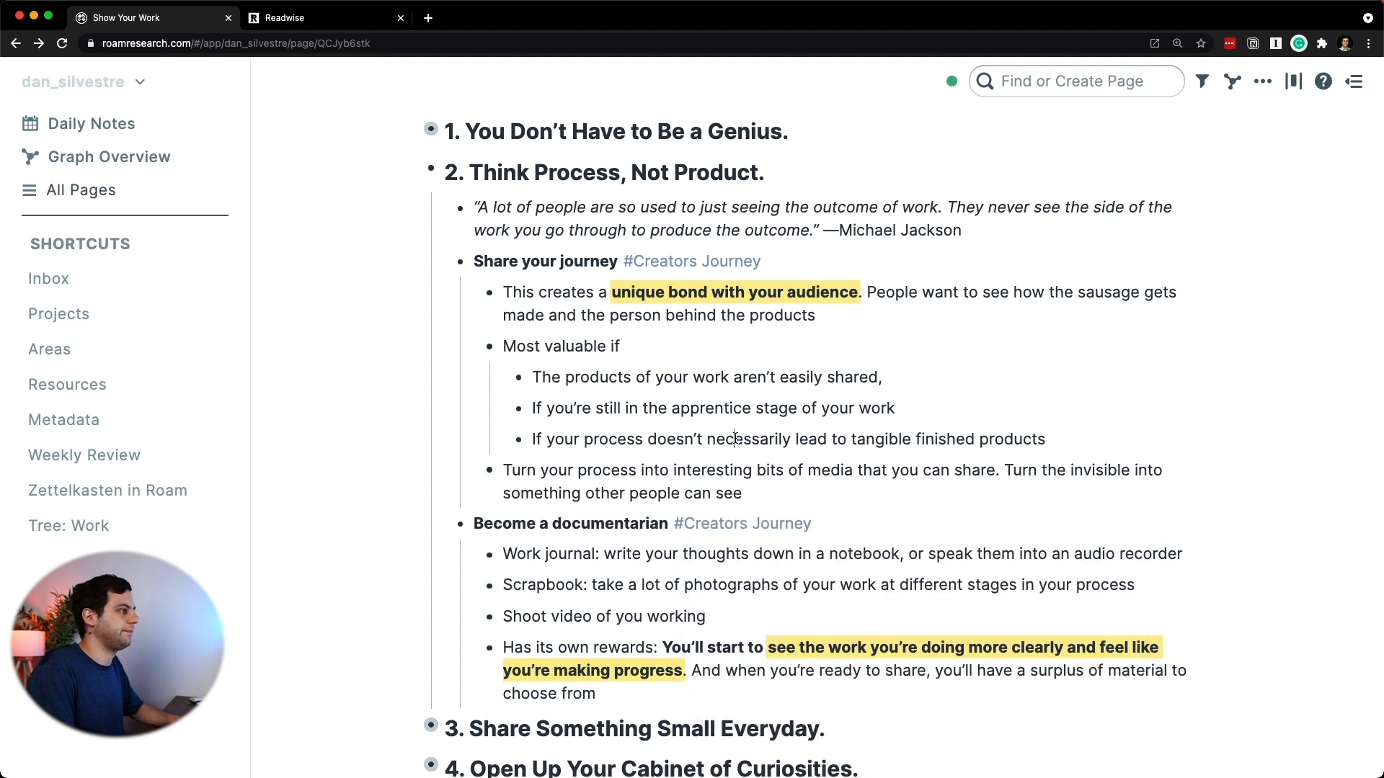
type("cre")
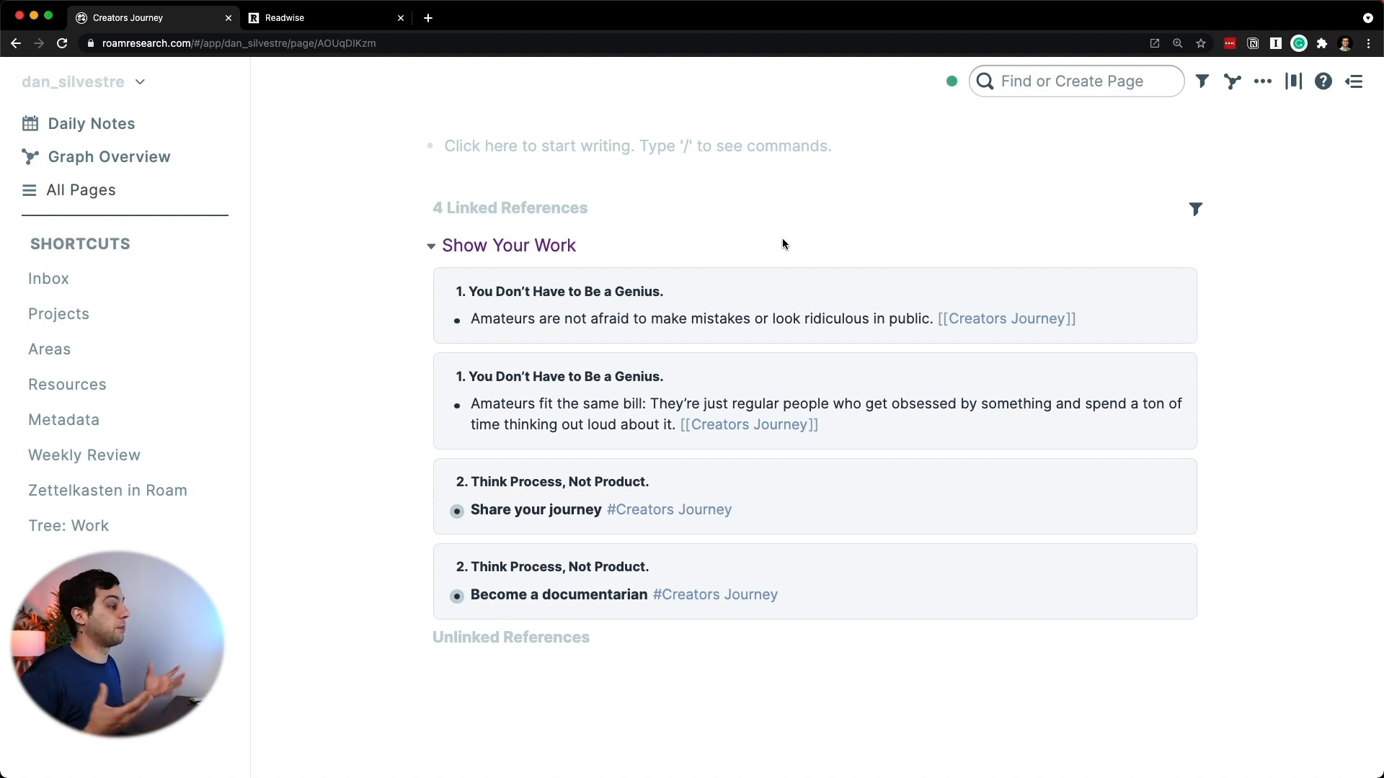
mouse_move(561, 565)
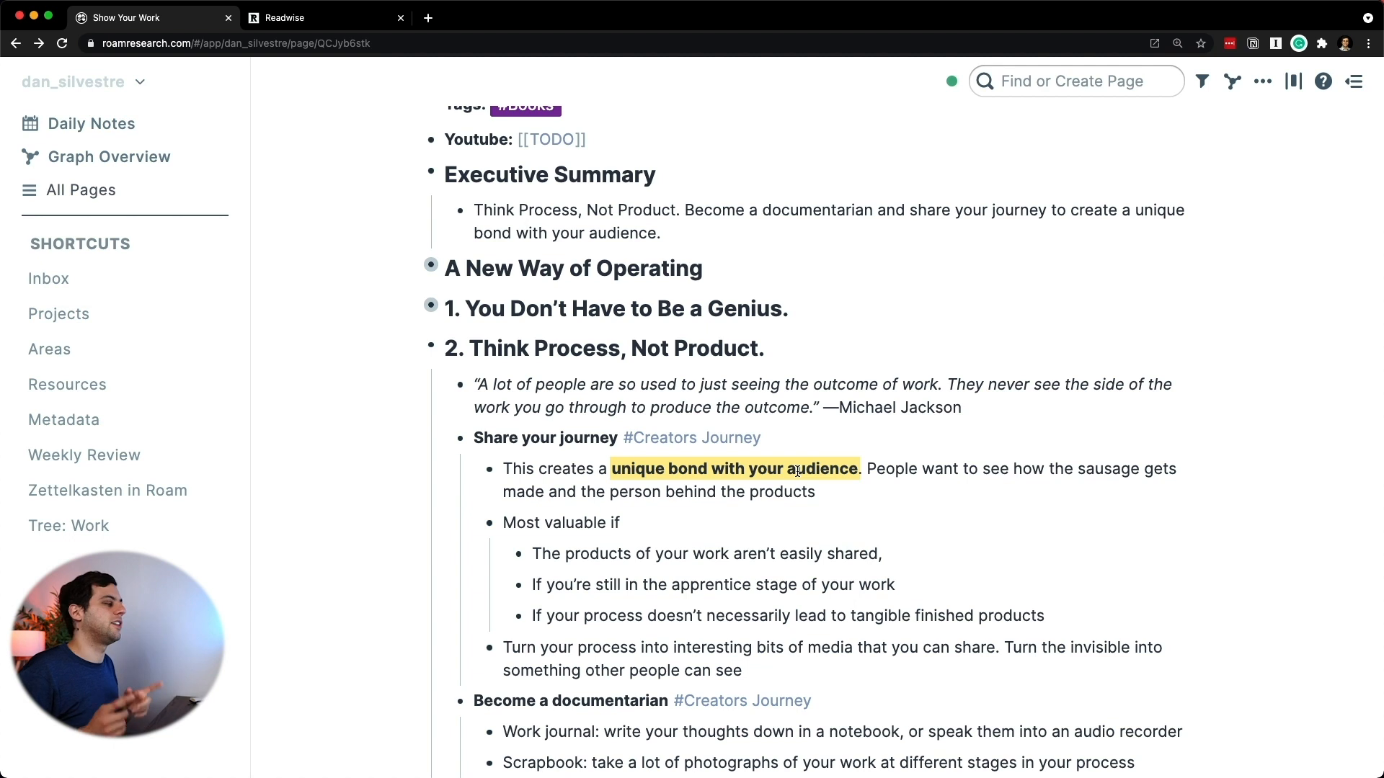
Step: Begin a nested 'Tom Bihn' note under 'Shoot video of you working'
scroll("down", 3)
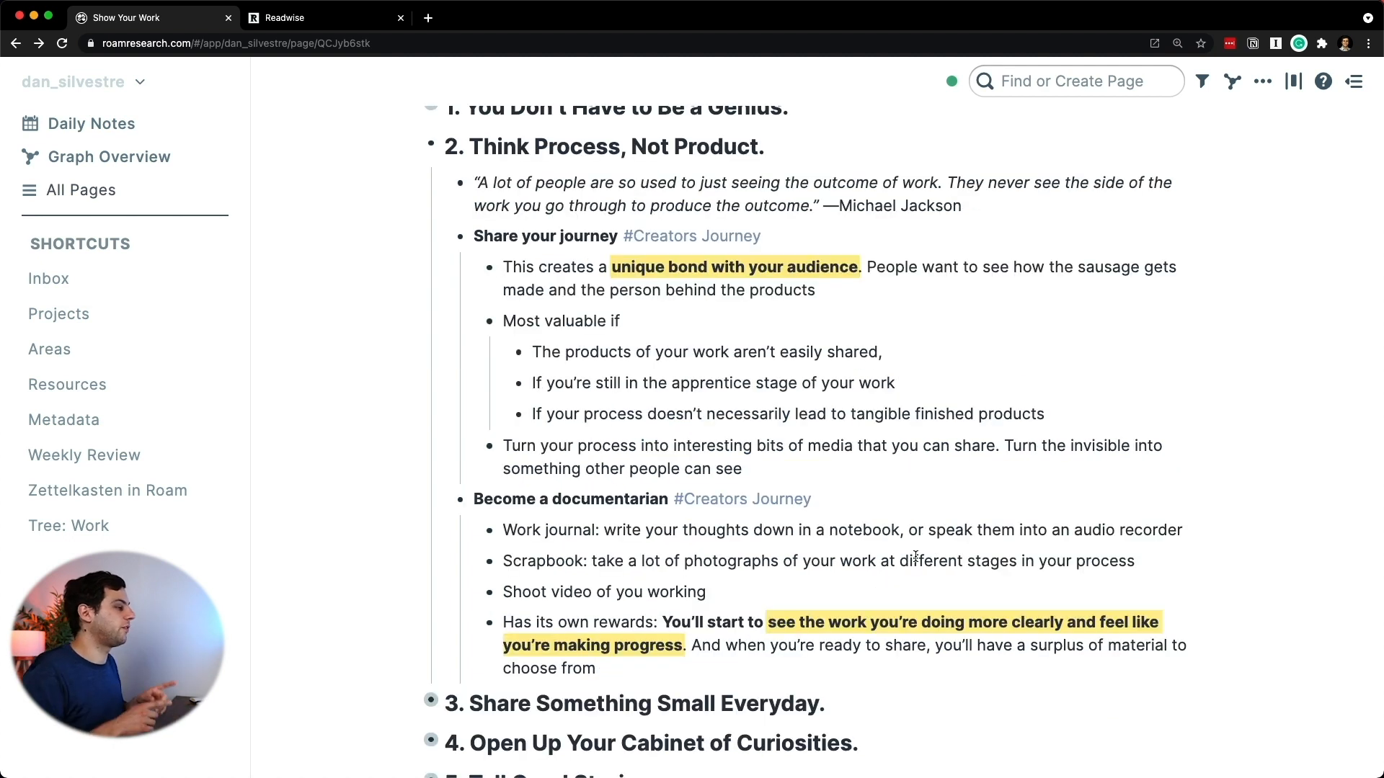
type("To")
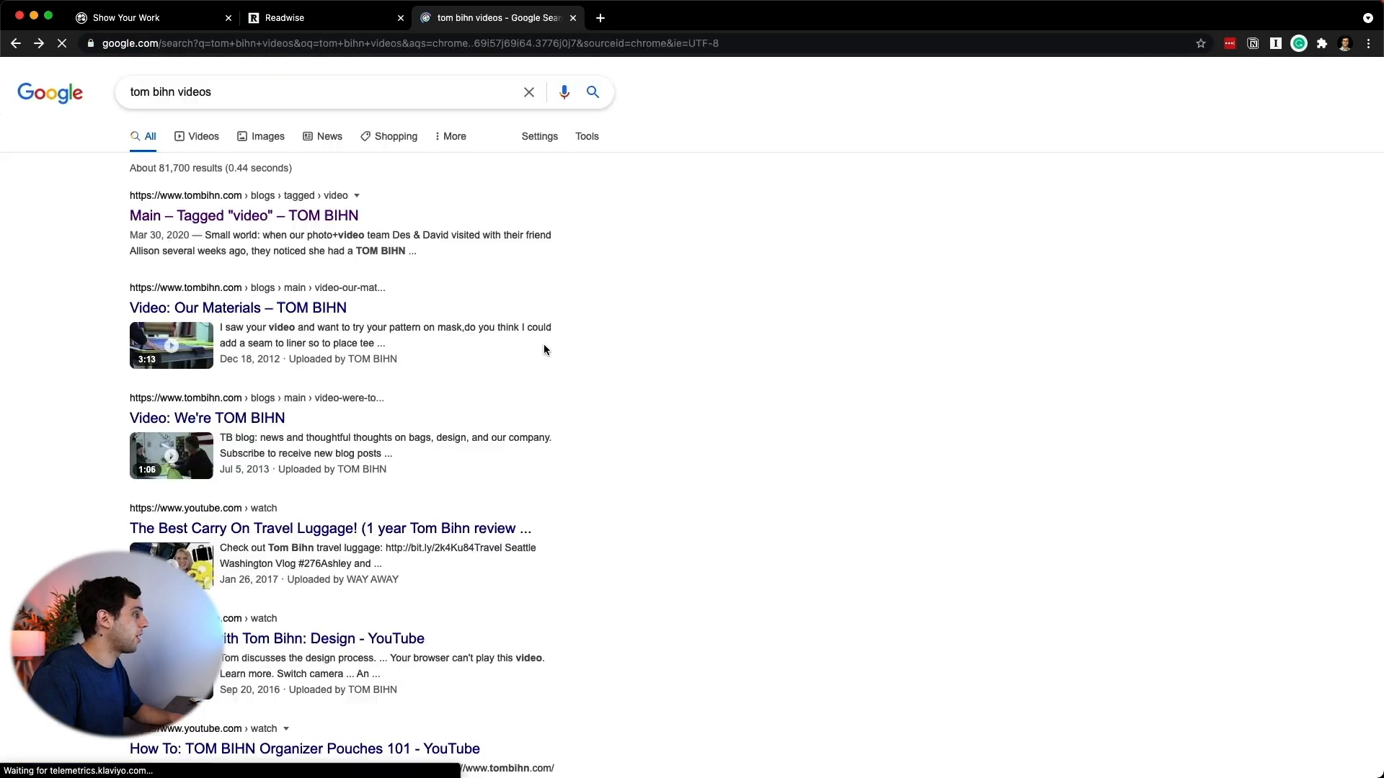
Step: View the 'We're TOM BIHN' video result, then return to the Show Your Work notes
left_click(206, 418)
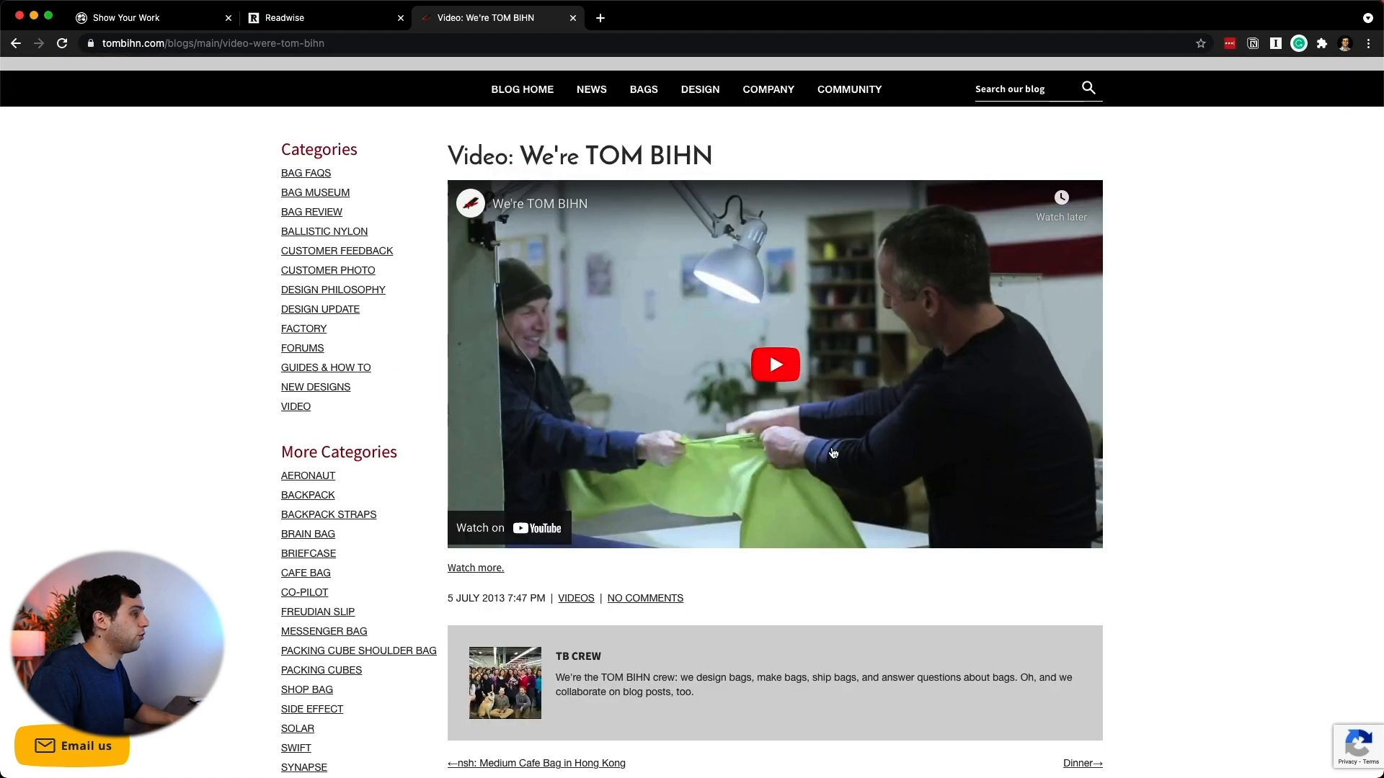
left_click(142, 17)
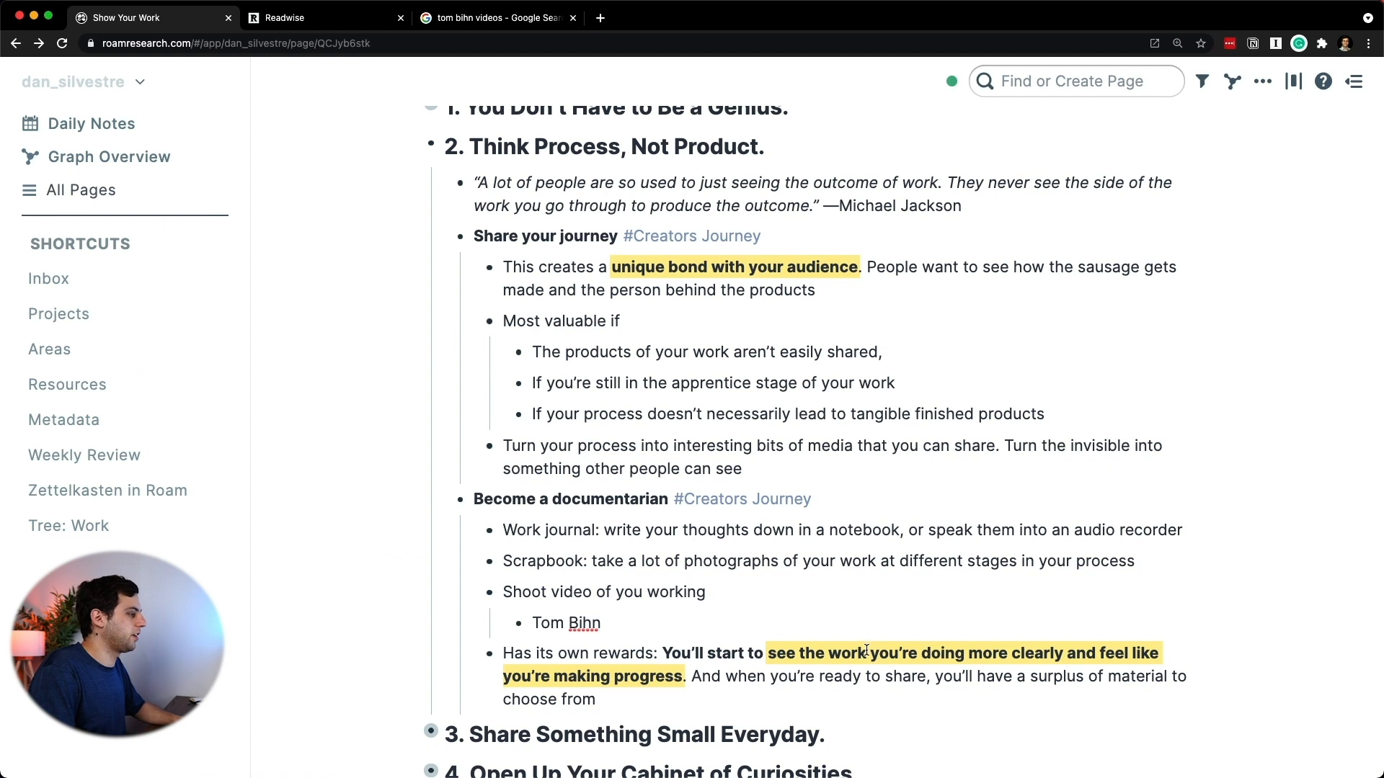
Step: Write that Tom Bihn's factory videos and random durability experiments on their backpacks are an example
type("This reminds me of")
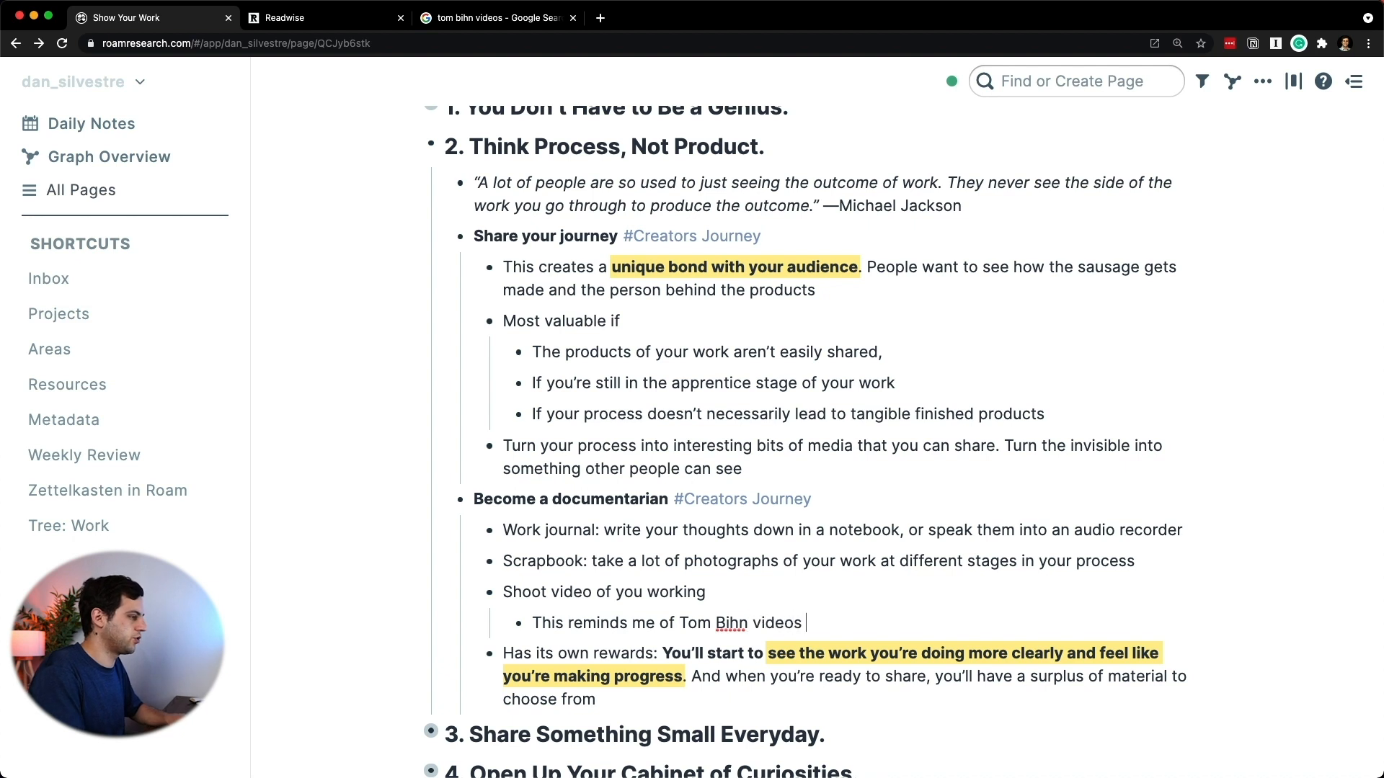
type("showing their factory and the people that work there as well as")
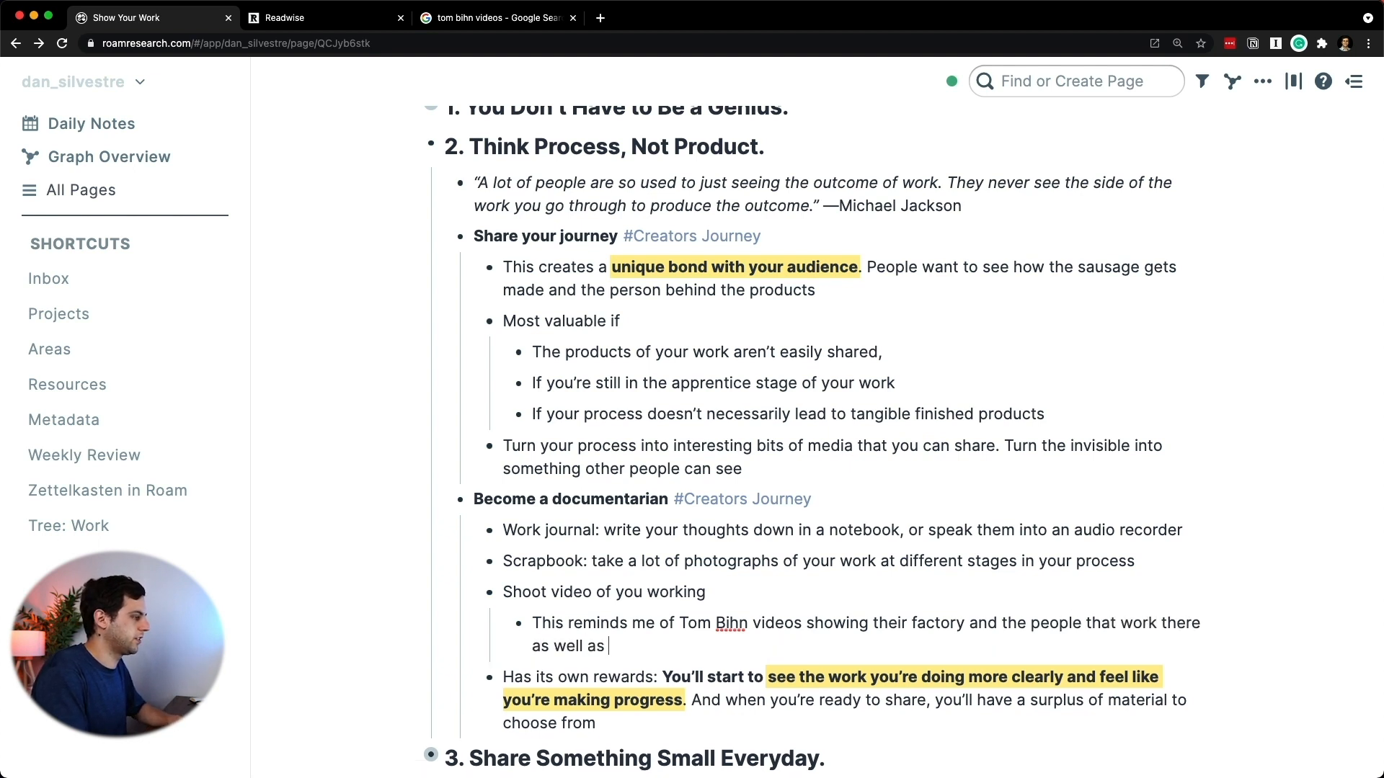
type("the random experi")
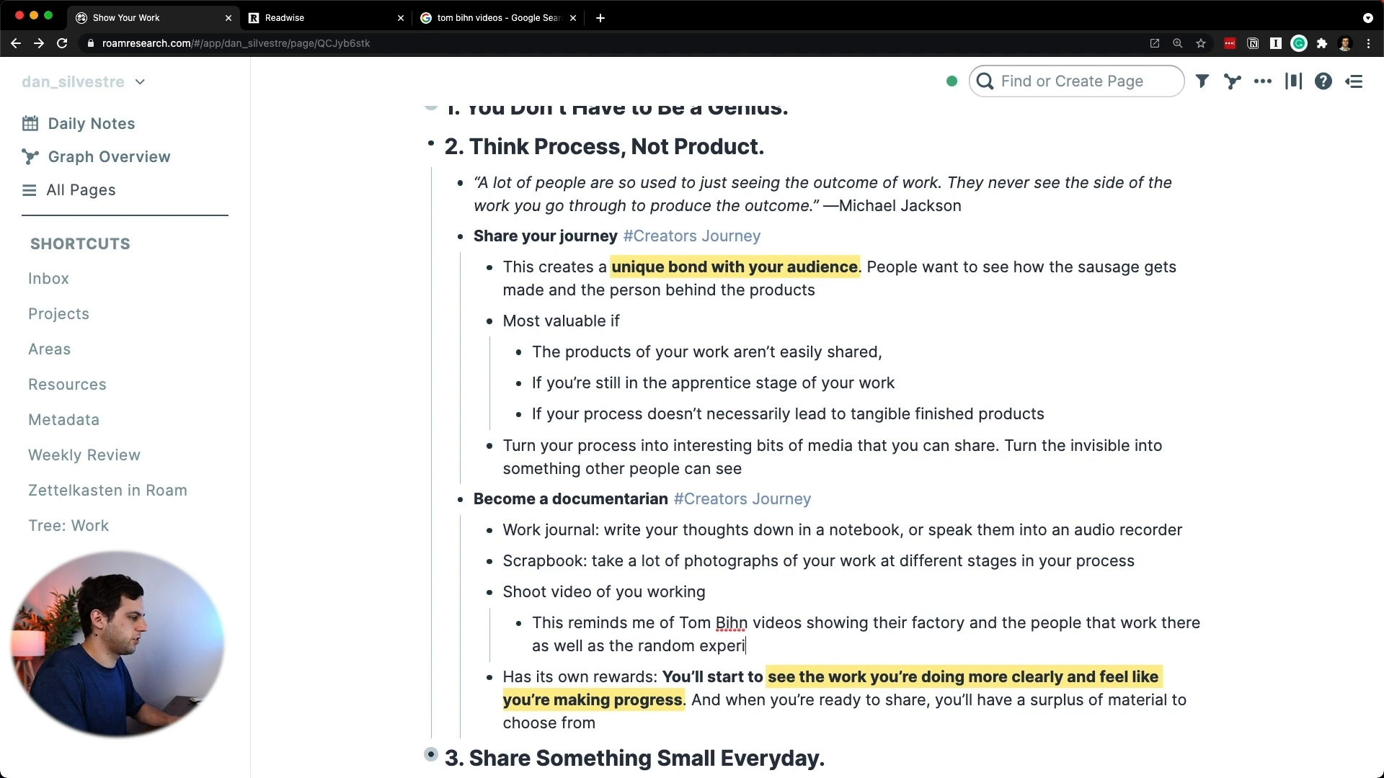
type("ments they")
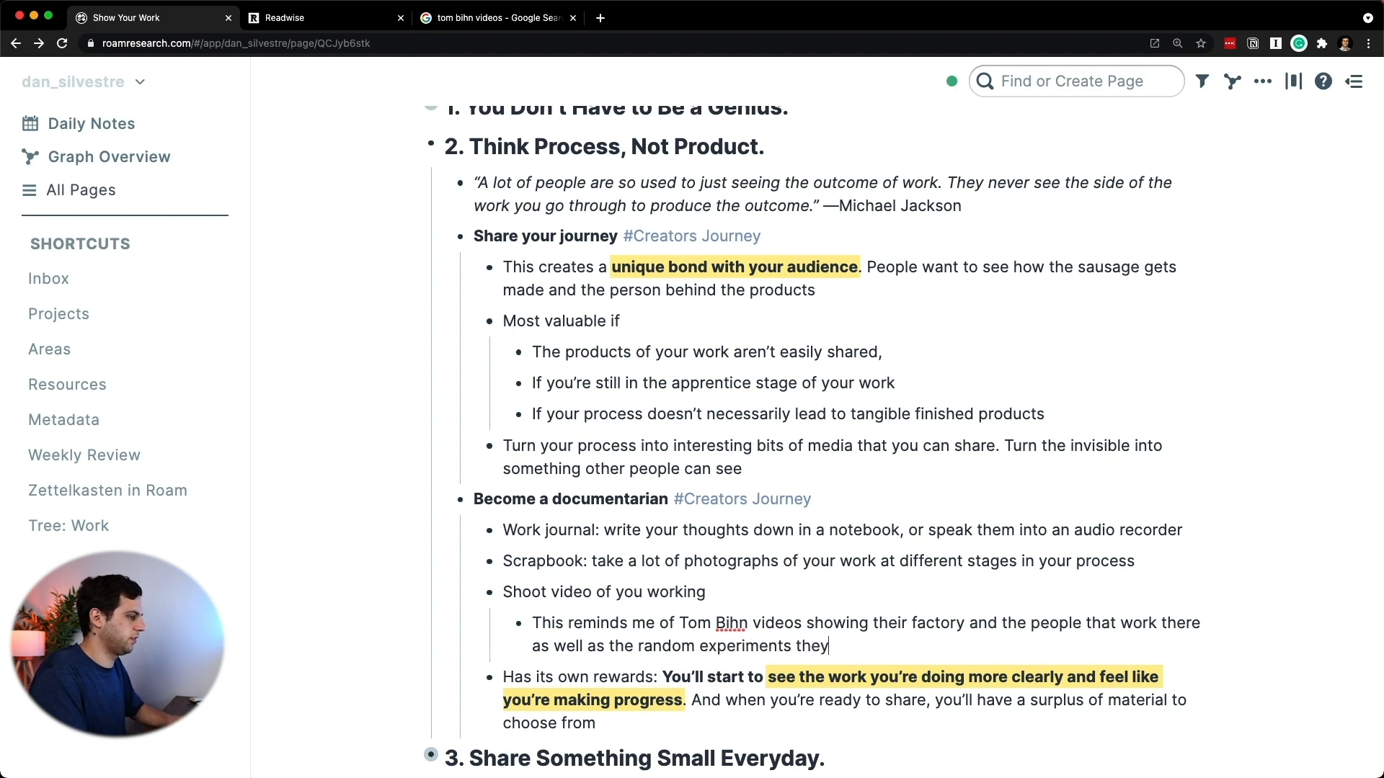
type("do to show")
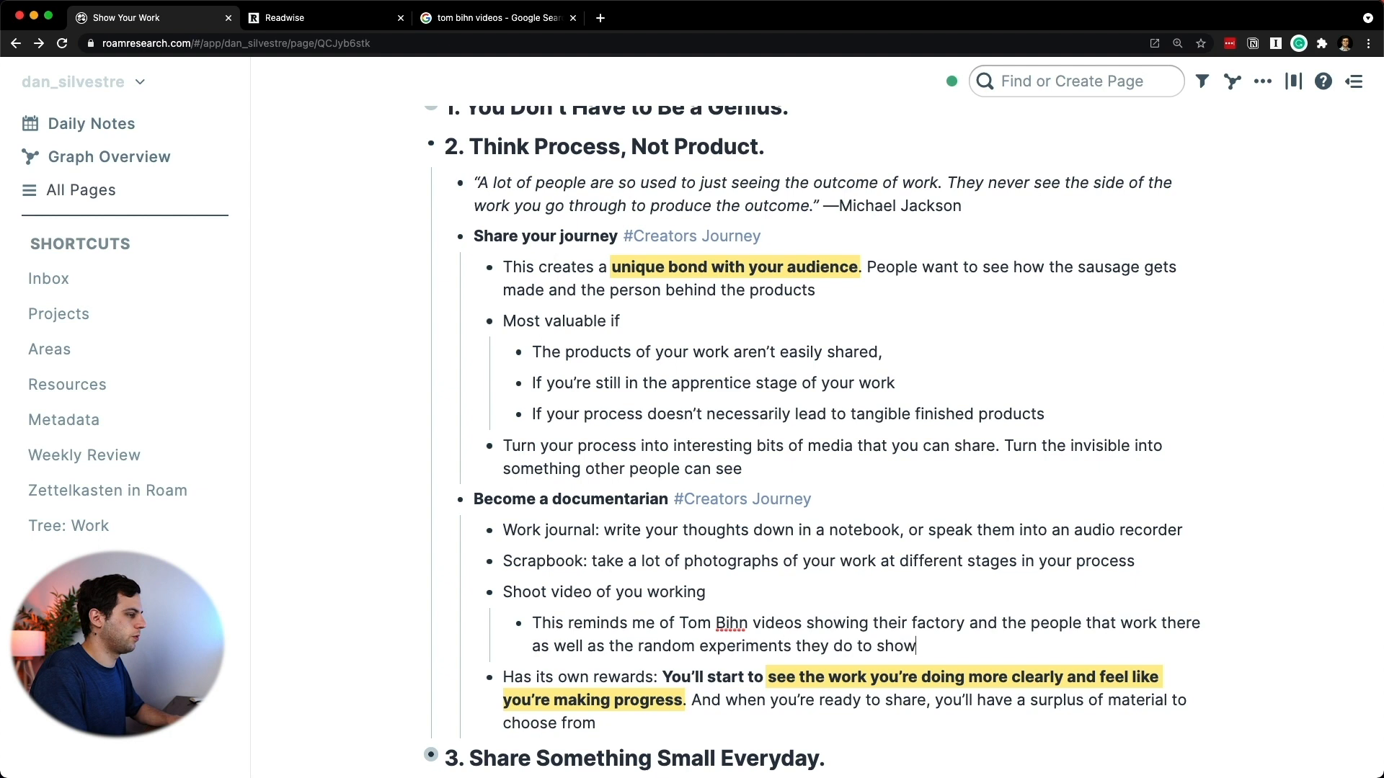
type("how durable")
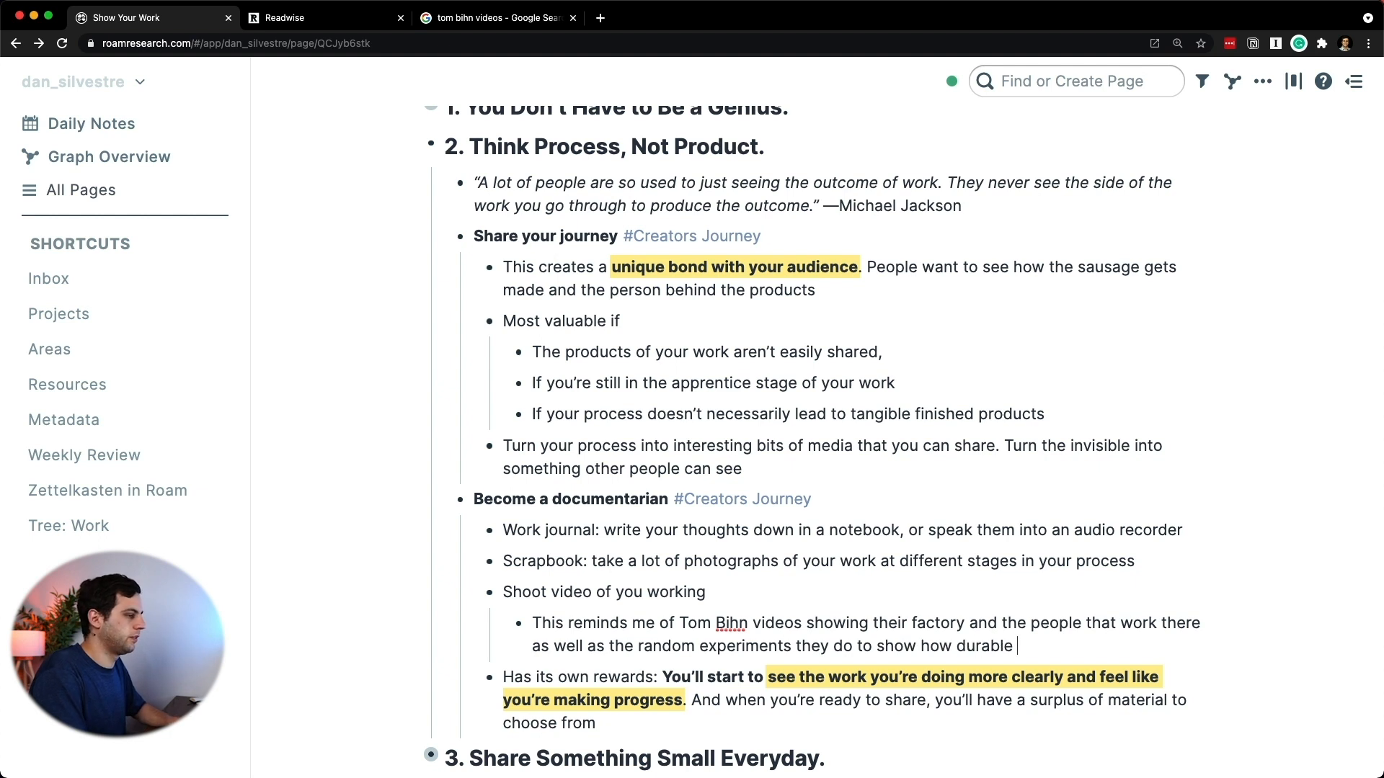
type("their backpacks are")
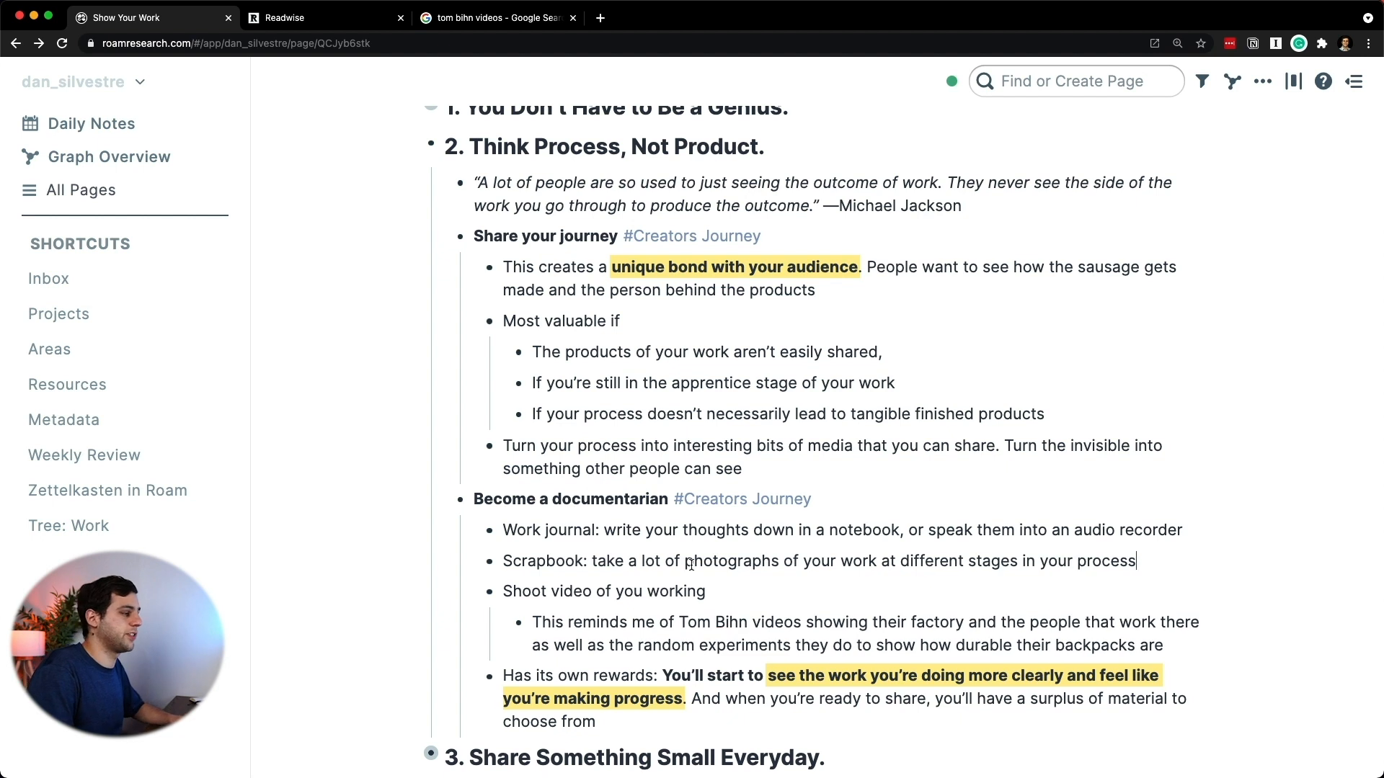
Step: Add a nested Scrapbook note asking whether to capture the entire process while recording a new YouTube video, tagged #Idea
key("enter")
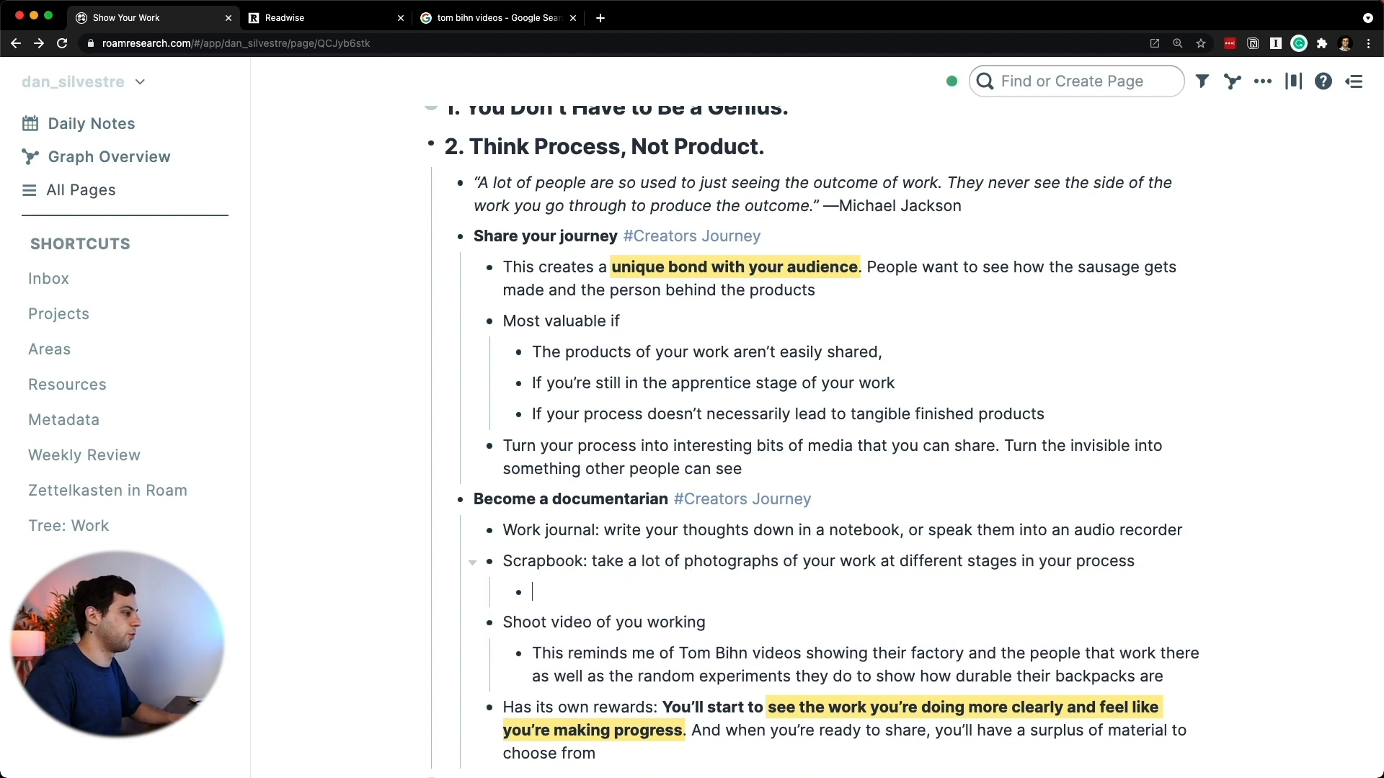
type("Maybe I could do this")
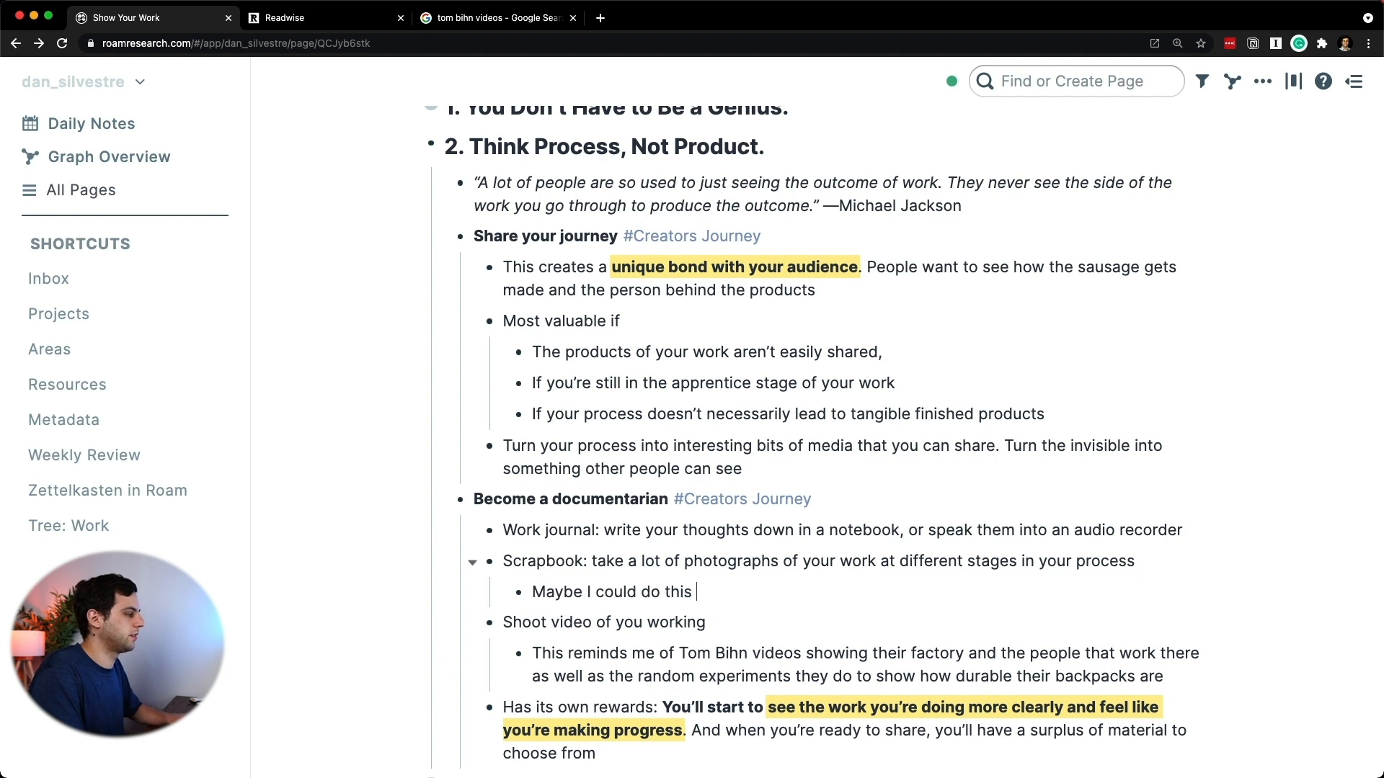
type("as I am reco")
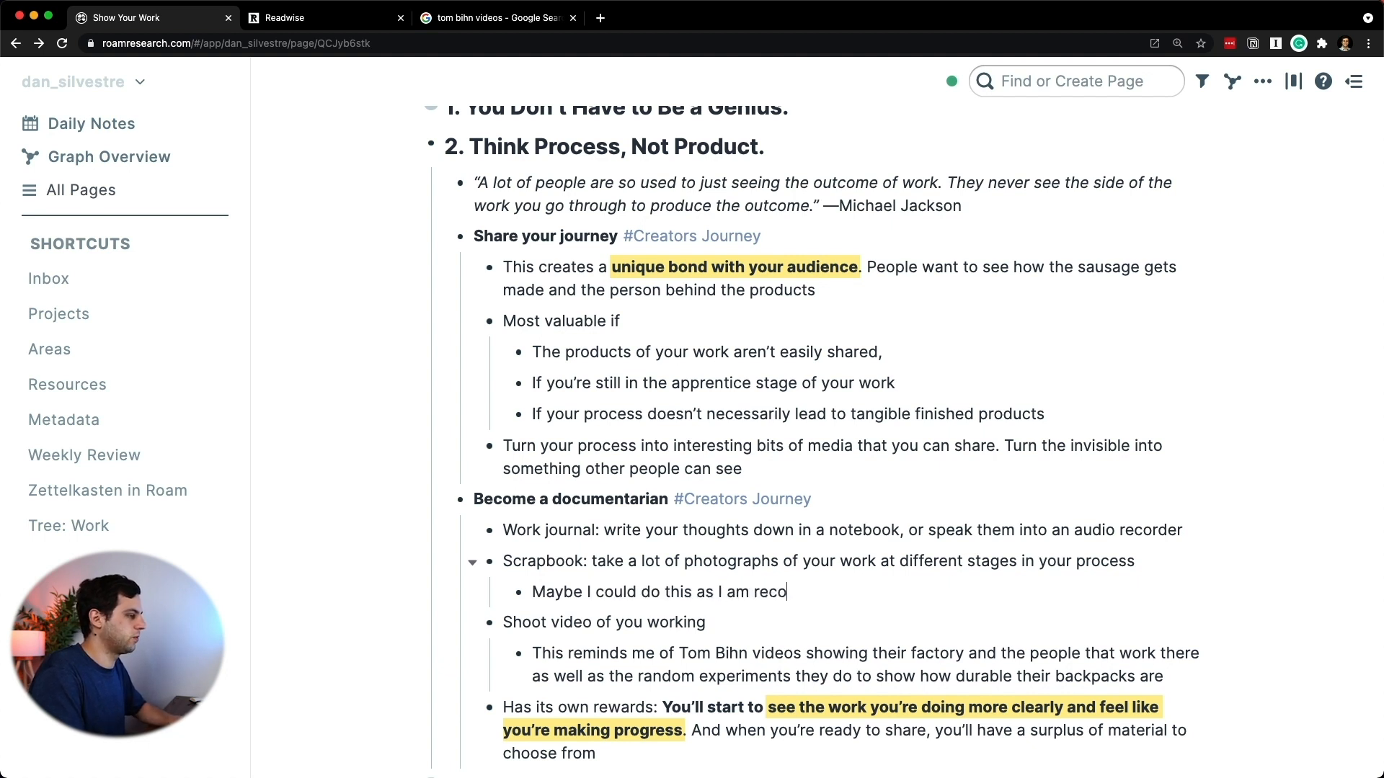
type("rding a new youtube")
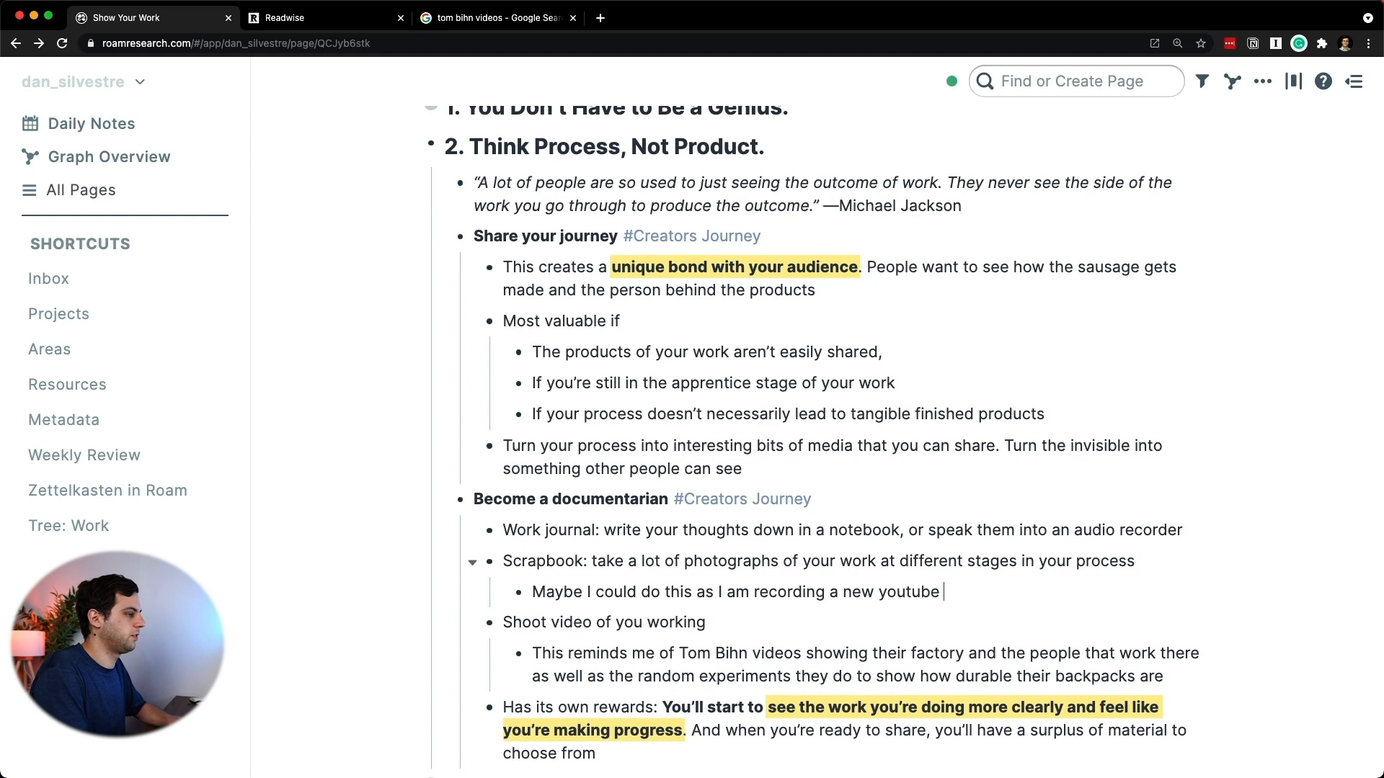
type("b")
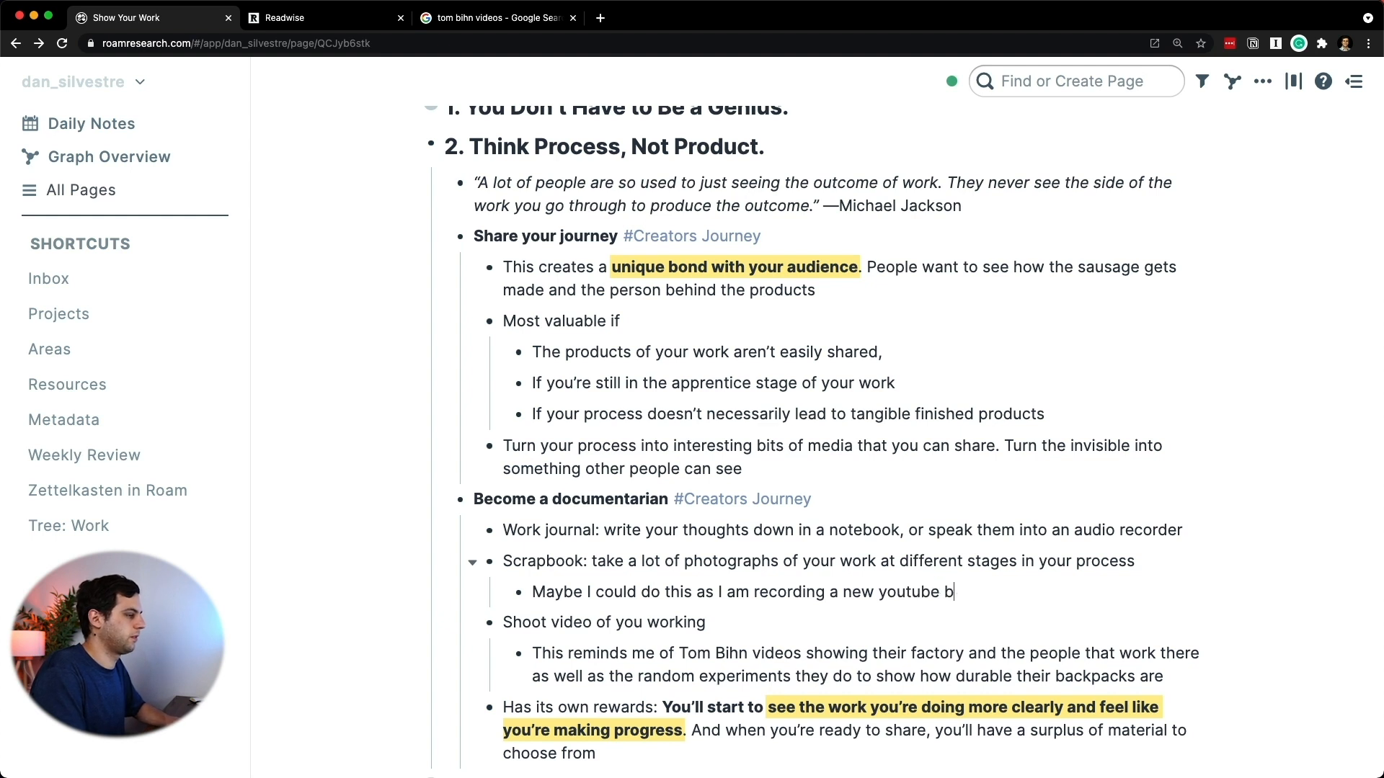
type("ideo. The entir")
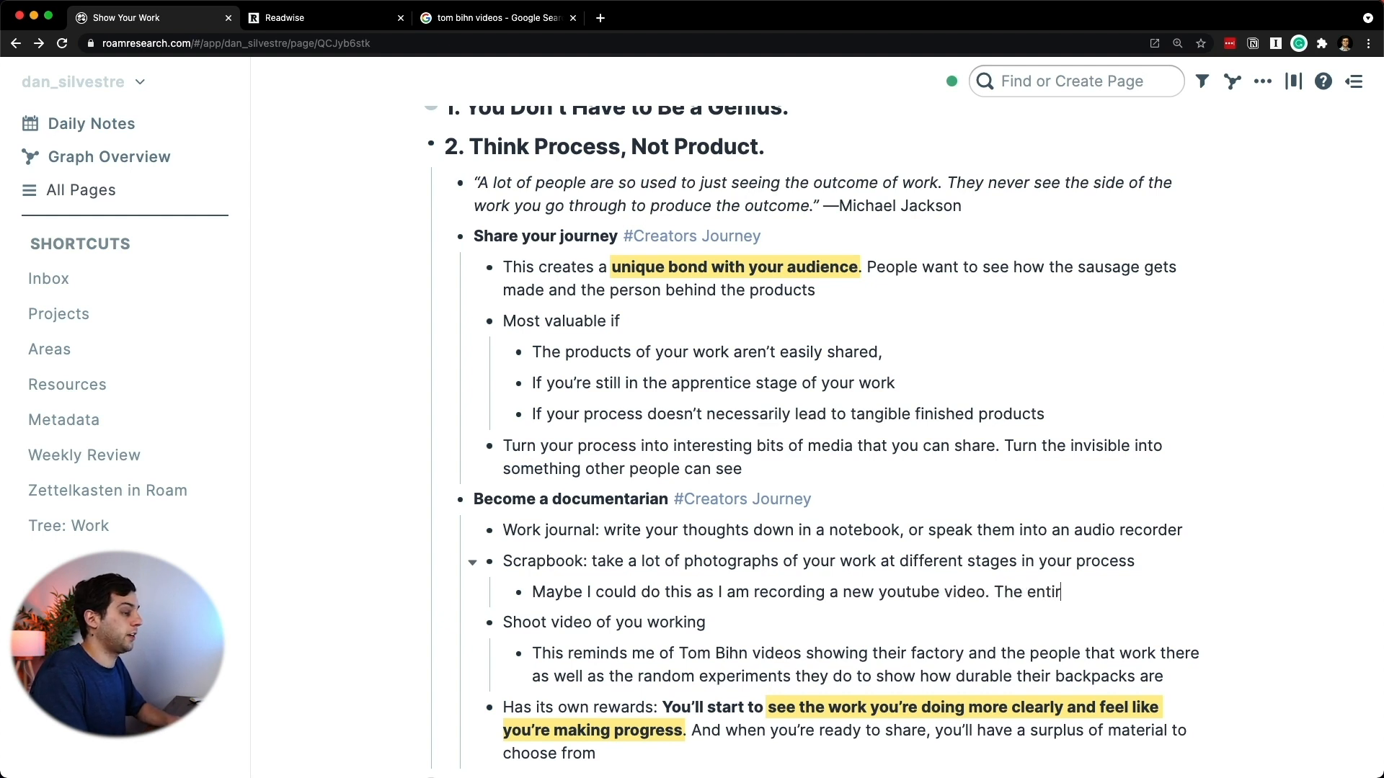
type("e process?")
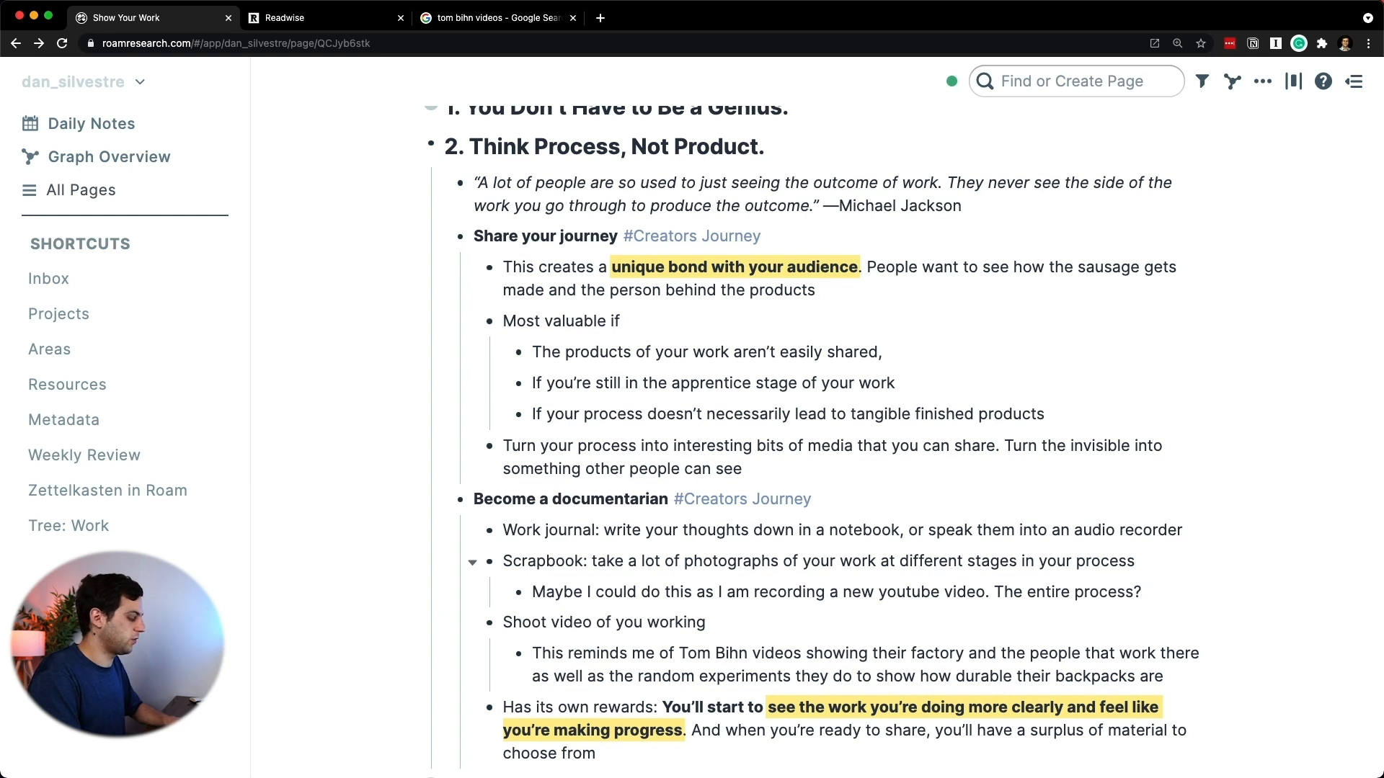
type("#Idea")
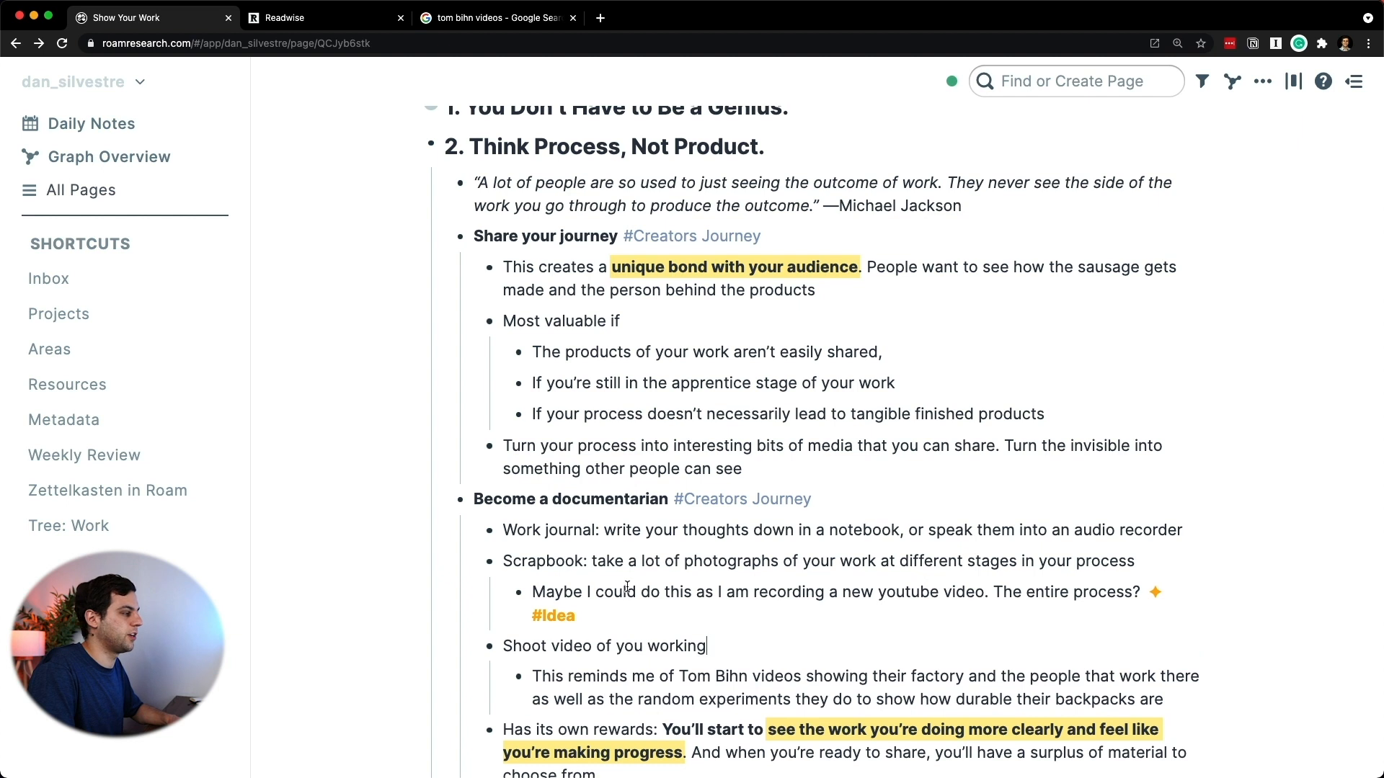
scroll("down", 3)
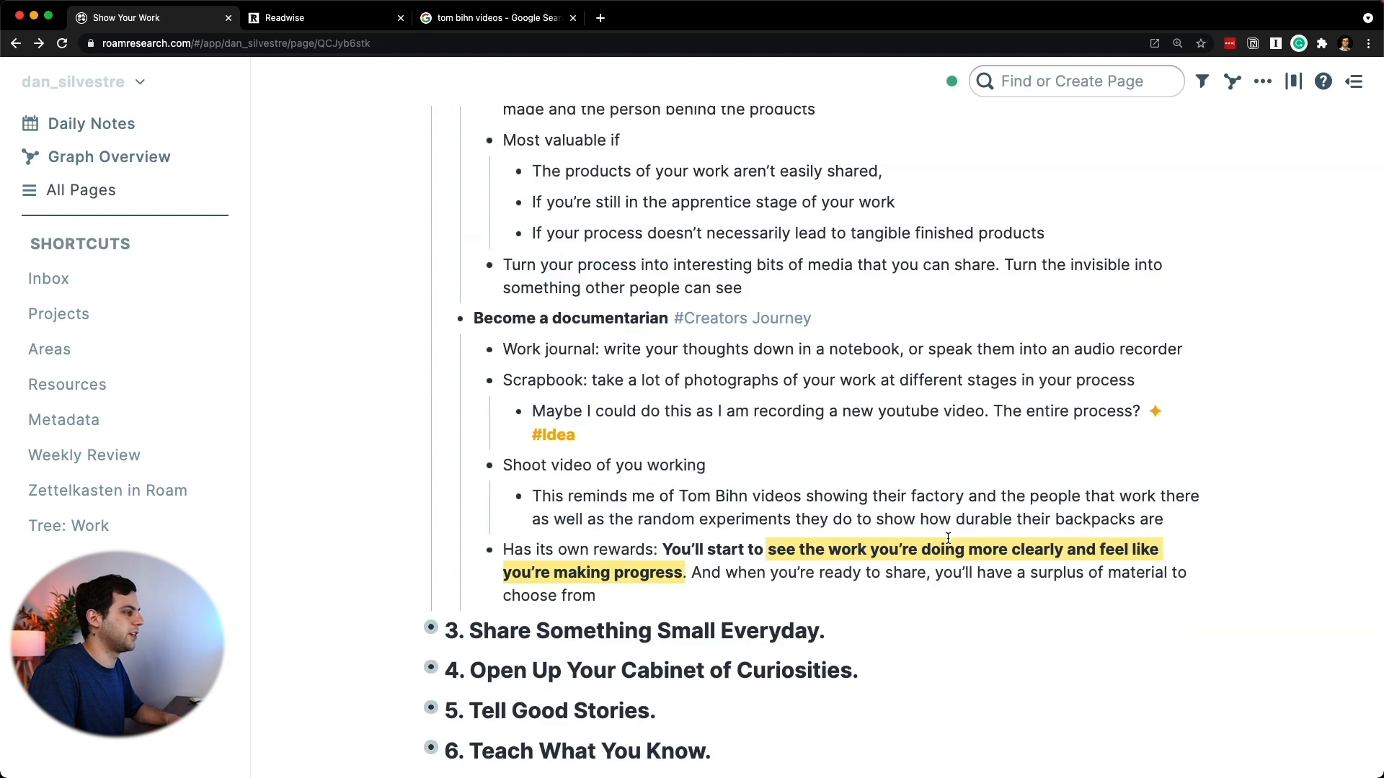
scroll("down", 3)
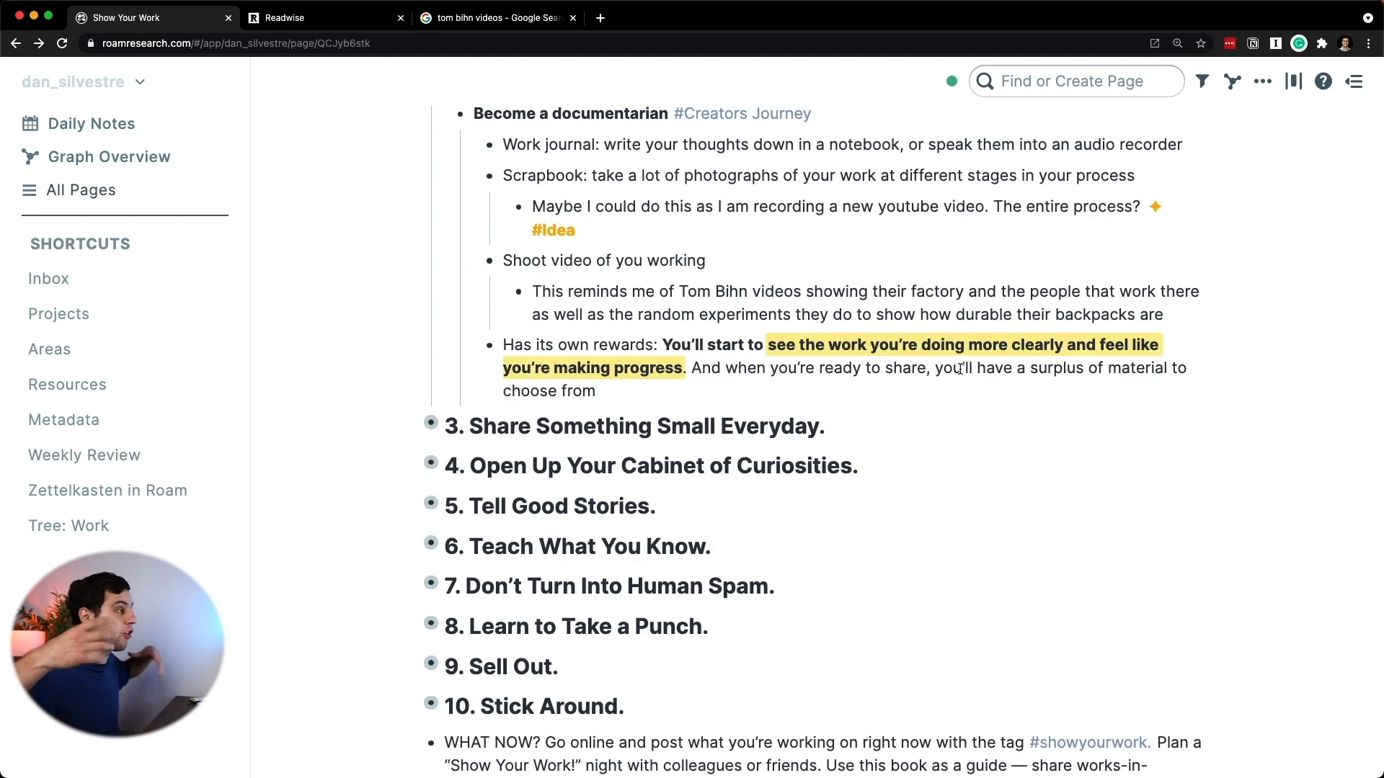